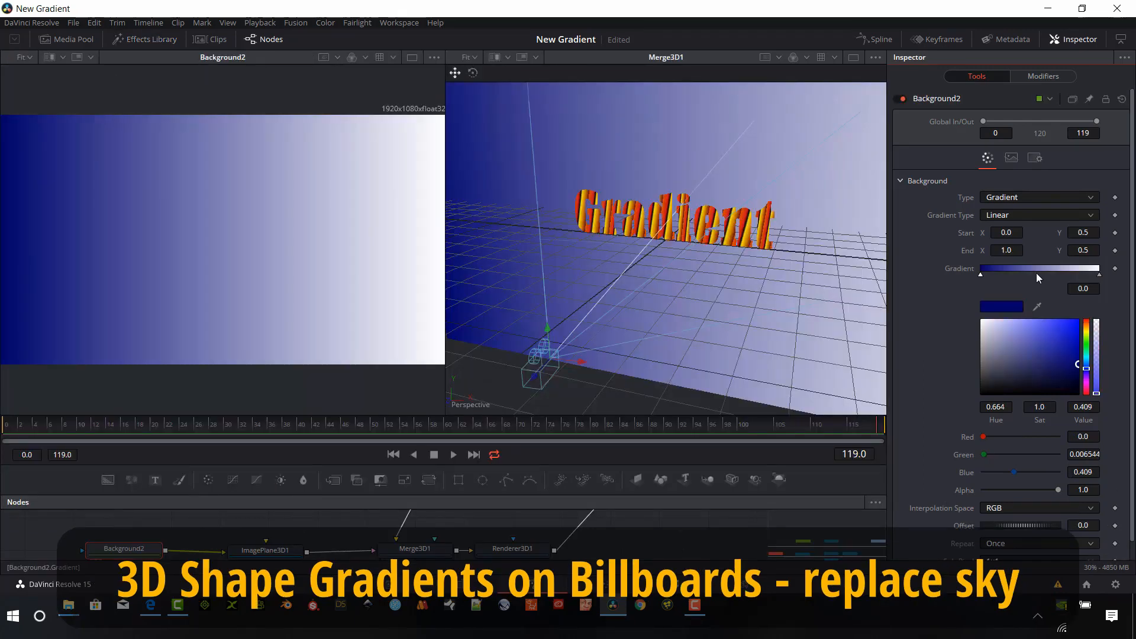
Show Background1 in the viewer and switch its Type from solid to Gradient
click(1056, 326)
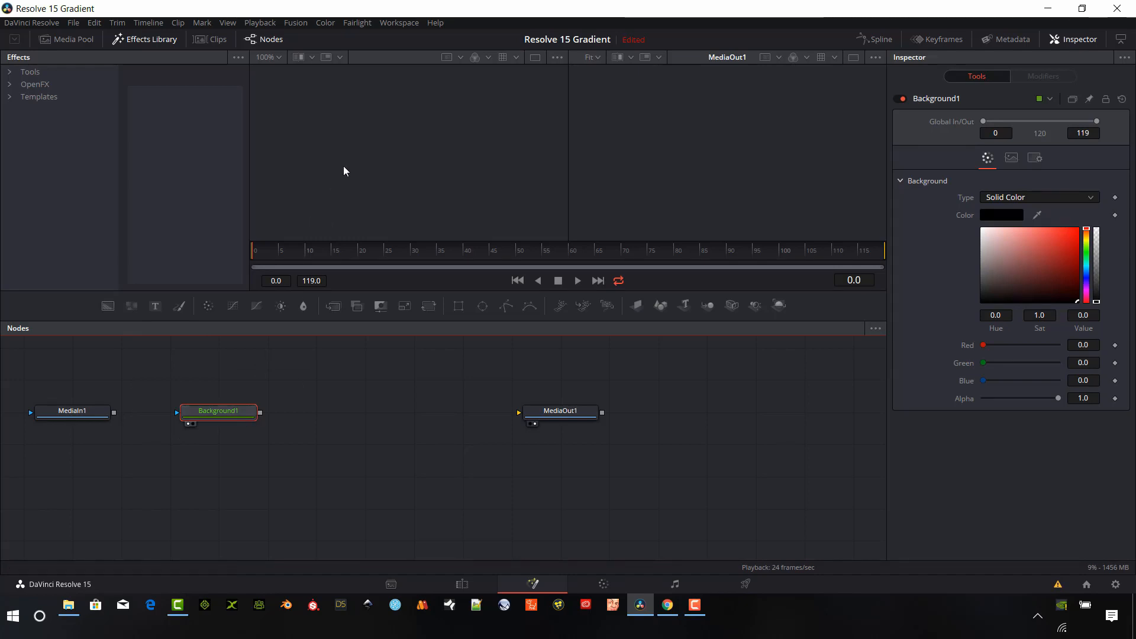
click(217, 411)
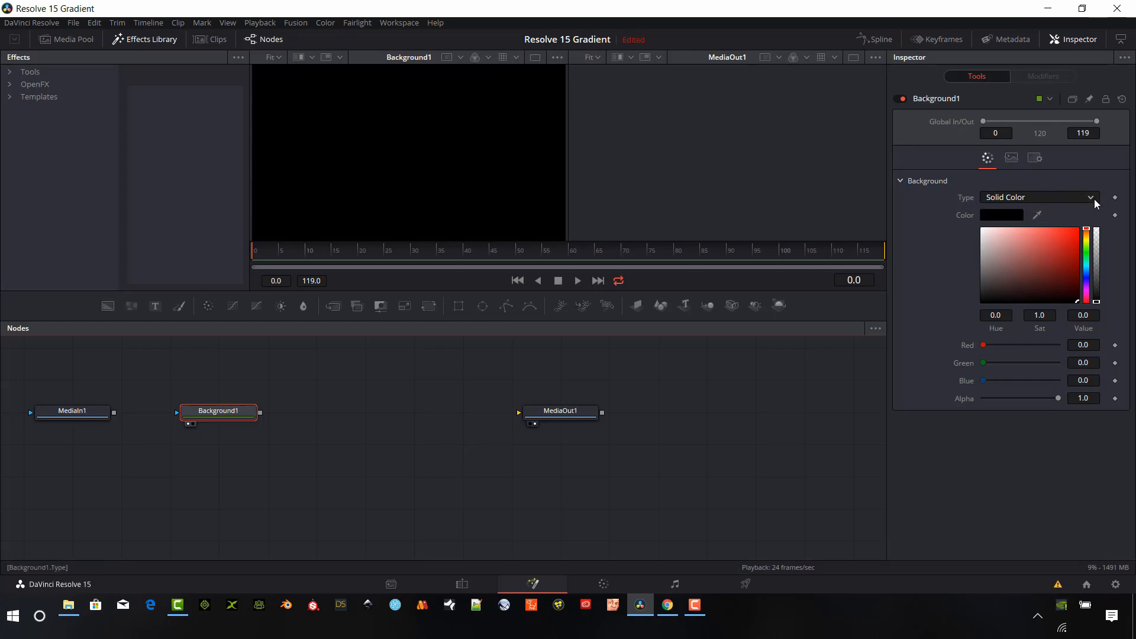
mouse_move(1095, 205)
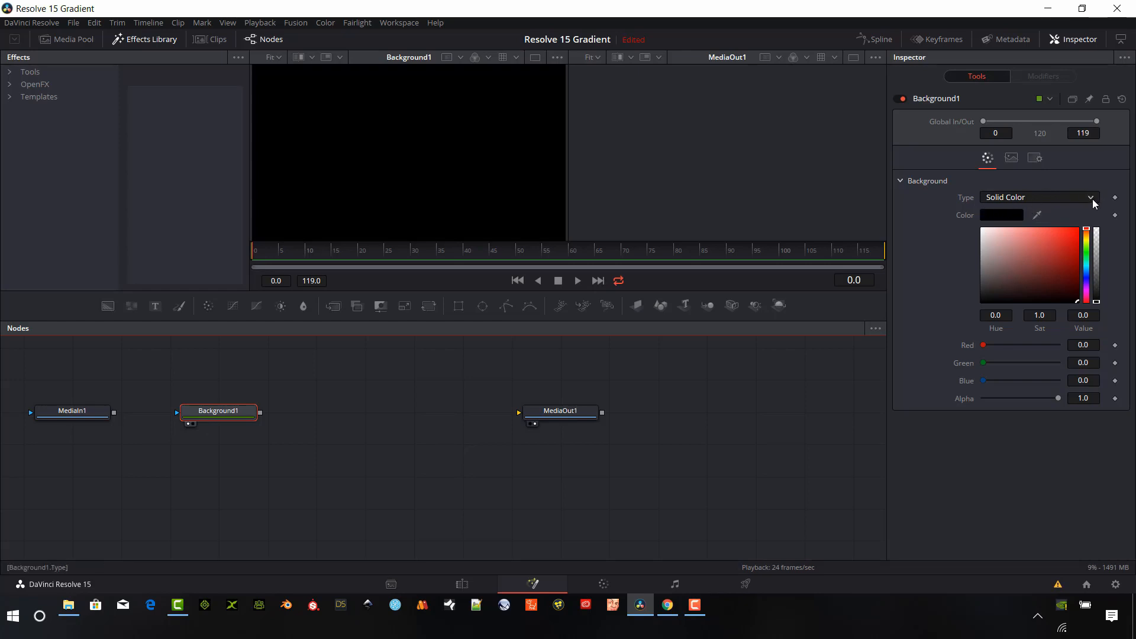
click(1038, 197)
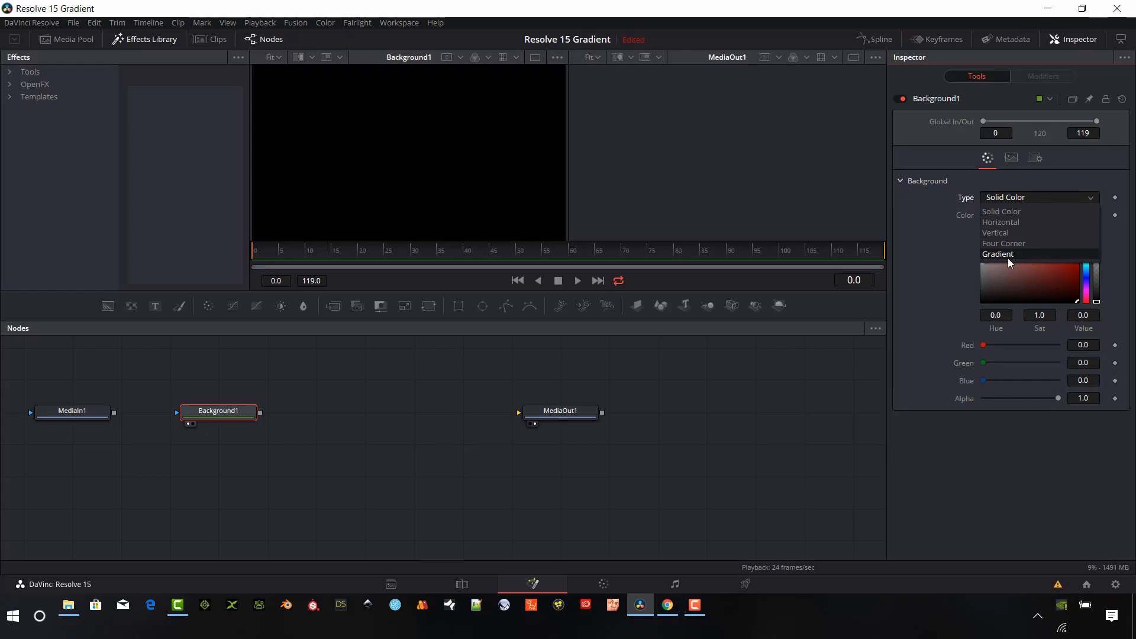
click(999, 254)
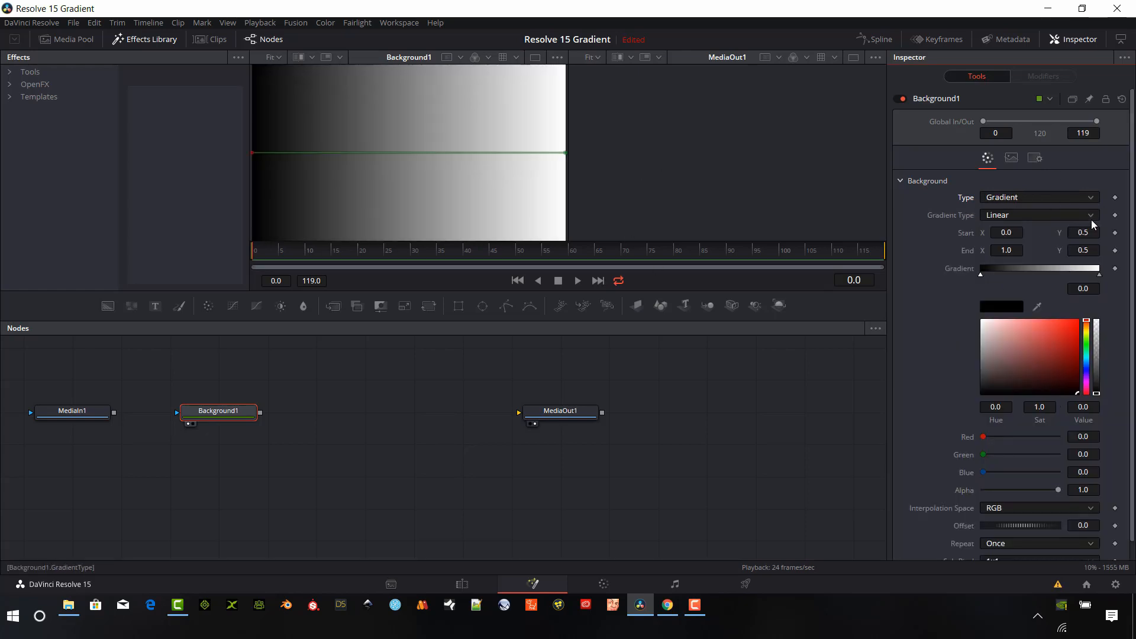
Try the Reflect, Cross and Angle gradient types, then settle on Radial
click(1037, 215)
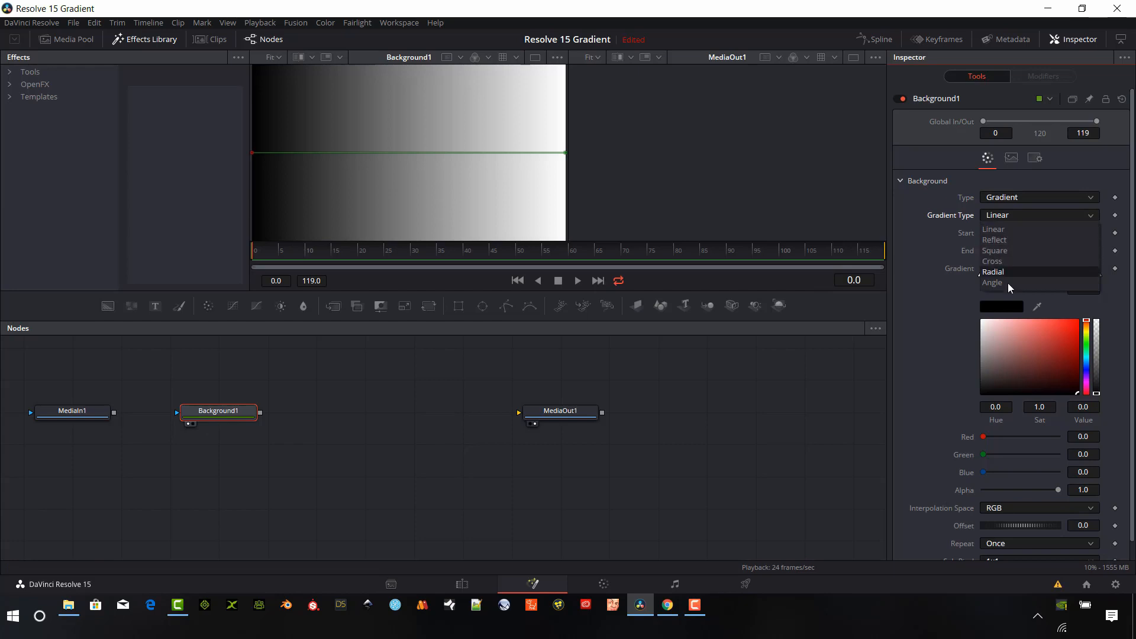
click(995, 240)
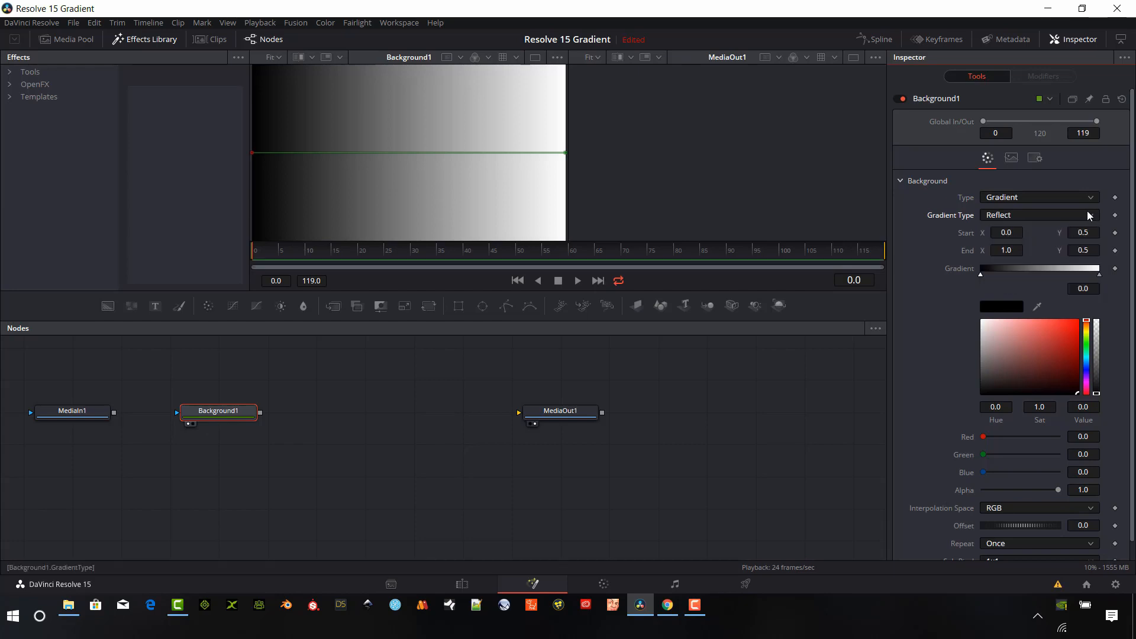
click(1038, 214)
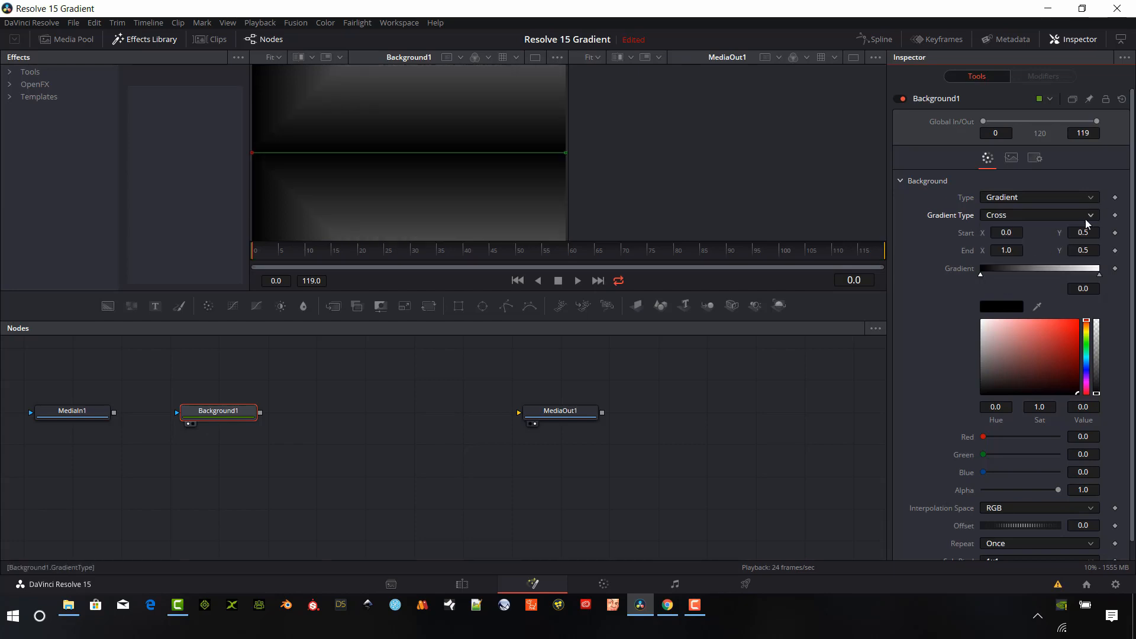
click(1038, 214)
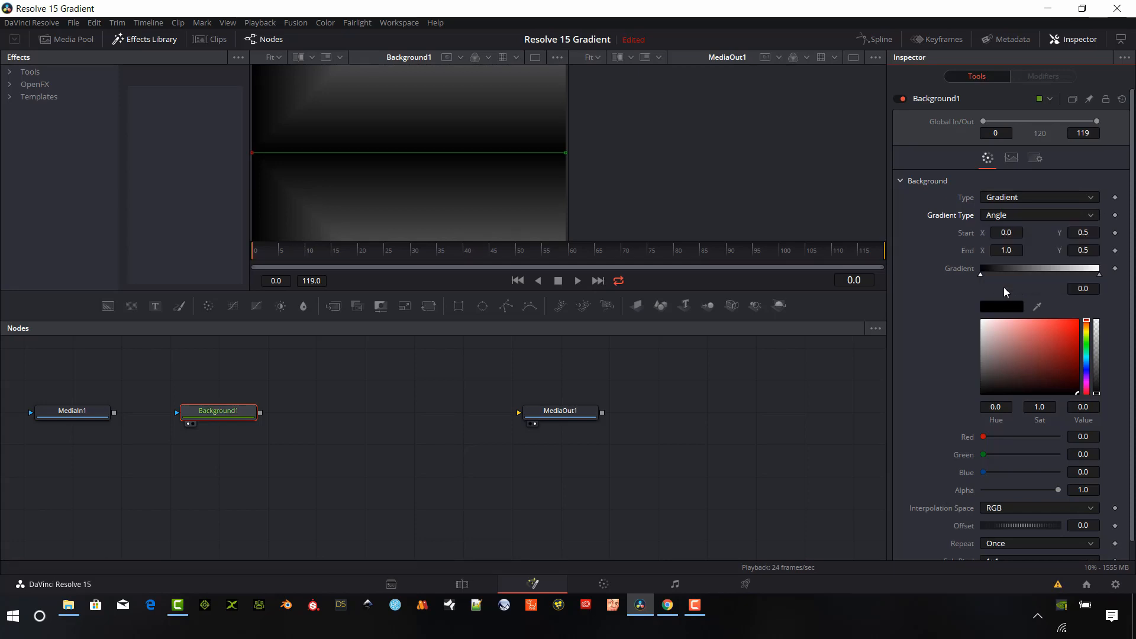
click(1039, 214)
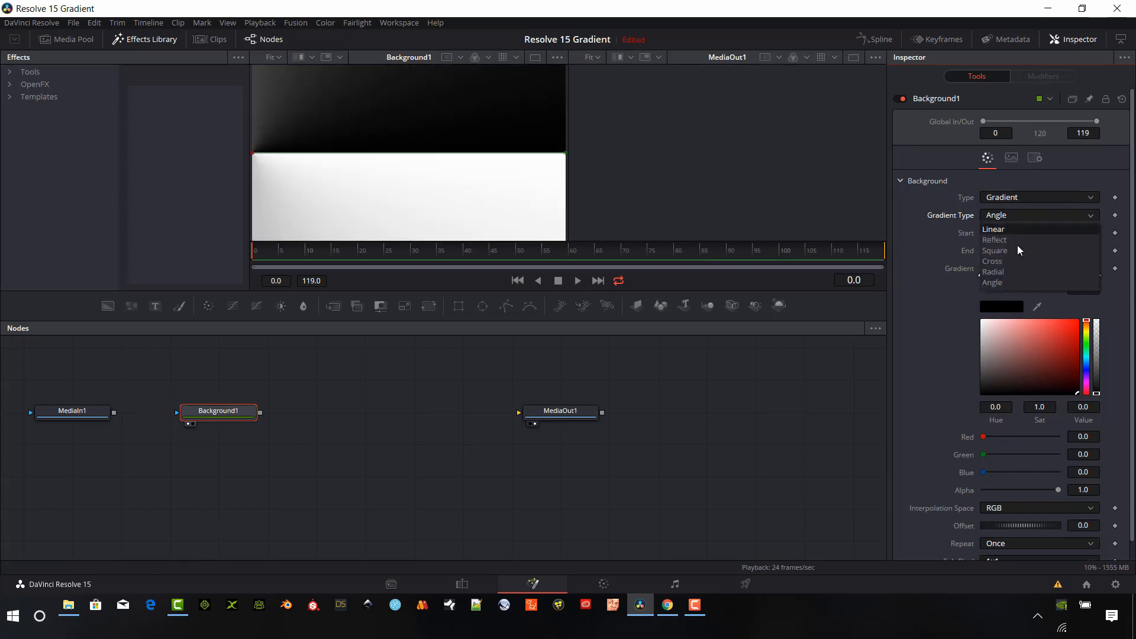
click(993, 272)
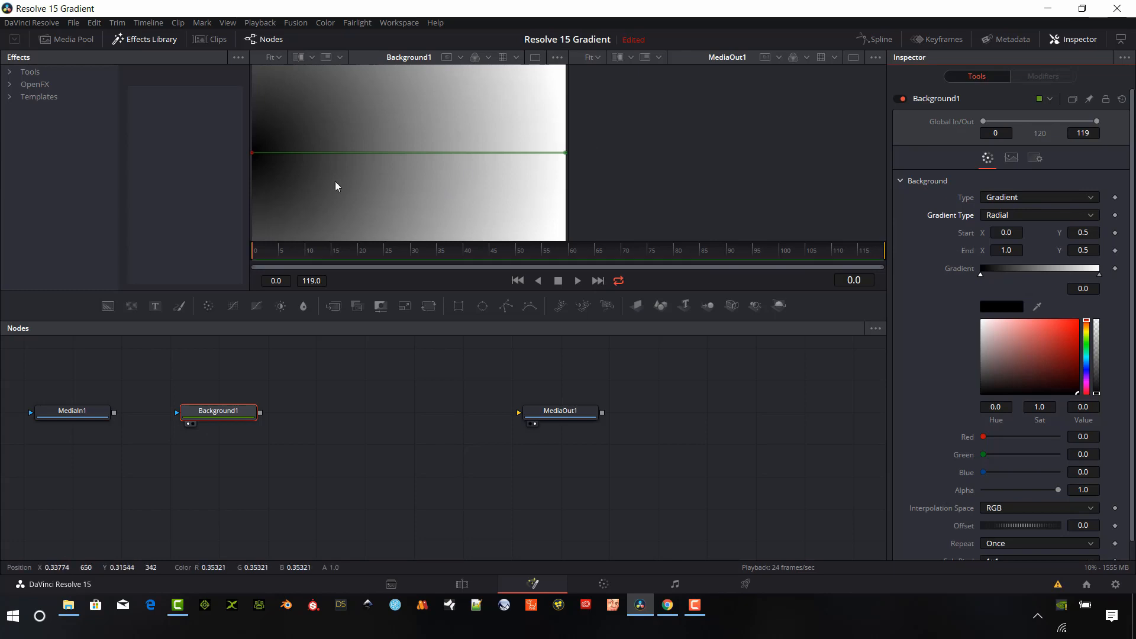
mouse_move(255, 160)
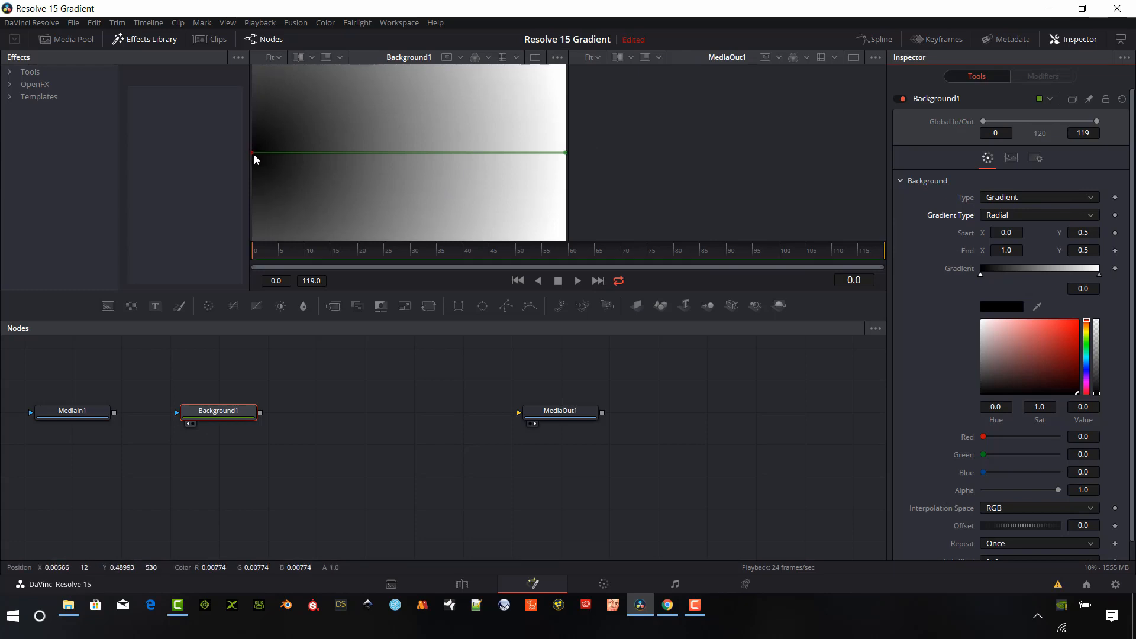
Centre the radial gradient, with yellow-green inner, deeper orange middle and red outer colours
drag(254, 154, 413, 163)
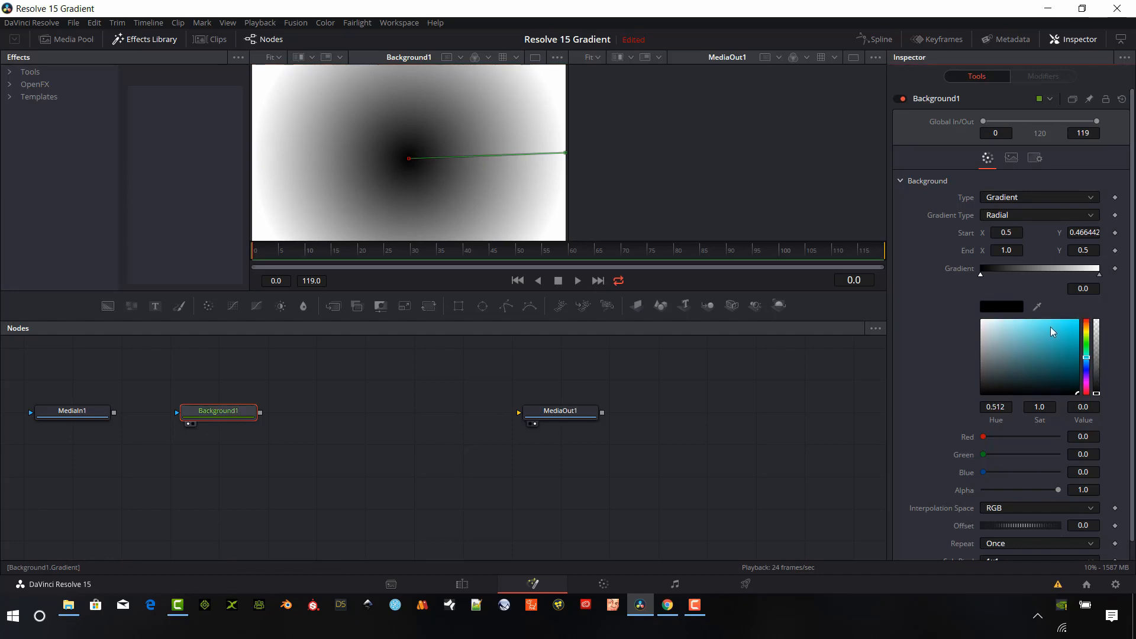
click(1053, 332)
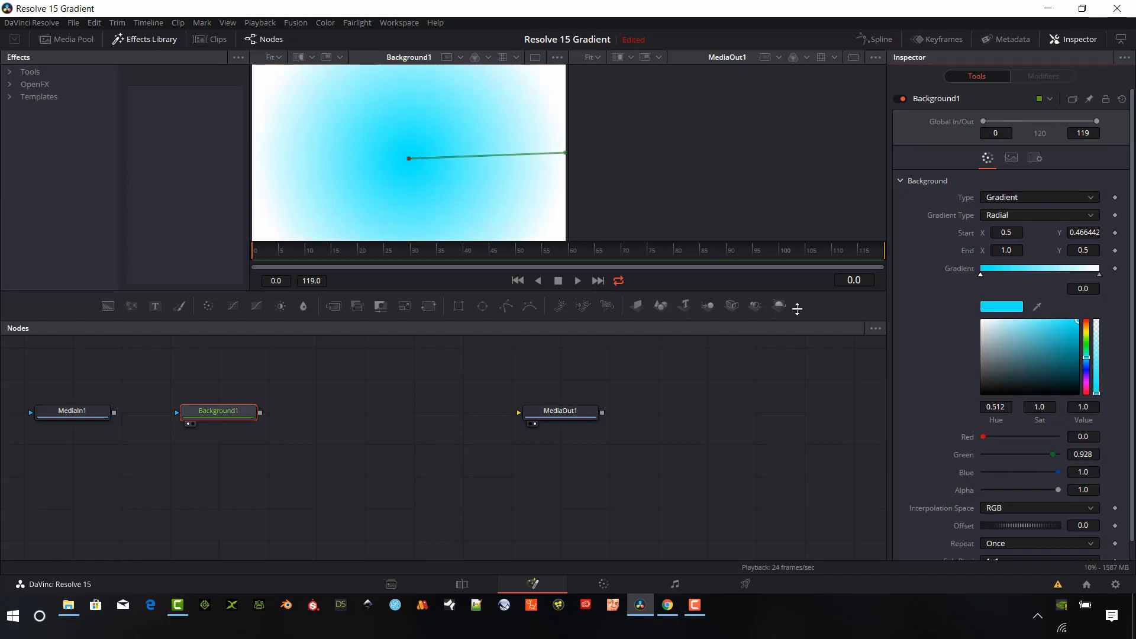
click(1064, 327)
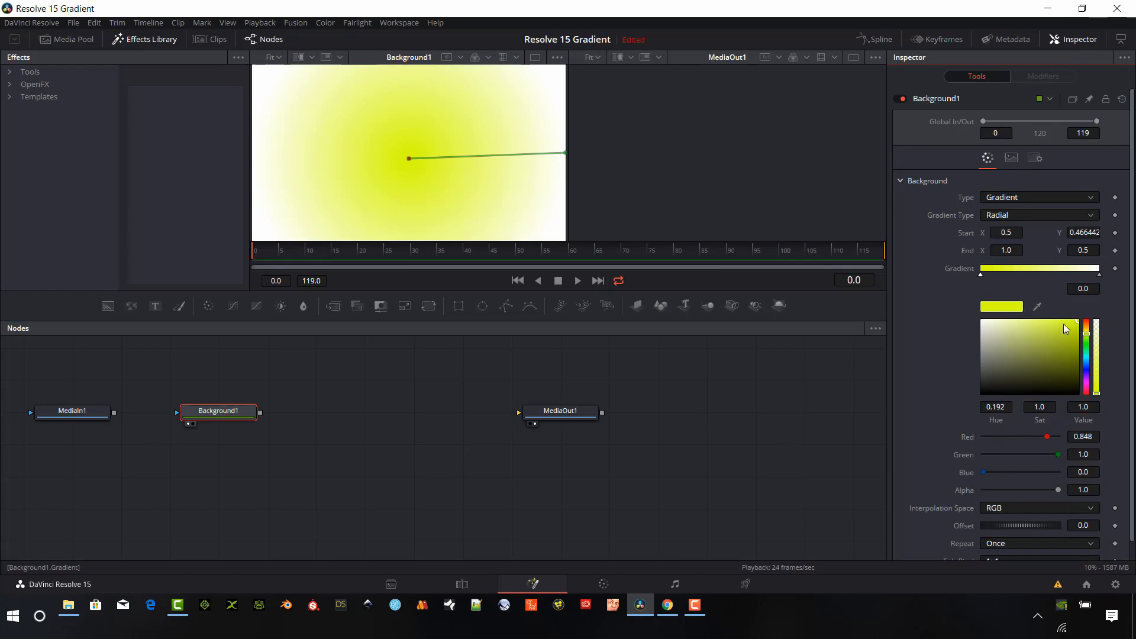
mouse_move(1071, 277)
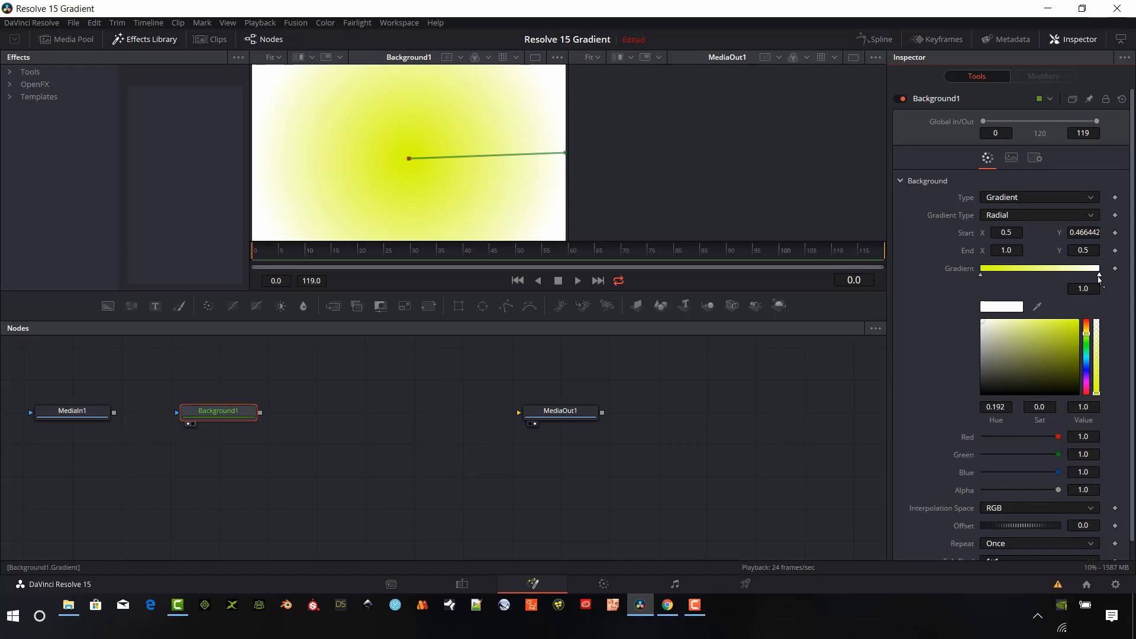
mouse_move(1091, 325)
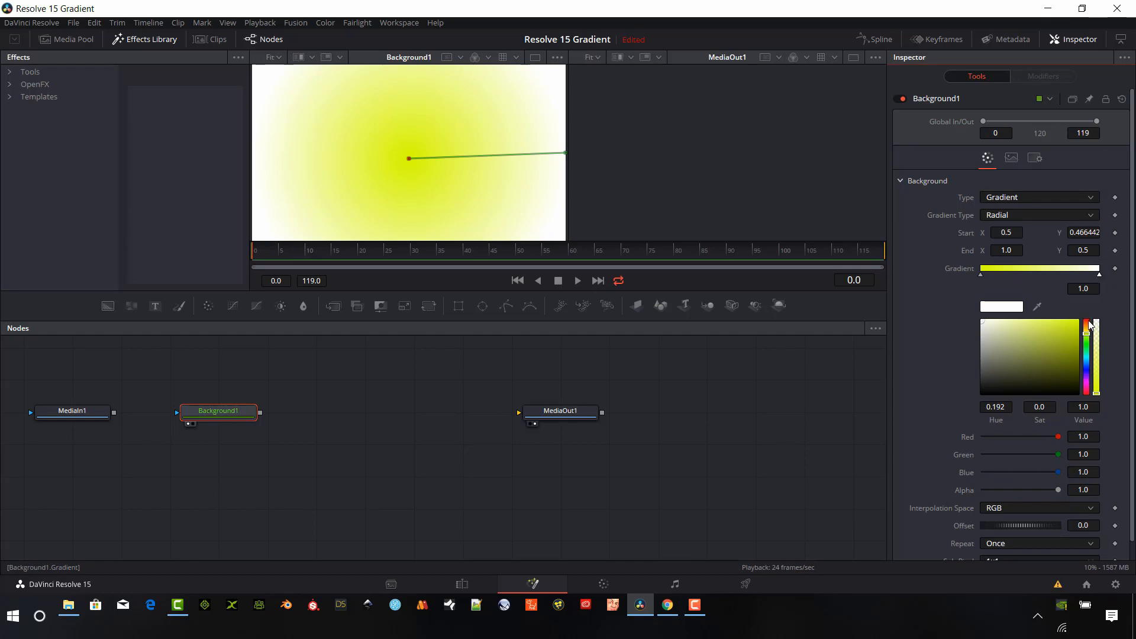
click(1095, 325)
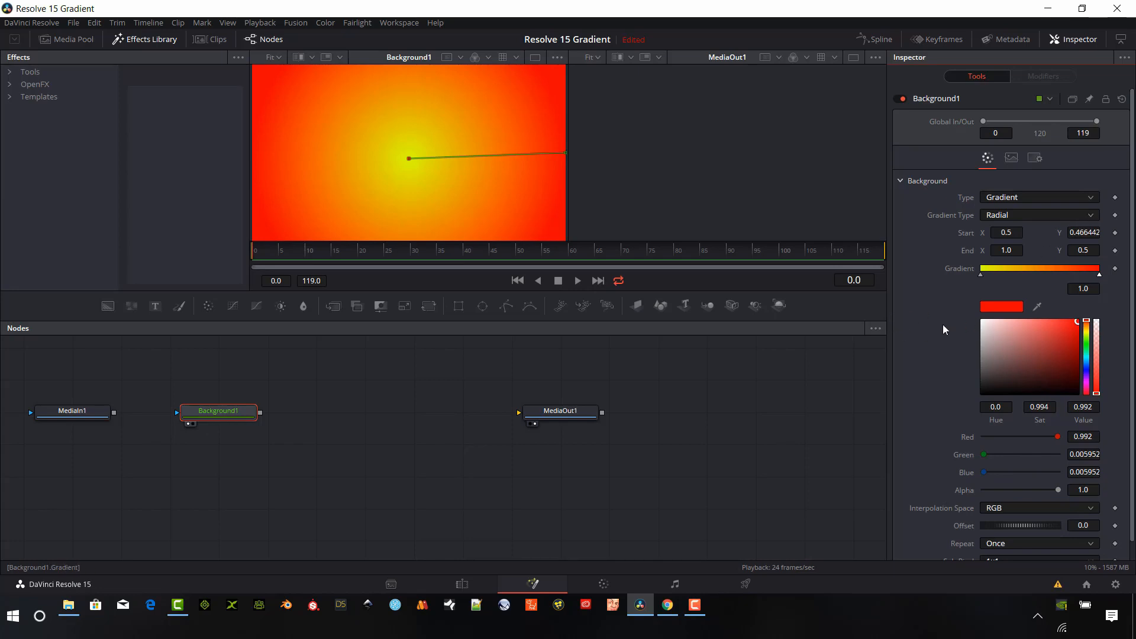
mouse_move(1015, 274)
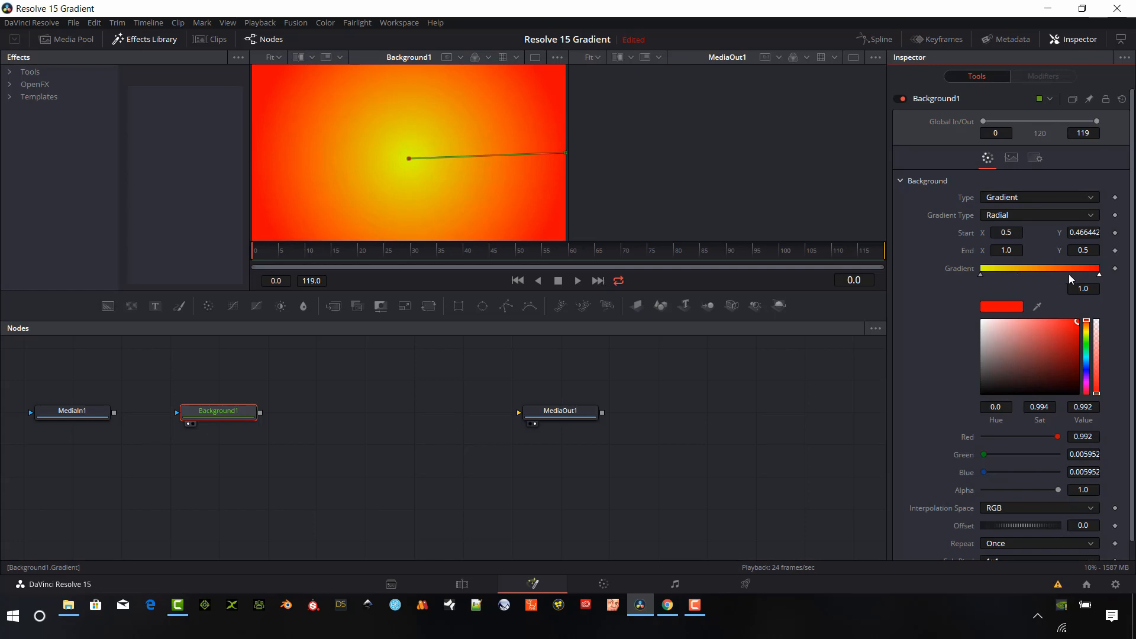
mouse_move(1029, 281)
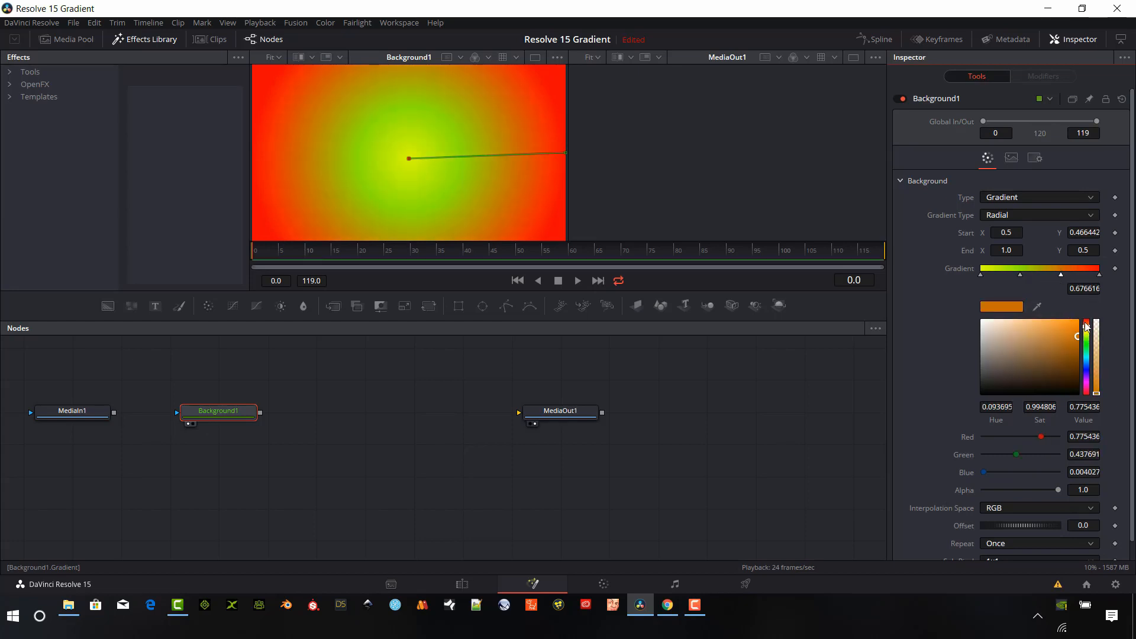
drag(1085, 327, 1085, 327)
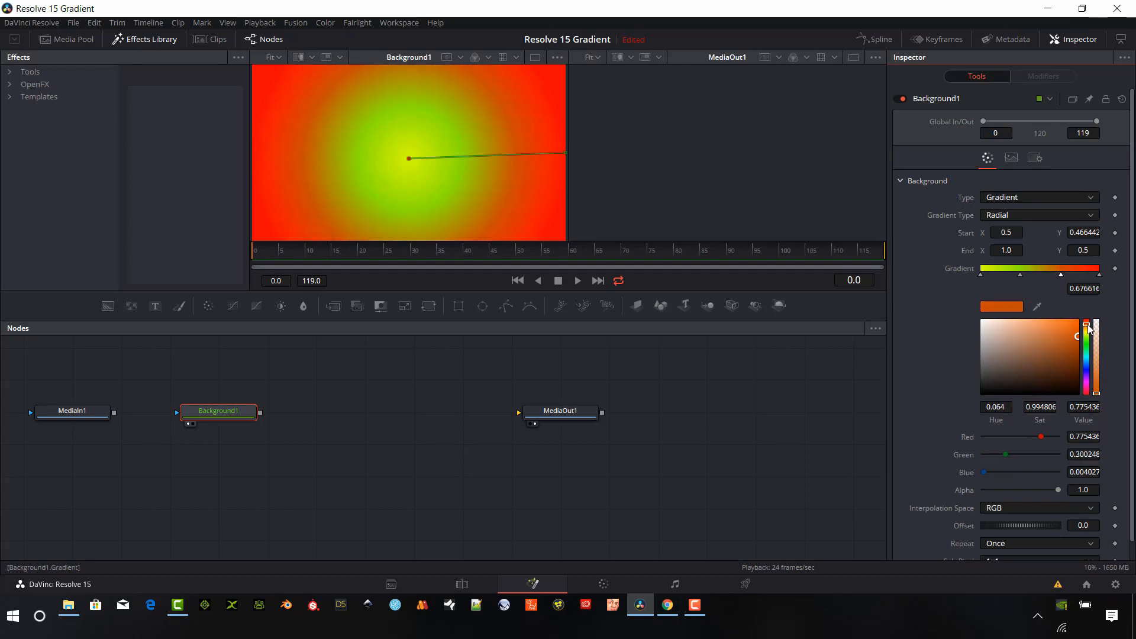
mouse_move(972, 161)
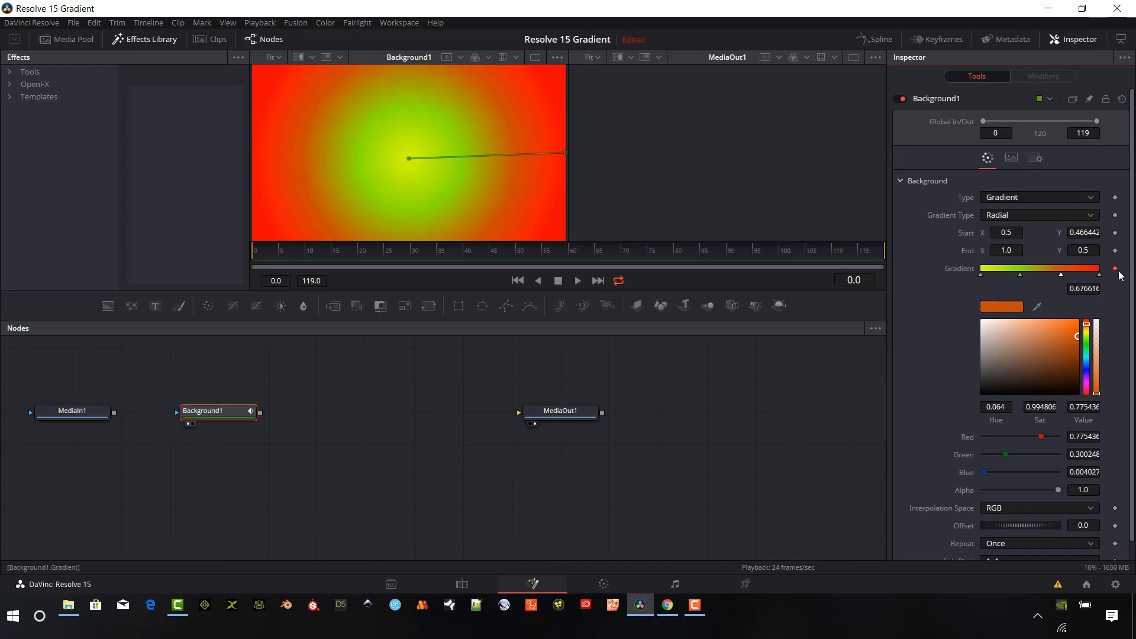
mouse_move(308, 252)
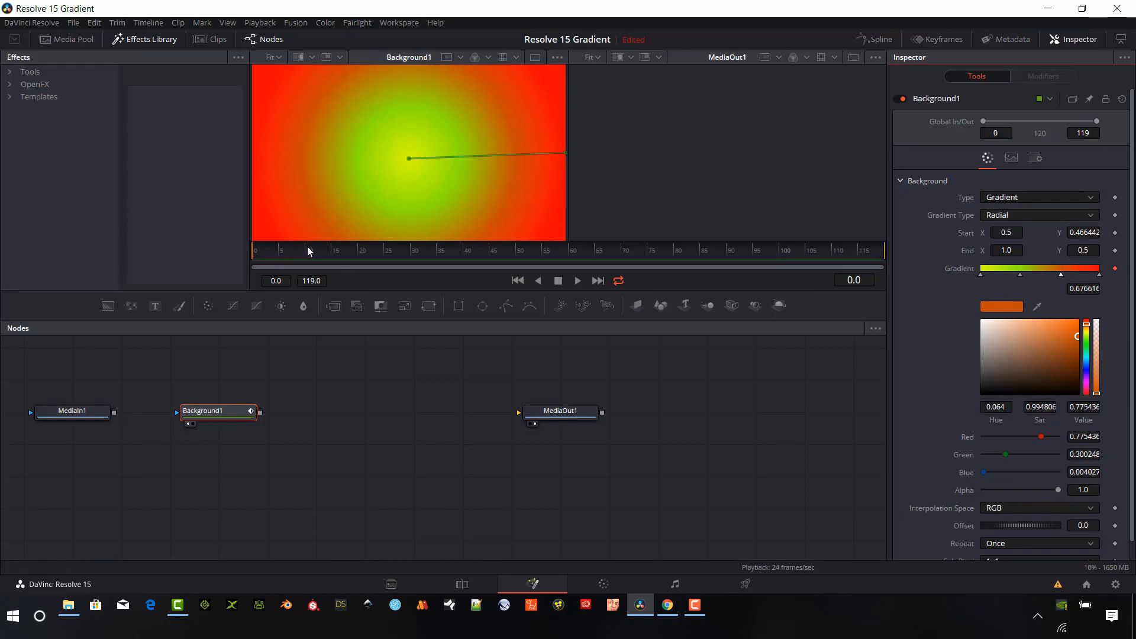
mouse_move(469, 249)
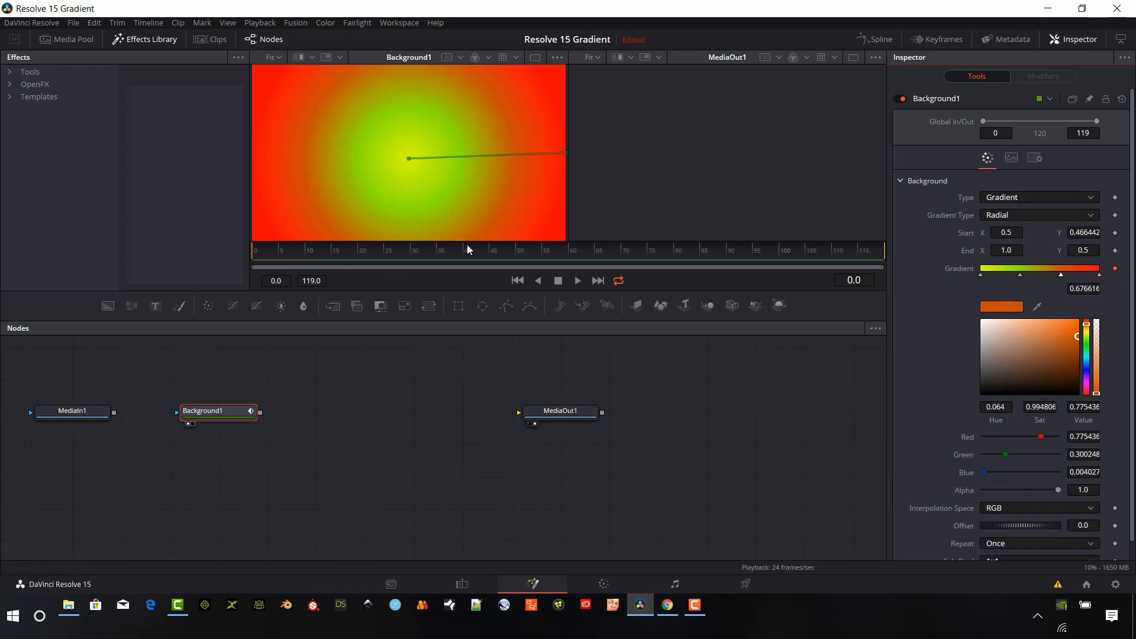
At frame 40, shrink the green core to a small disc and shift its stop toward the start
click(467, 249)
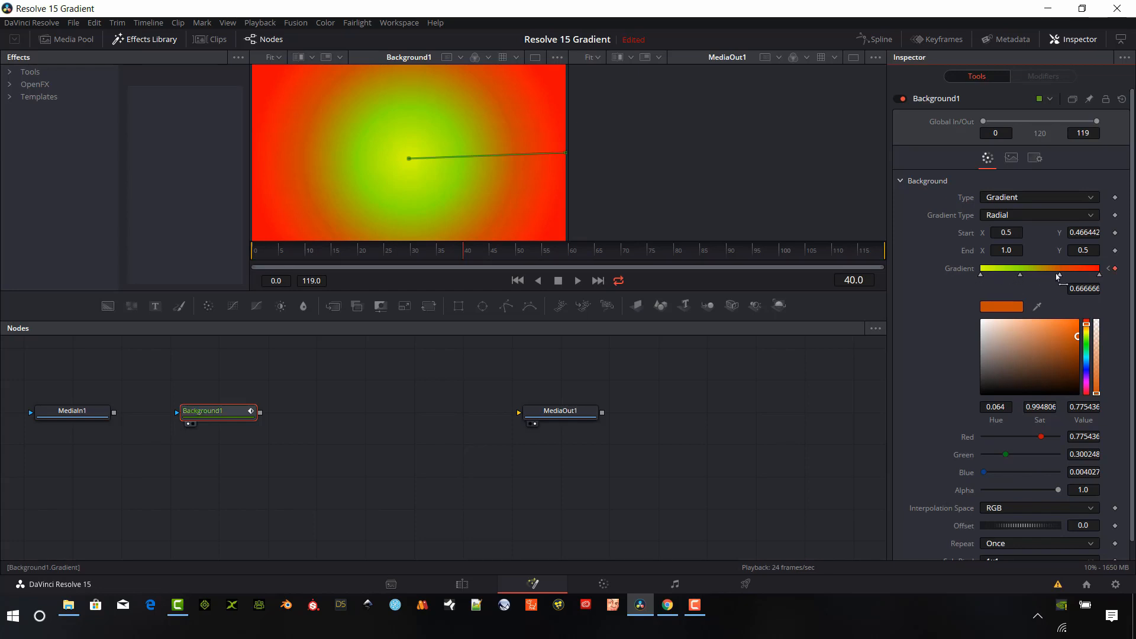
drag(1056, 269, 1038, 273)
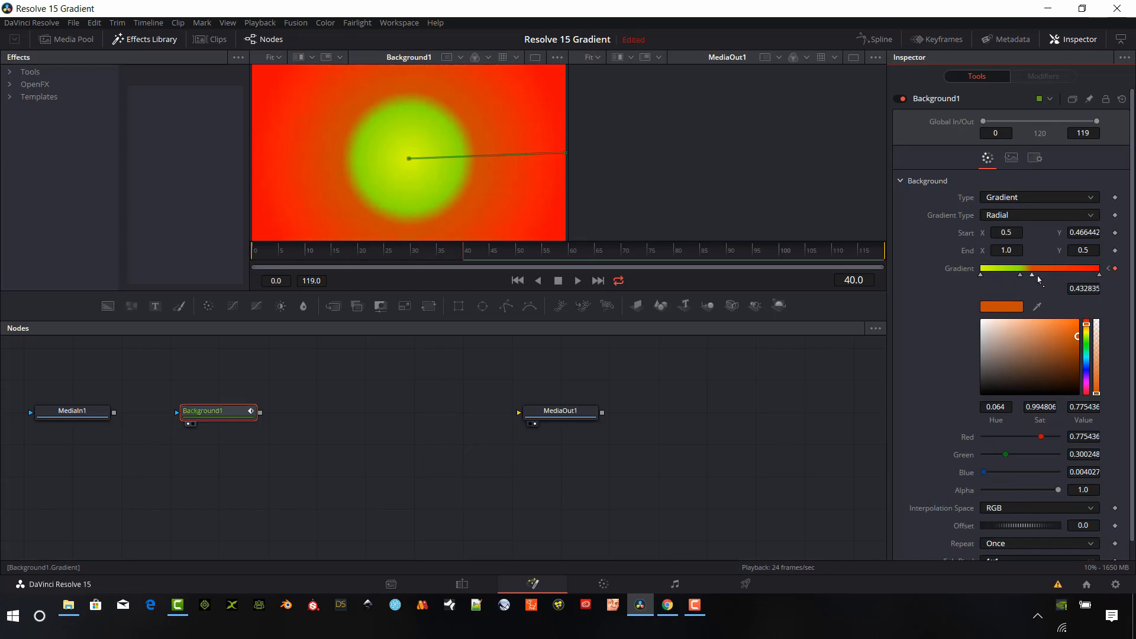
drag(1035, 274, 1080, 274)
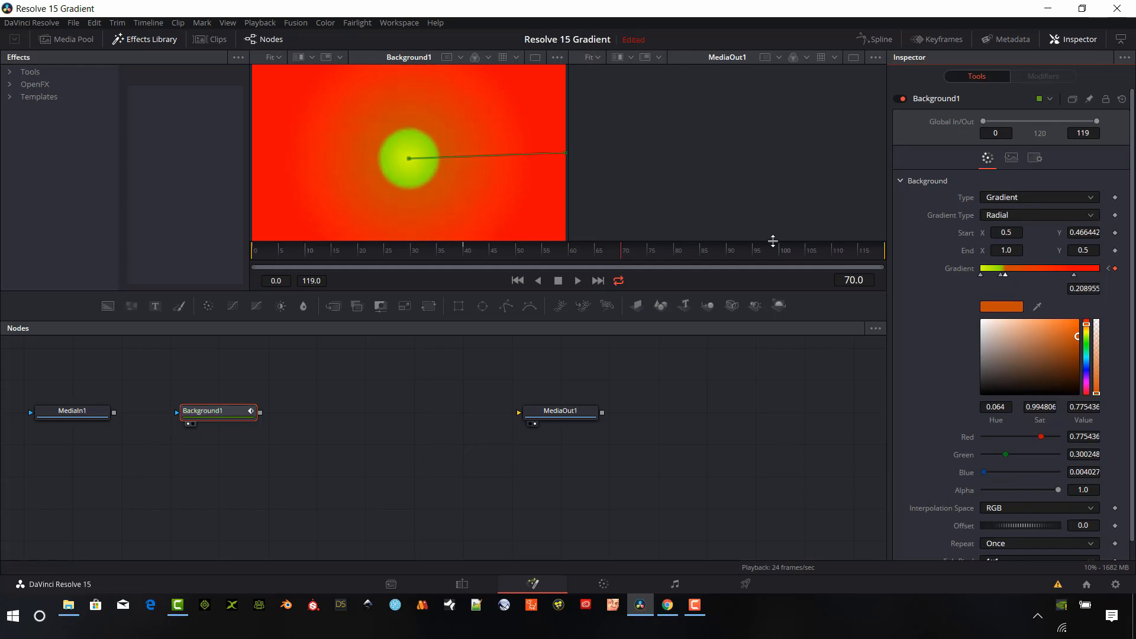
click(773, 254)
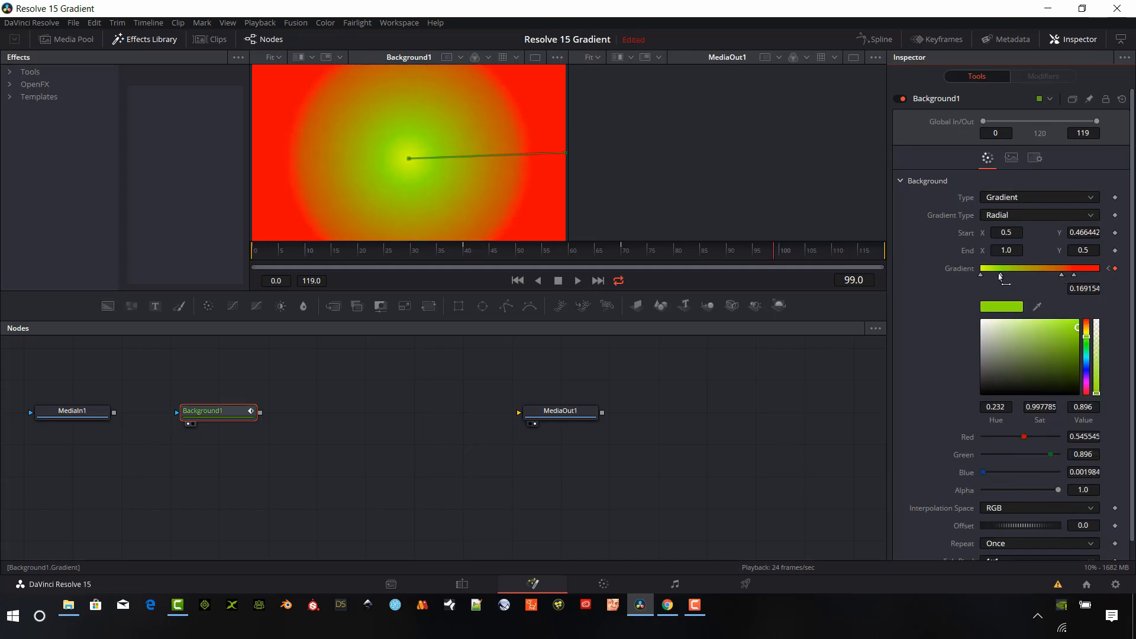
drag(1000, 277, 994, 277)
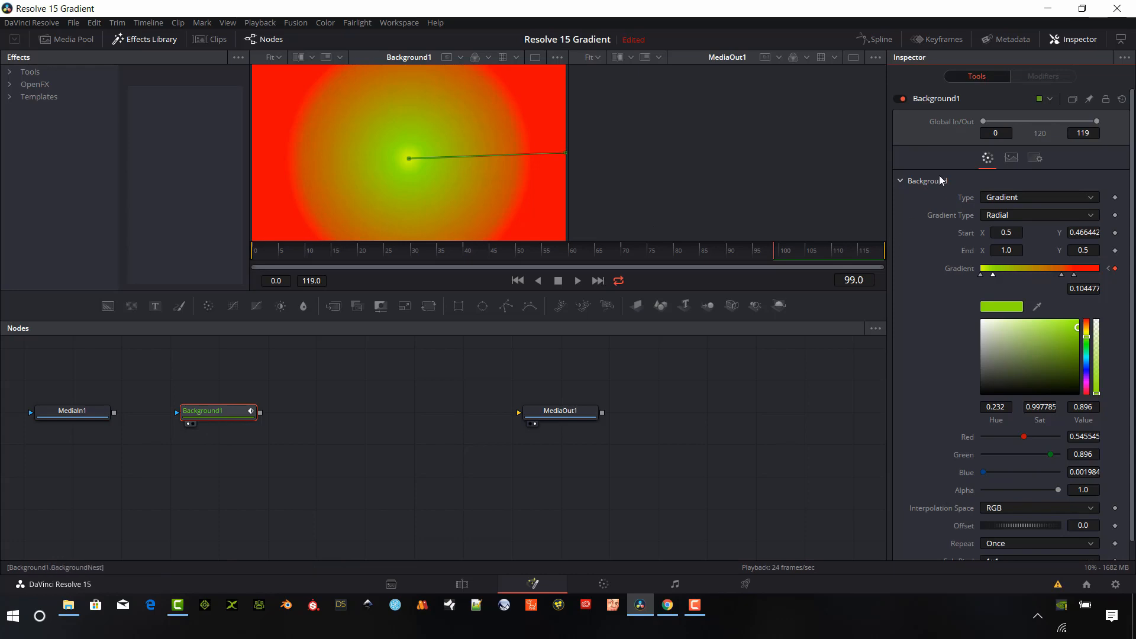
mouse_move(700, 287)
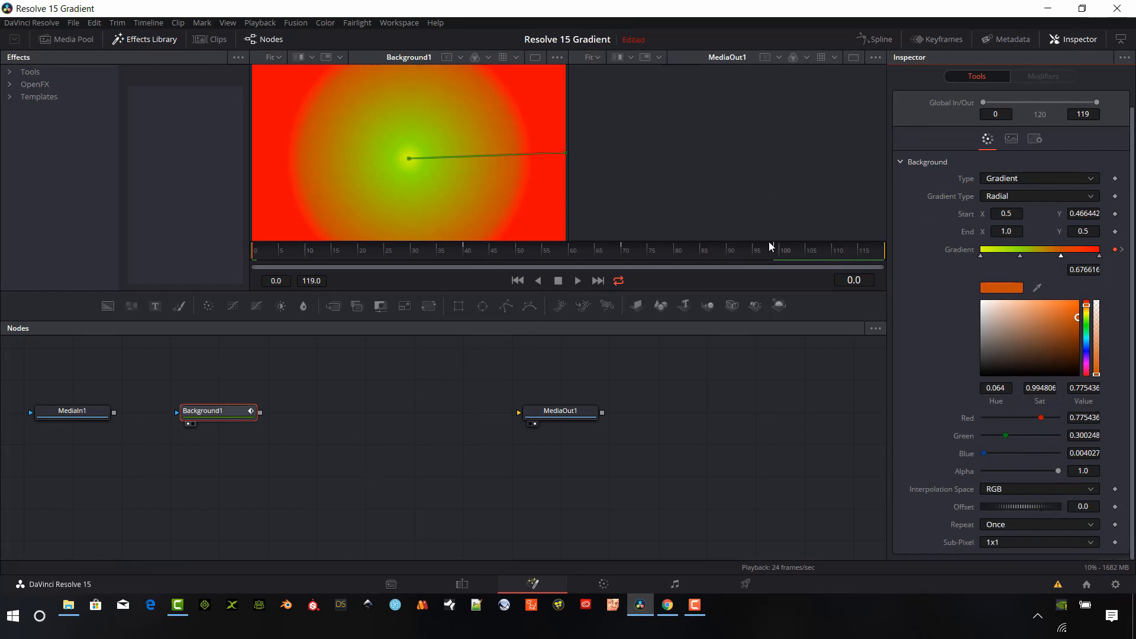
mouse_move(317, 362)
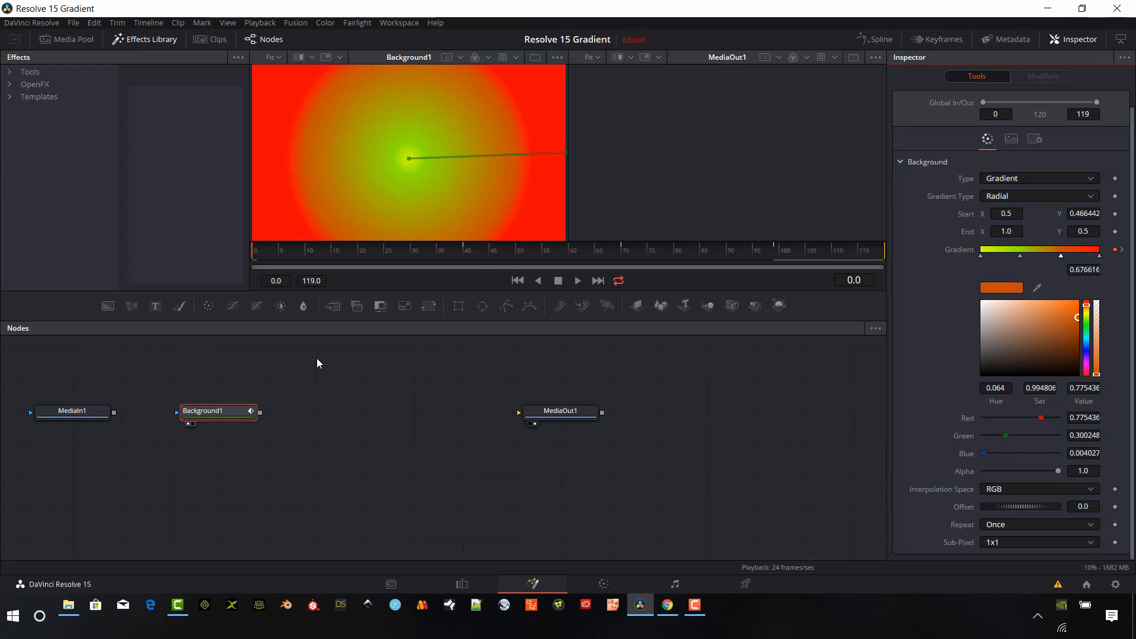
Add a Text+ tool from the node graph's Add Tool search, creating Text1
right_click(316, 363)
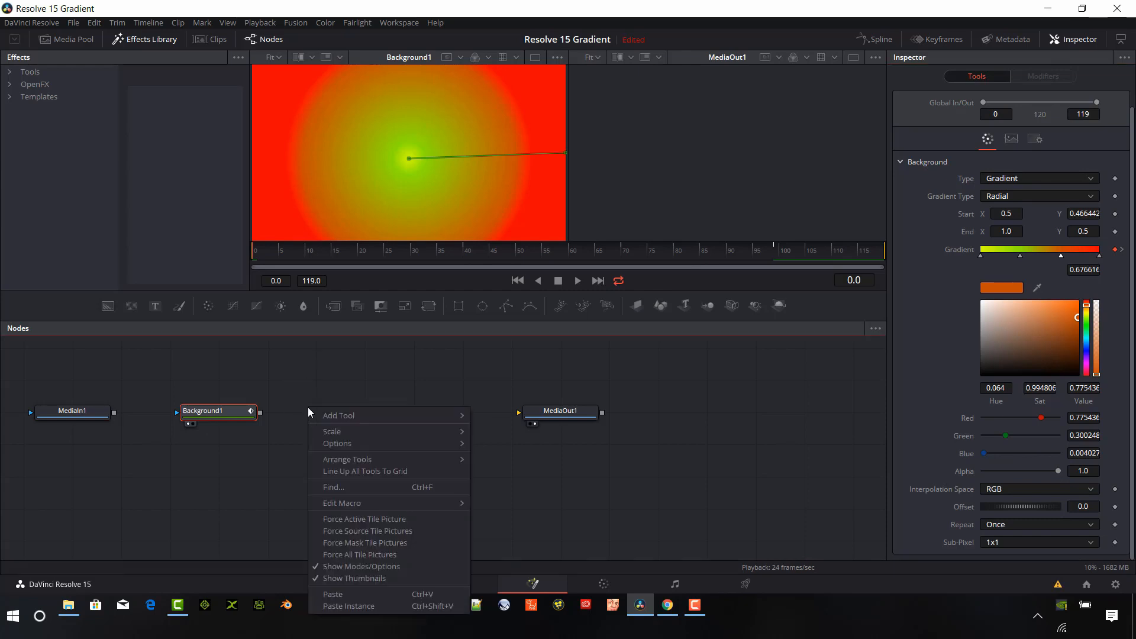
click(307, 396)
text(t)
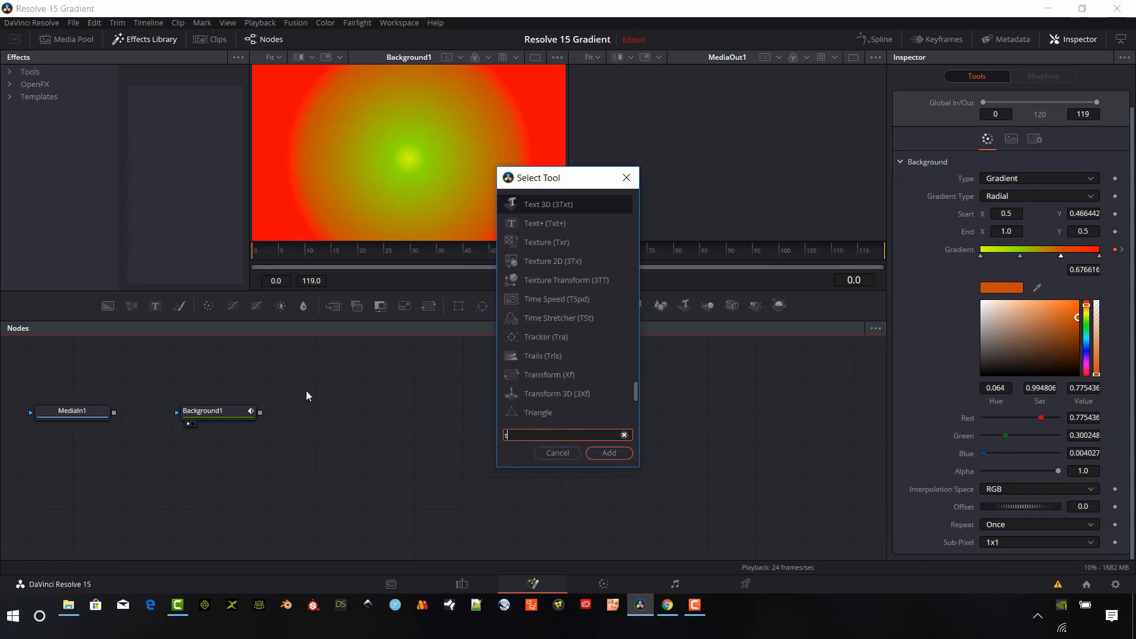
text(ext)
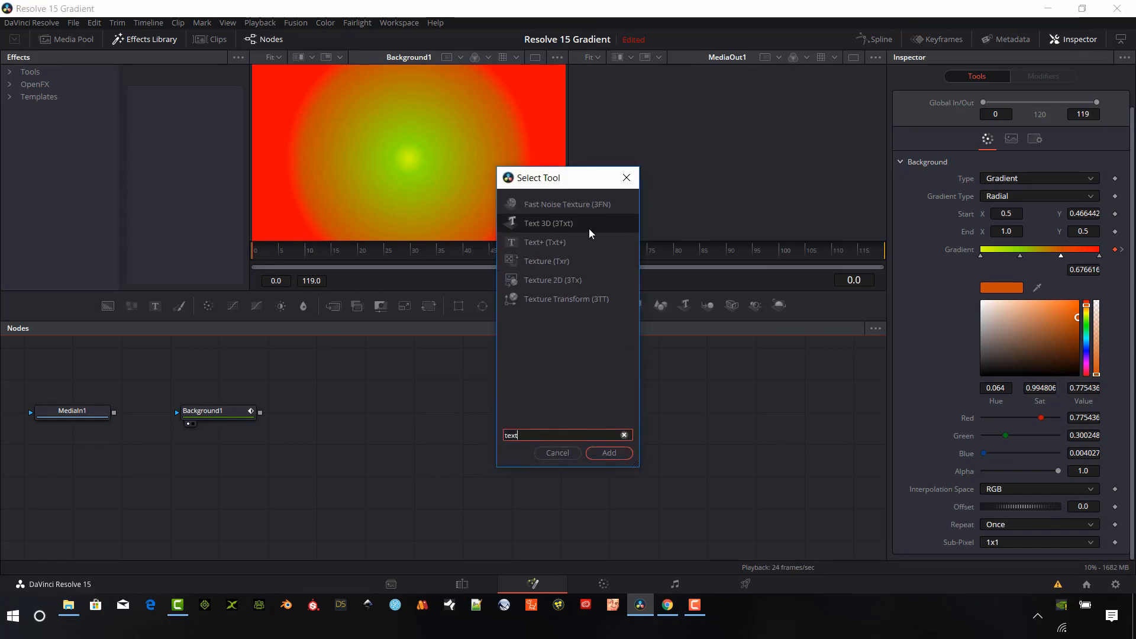
text(Text+)
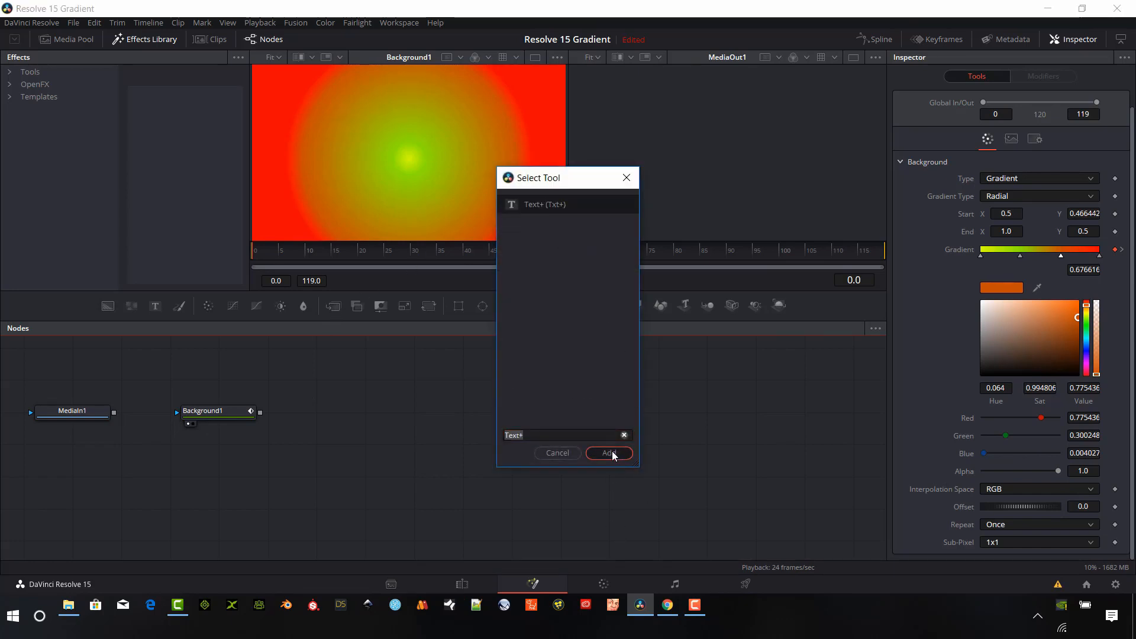
click(609, 452)
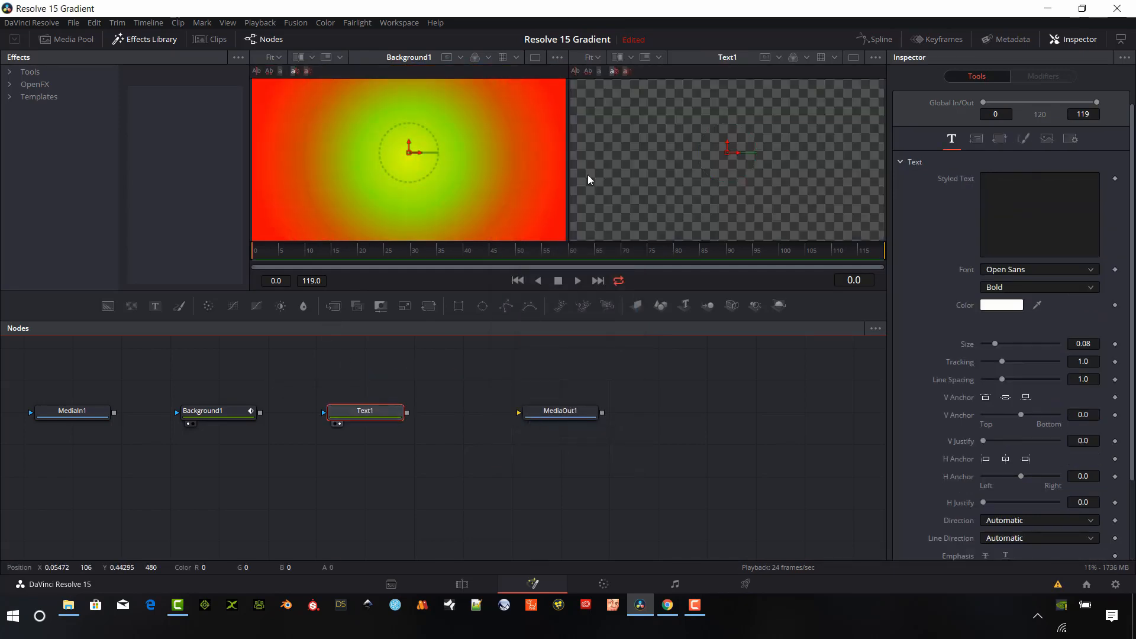
Enter 'Gradient' as the styled text, enlarge it, and colour it blue
click(1039, 213)
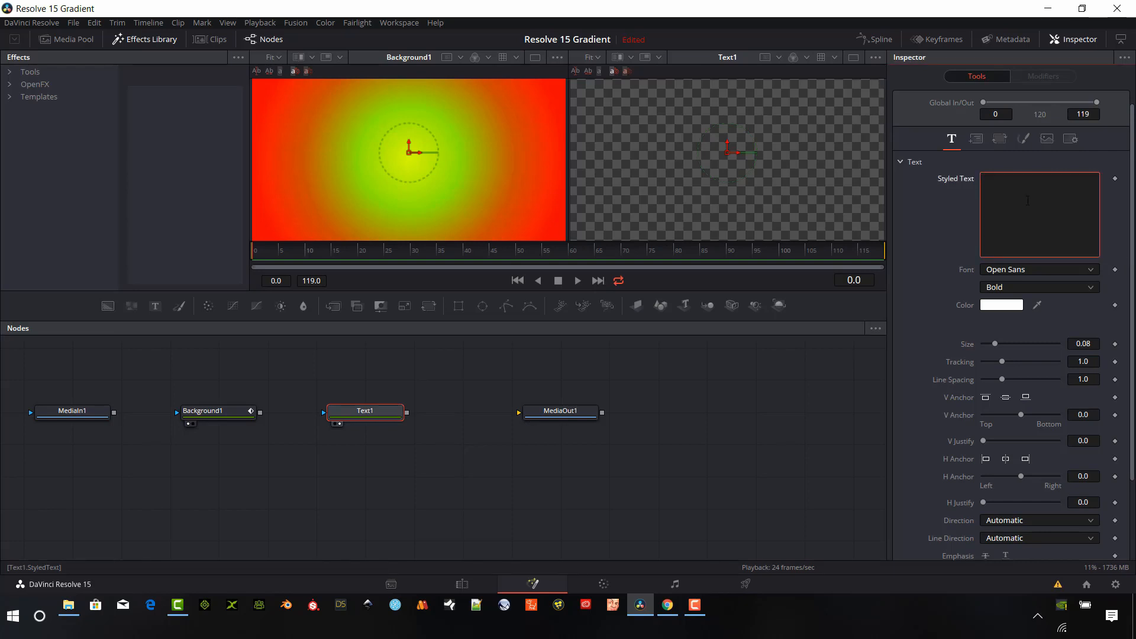
text(Gradient)
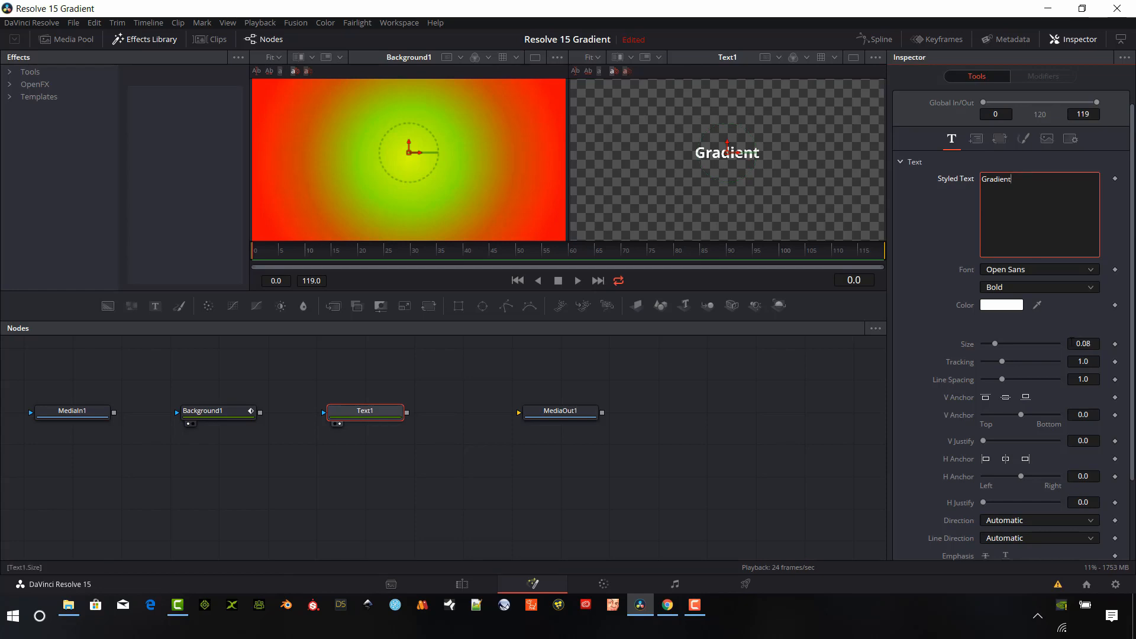
drag(995, 348, 1020, 348)
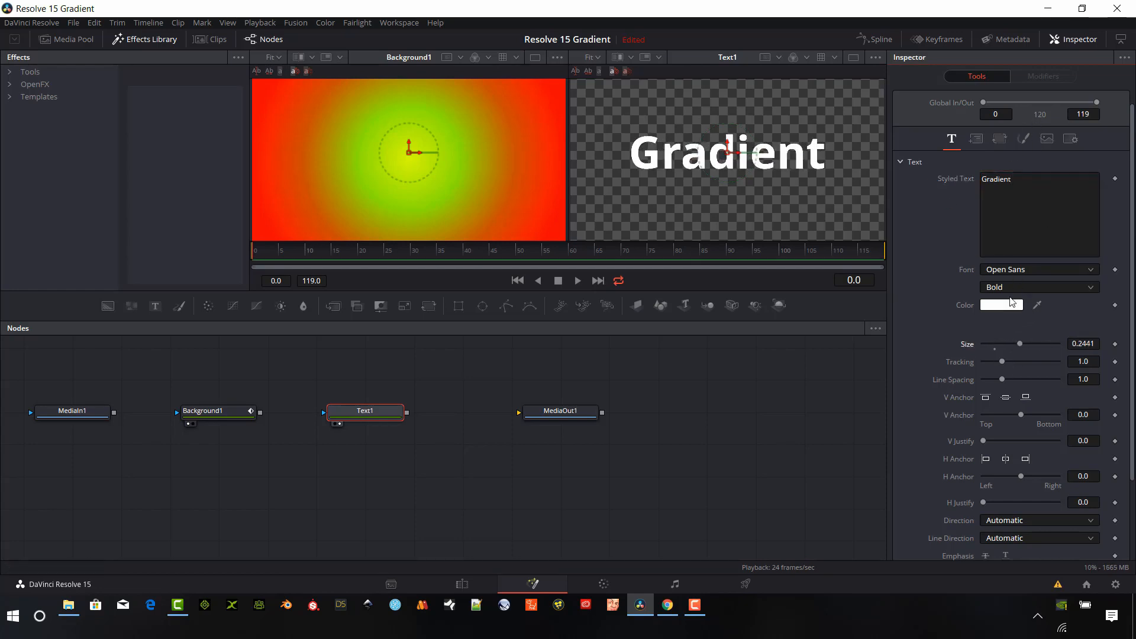
click(1001, 304)
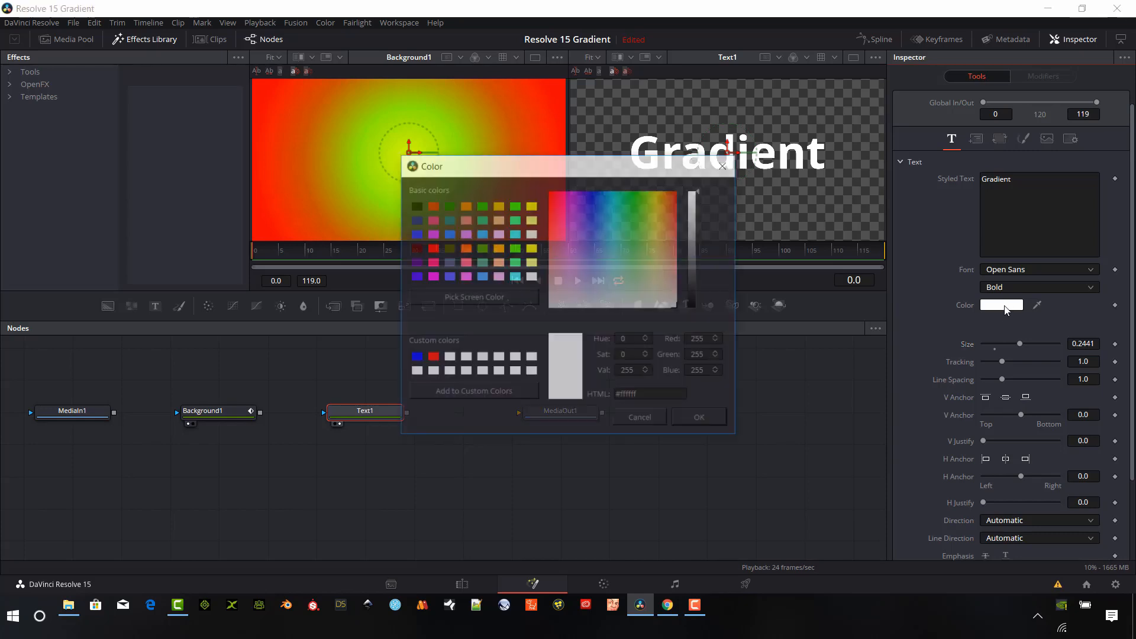
click(612, 189)
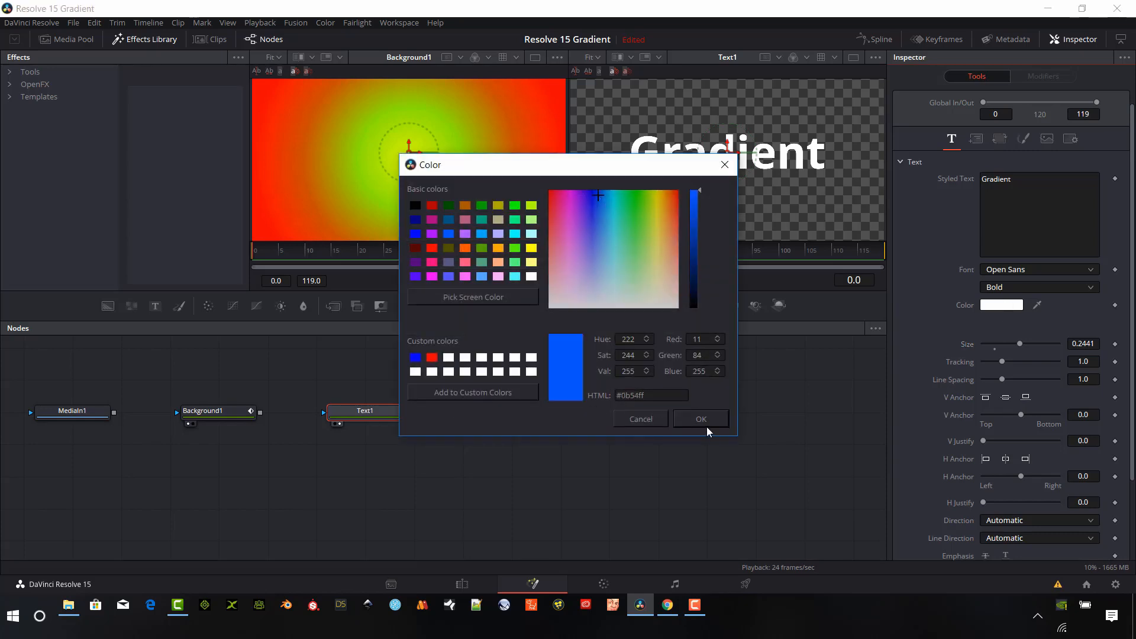
click(700, 419)
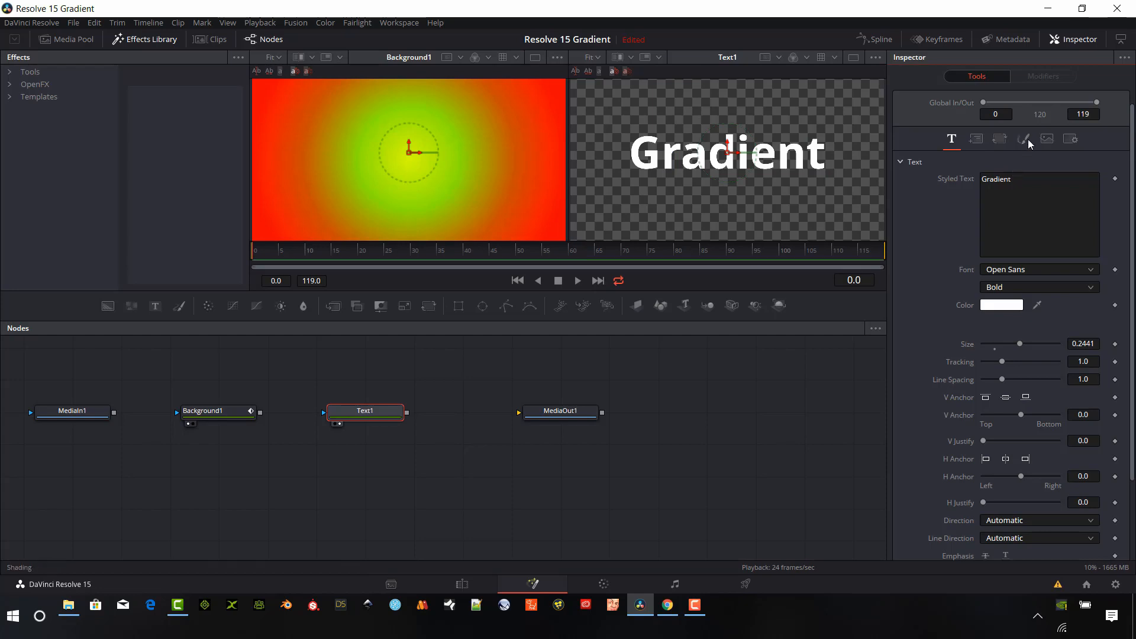
In the text Shading settings, change the fill Type from Solid to Gradient
click(1024, 138)
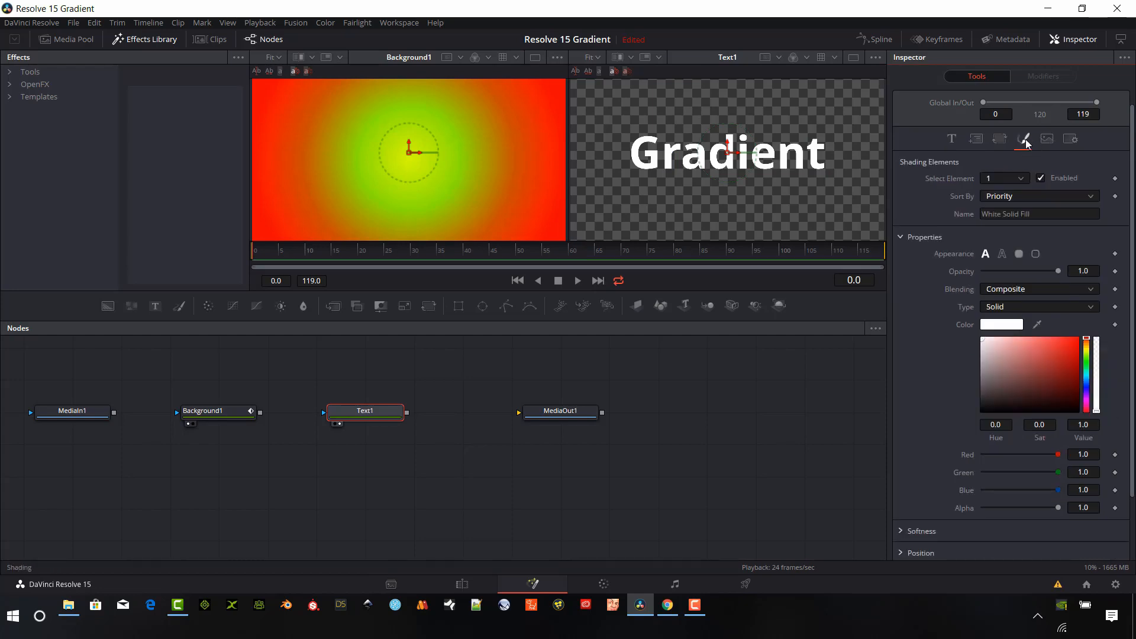
mouse_move(1024, 139)
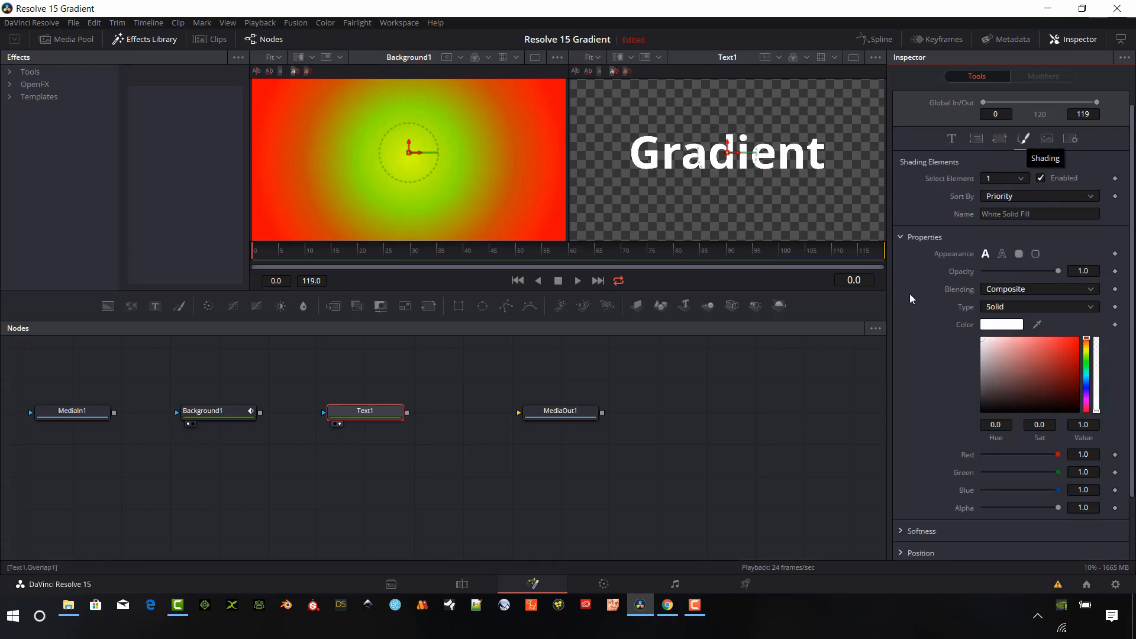
mouse_move(1089, 321)
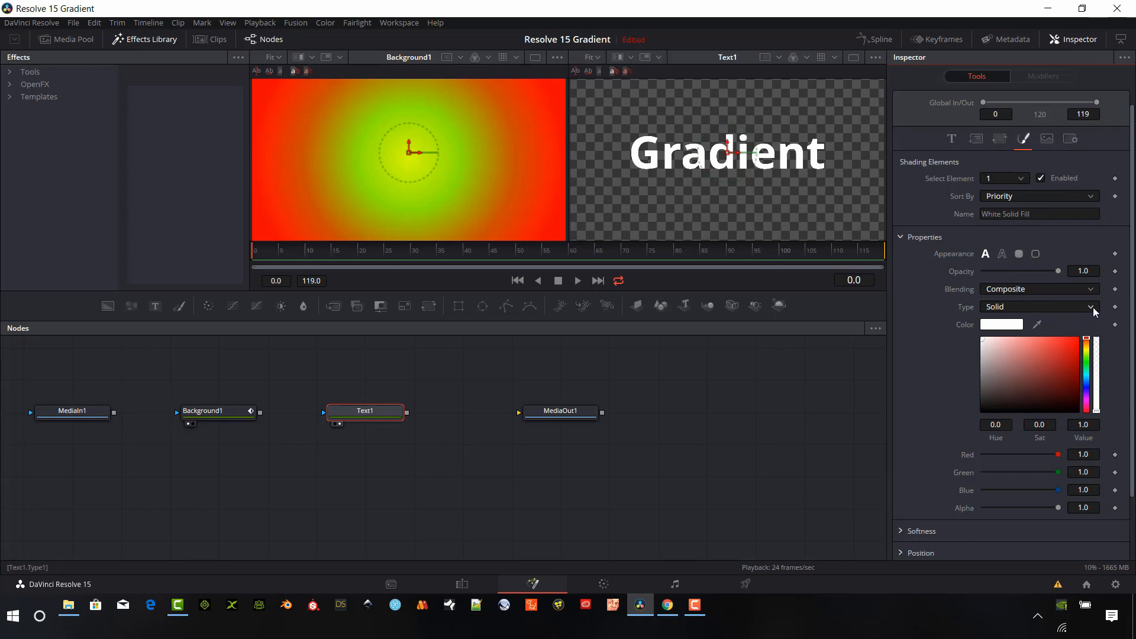
click(1038, 307)
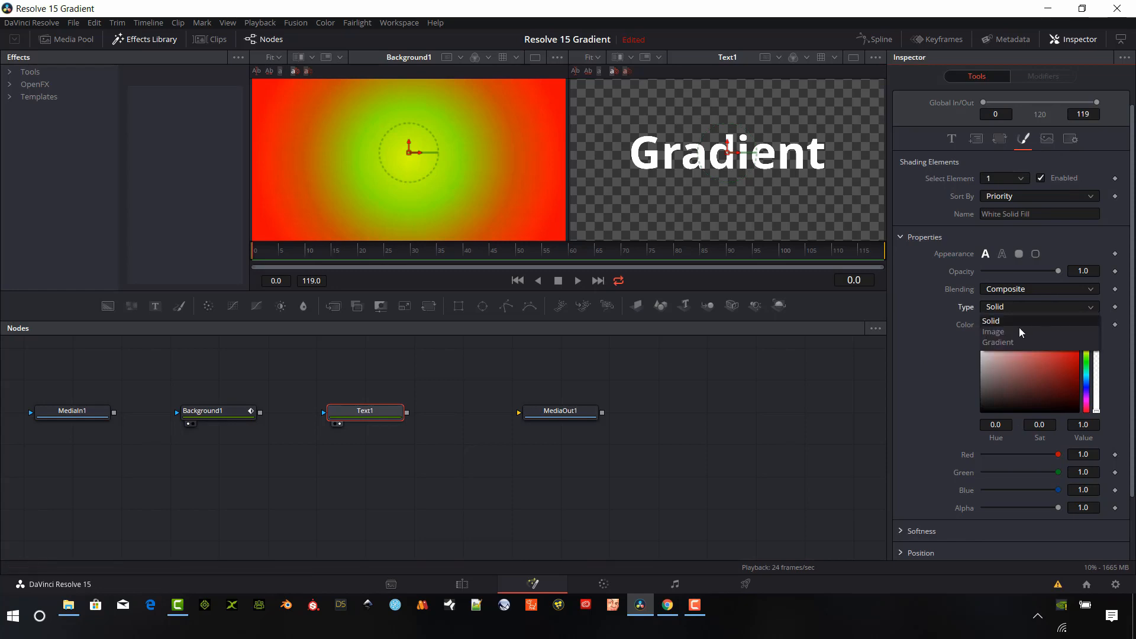
click(997, 342)
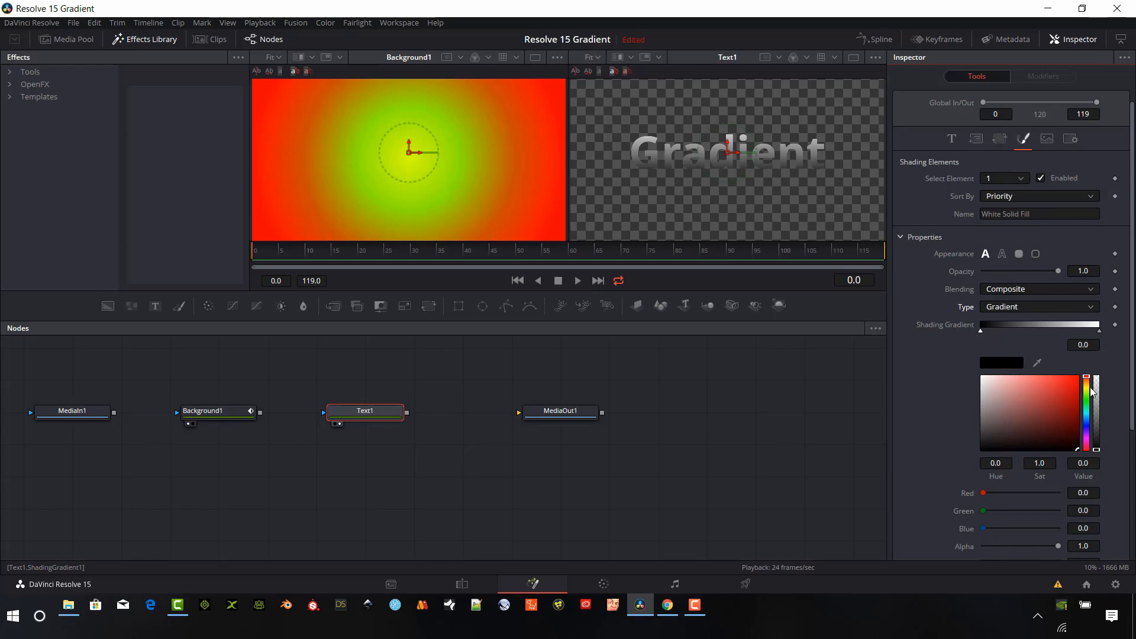
mouse_move(1088, 421)
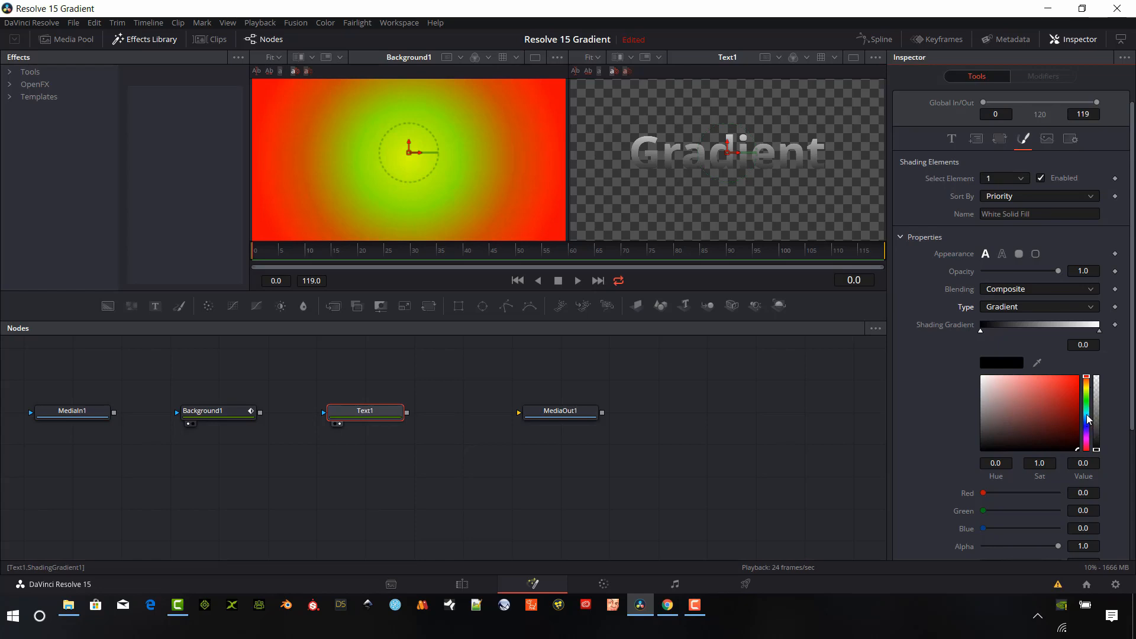
Pick a new hue for one of the text's shading gradient colour stops
click(1076, 381)
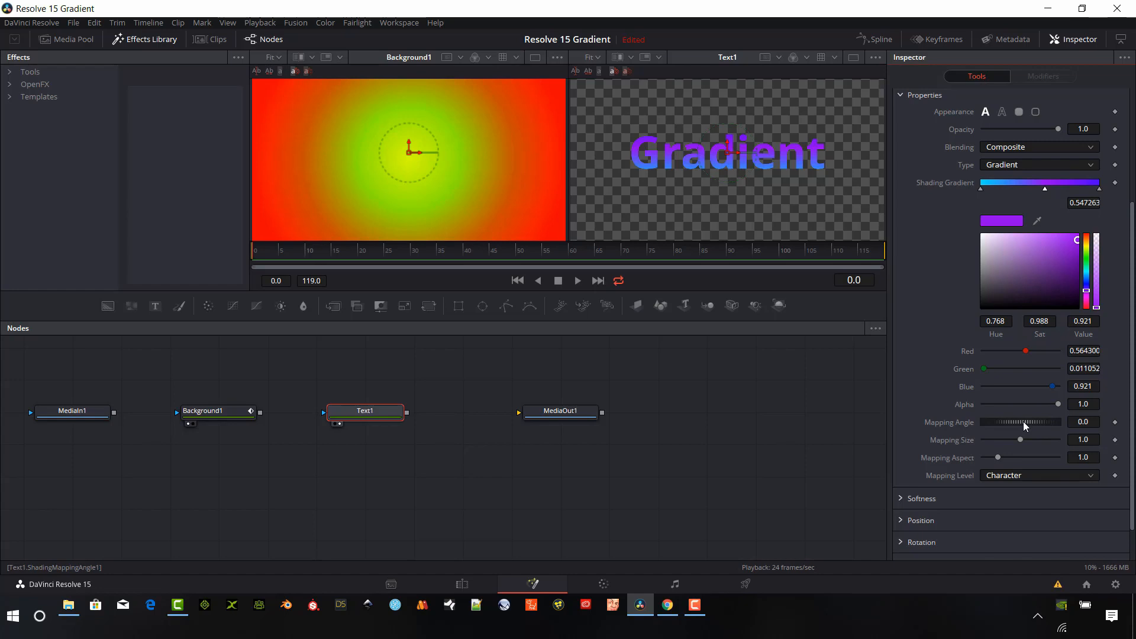
Rotate the text gradient to about 75 degrees and fine-tune its mapping size
drag(1044, 422, 1004, 428)
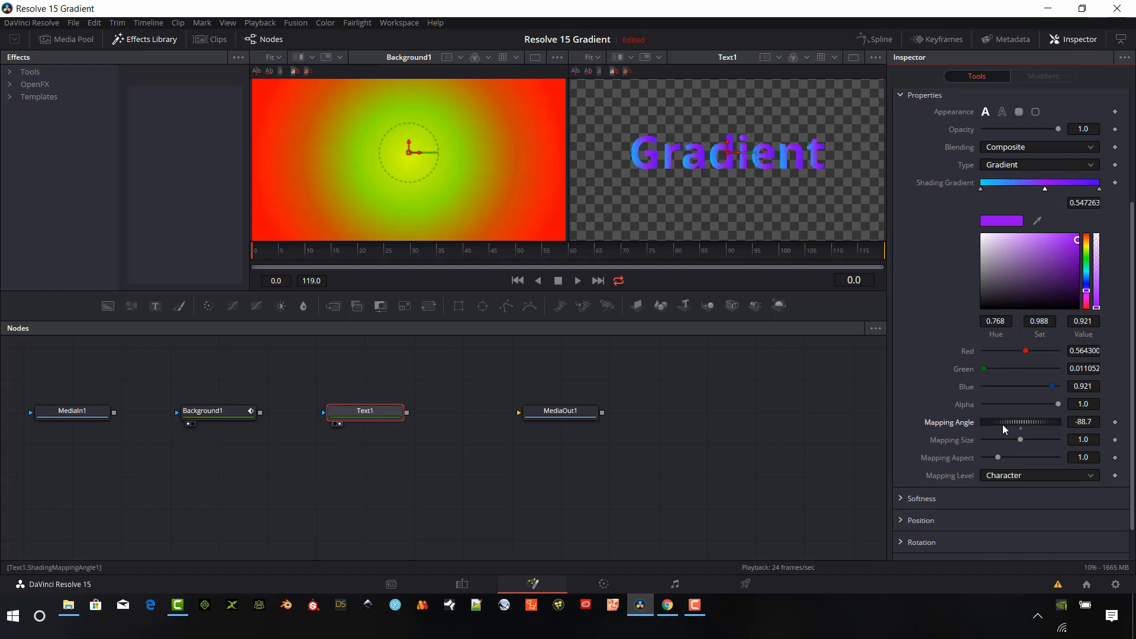
drag(1004, 427, 1043, 439)
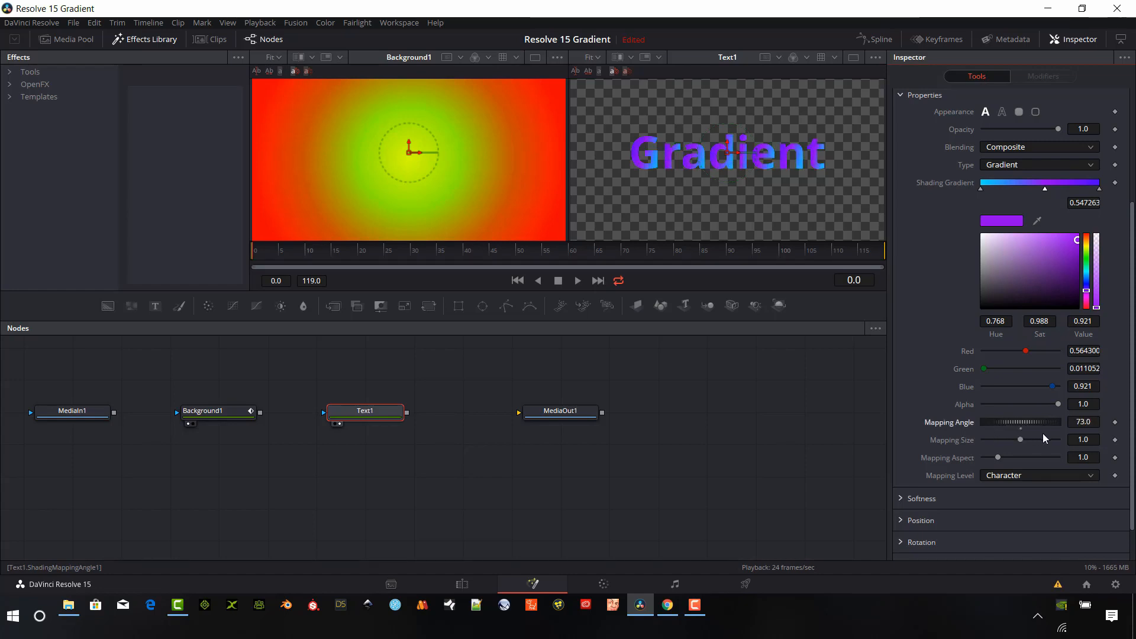
drag(1042, 423, 1019, 427)
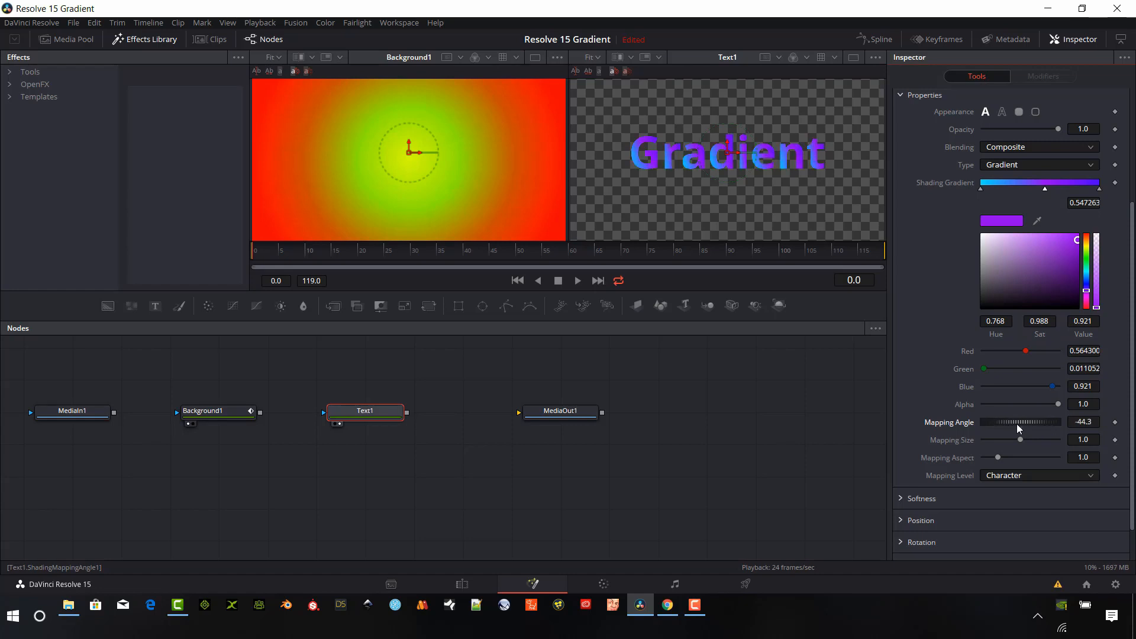
drag(1019, 428, 1019, 429)
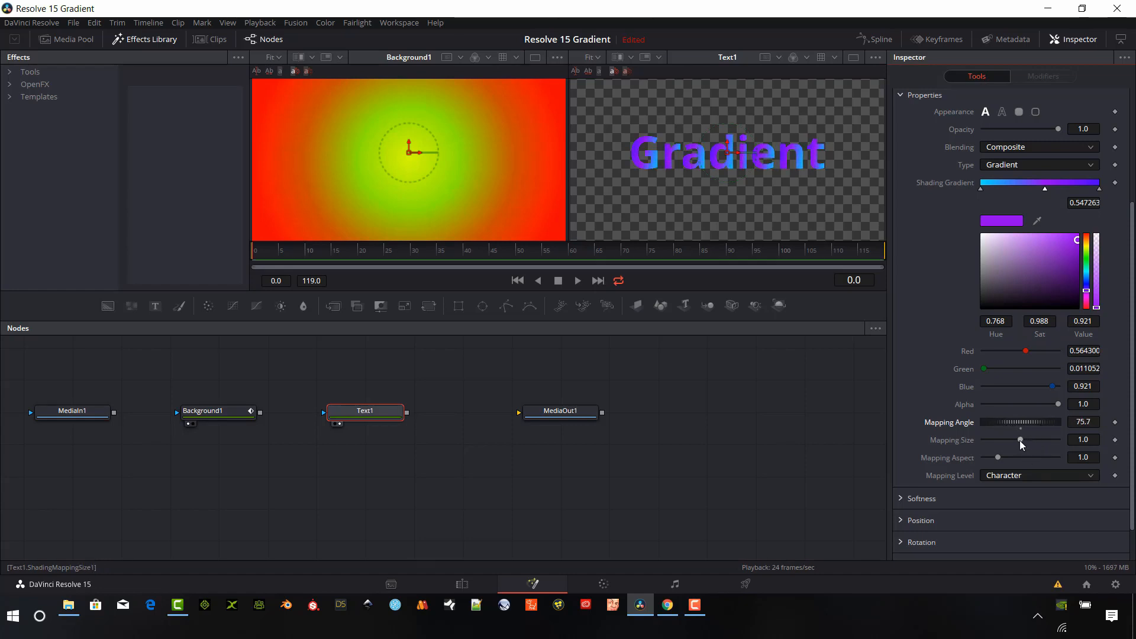
drag(1020, 440, 1029, 440)
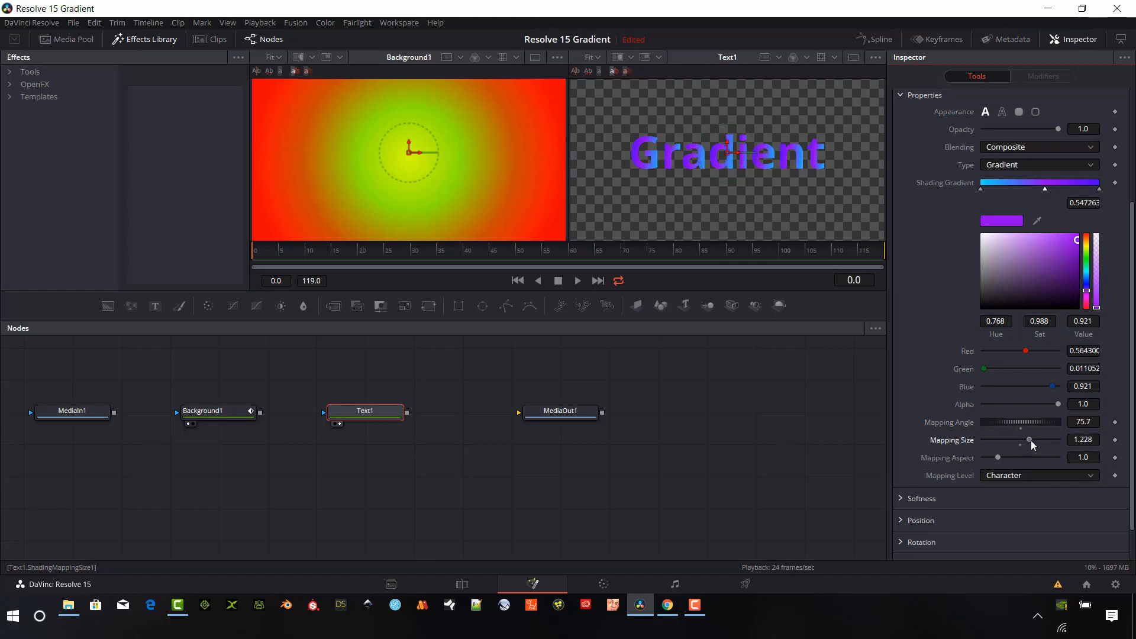
drag(1029, 439, 1013, 440)
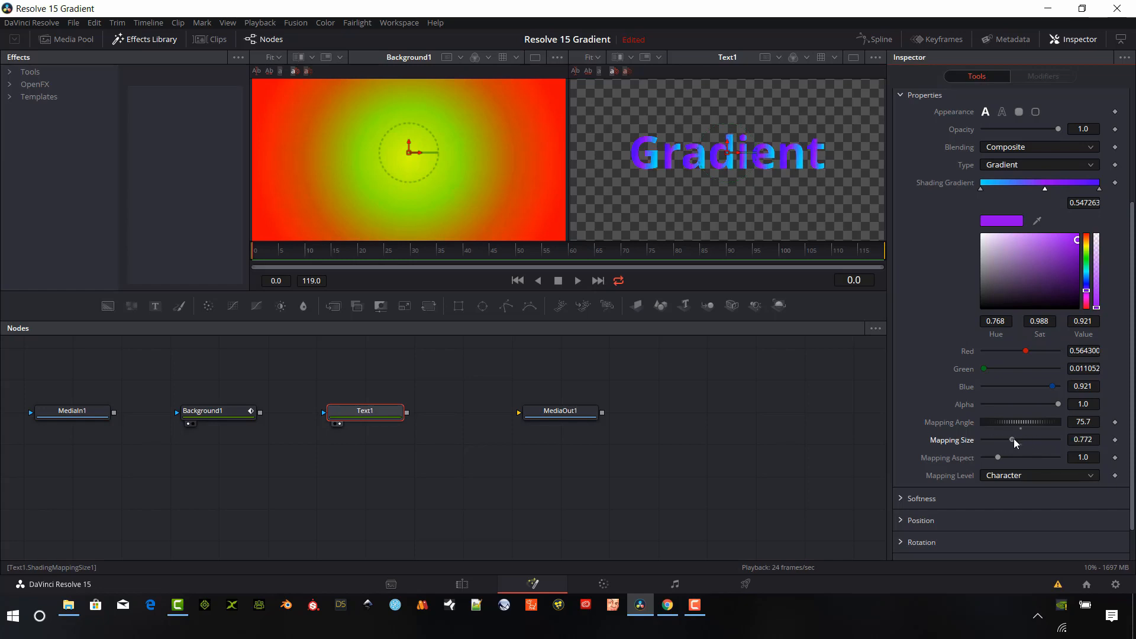
drag(1011, 440, 1026, 439)
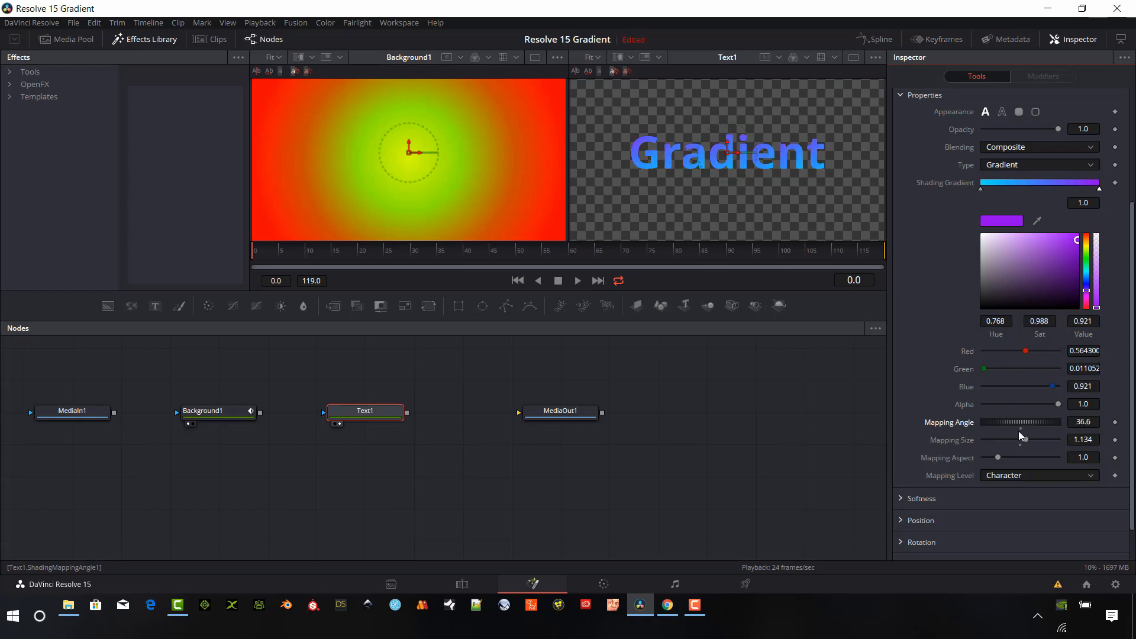
Swing the text gradient's mapping angle through several other angles
drag(1020, 422, 1024, 439)
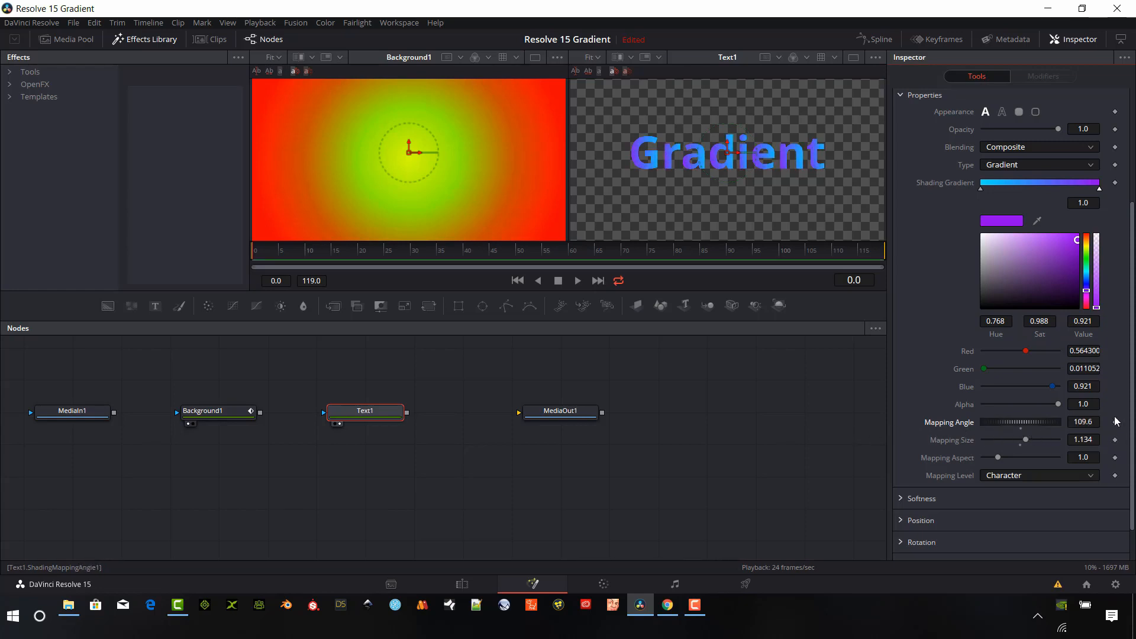
drag(1044, 422, 1017, 427)
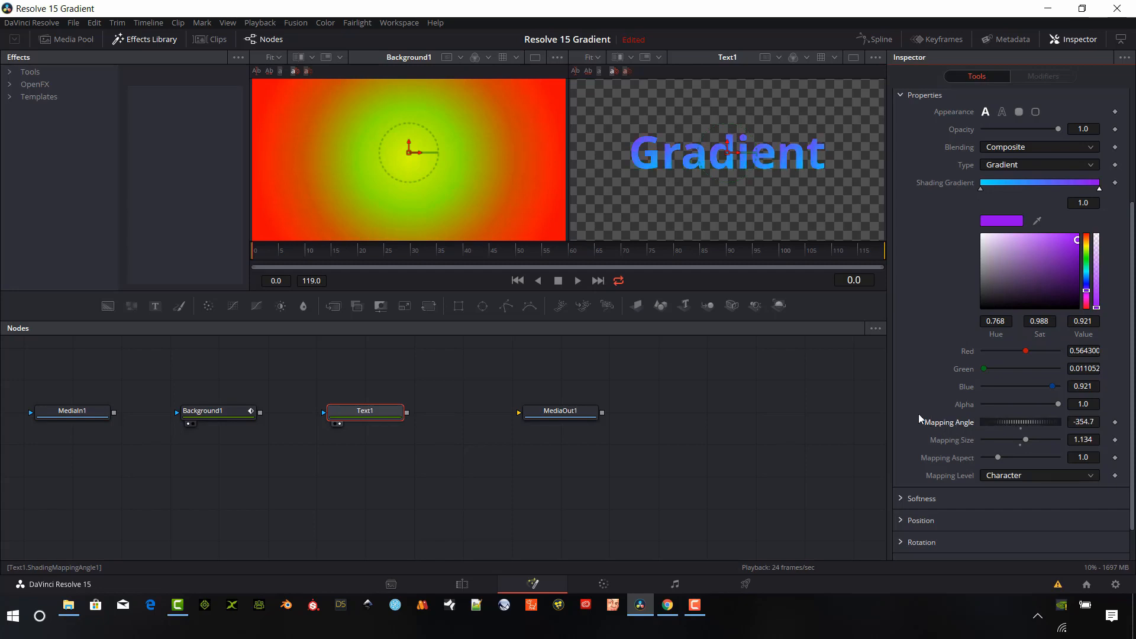
drag(1022, 422, 975, 422)
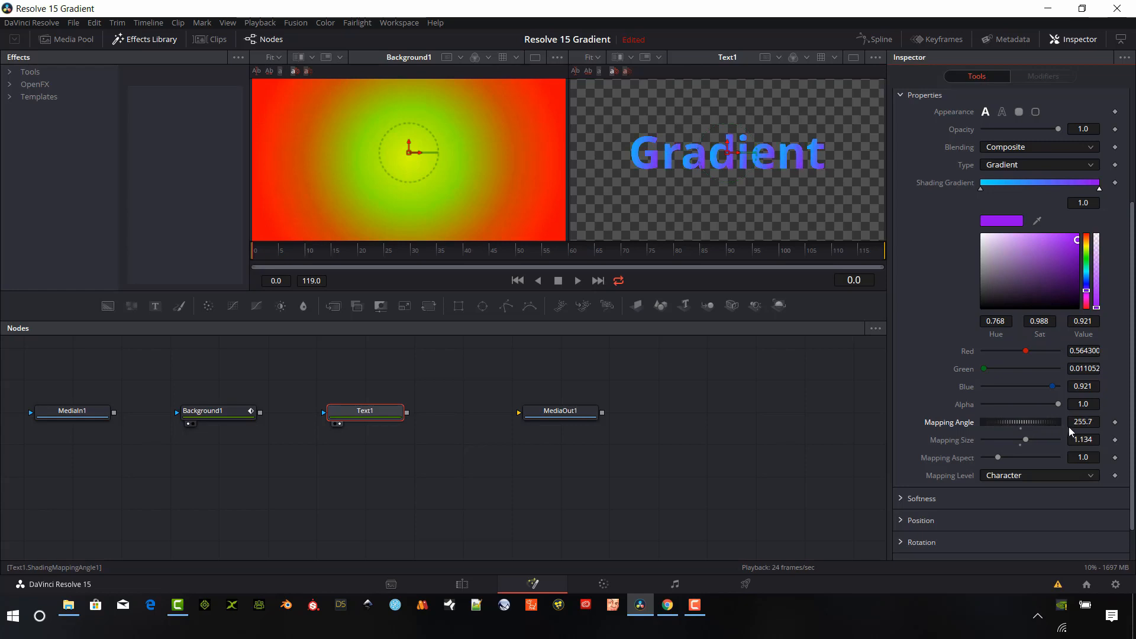
drag(1022, 422, 1087, 422)
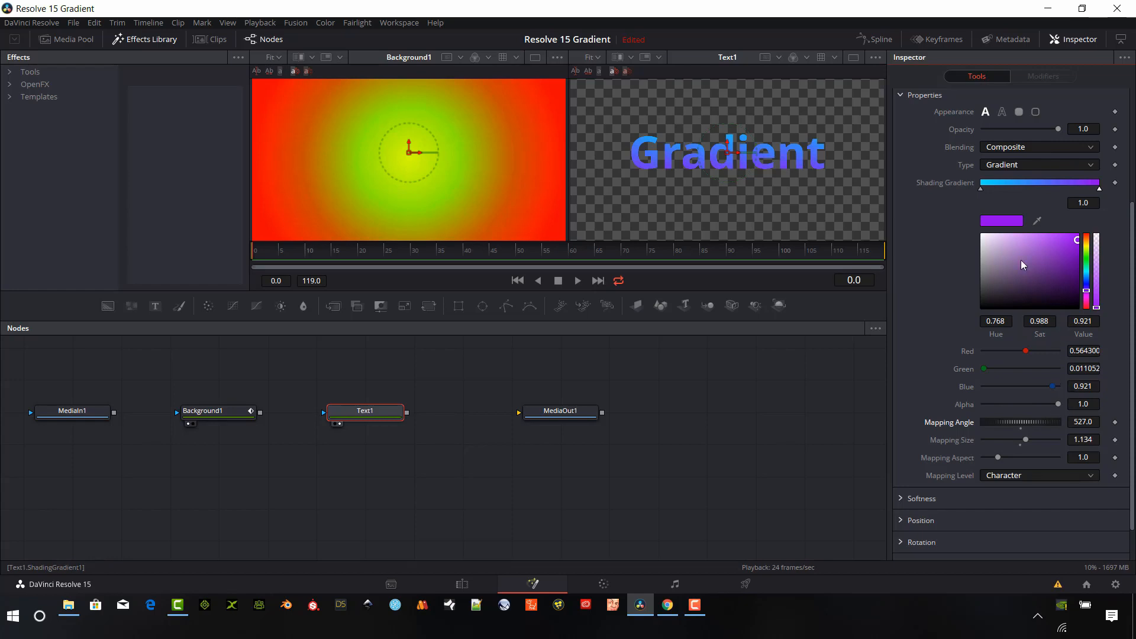
click(1023, 139)
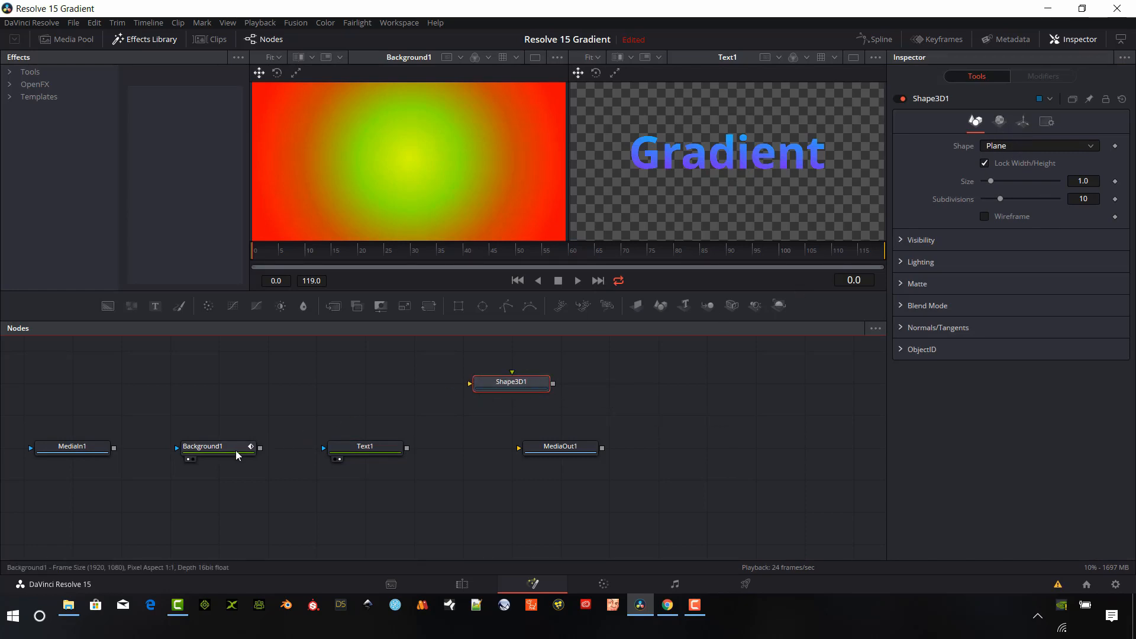
Select Background1, orbit the textured plane in 3D, and set Gradient Type to Linear
click(217, 445)
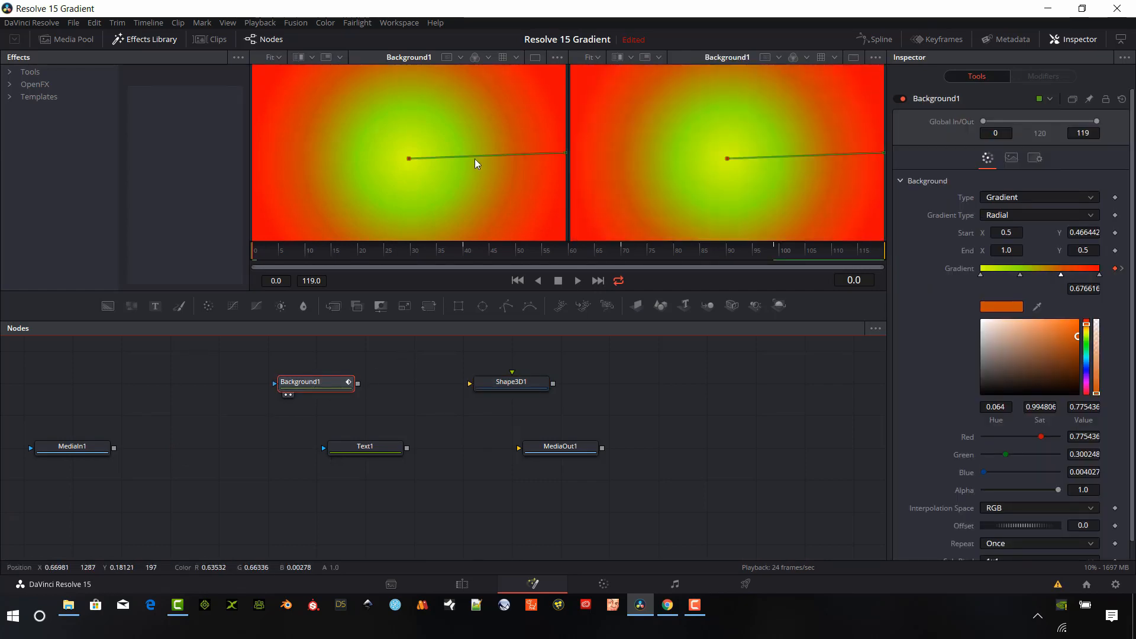
mouse_move(398, 369)
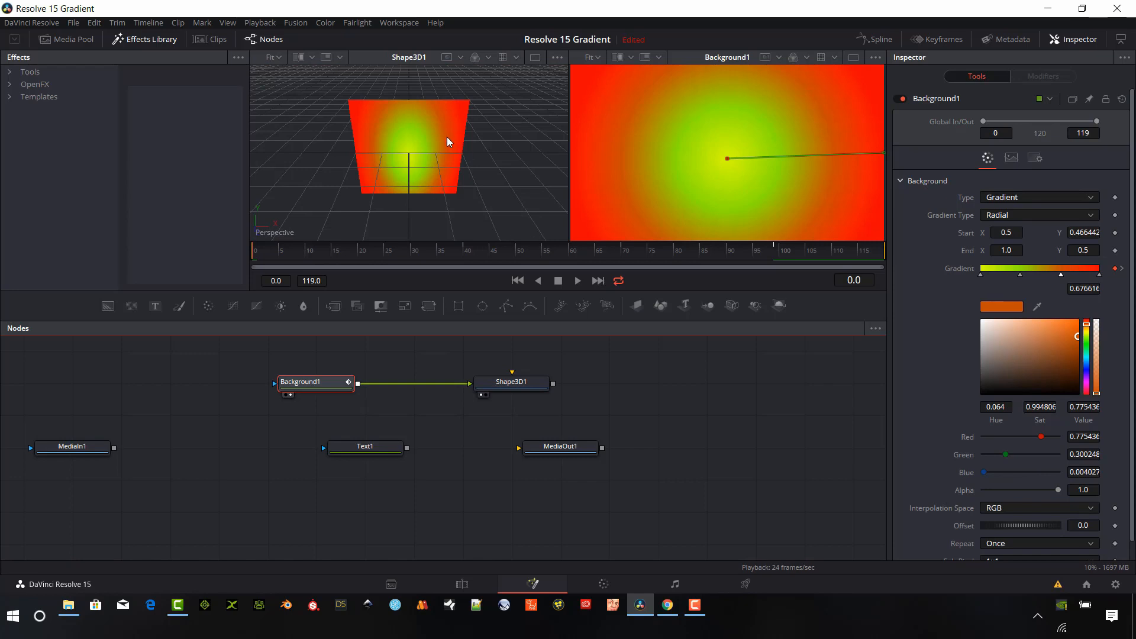
mouse_move(423, 126)
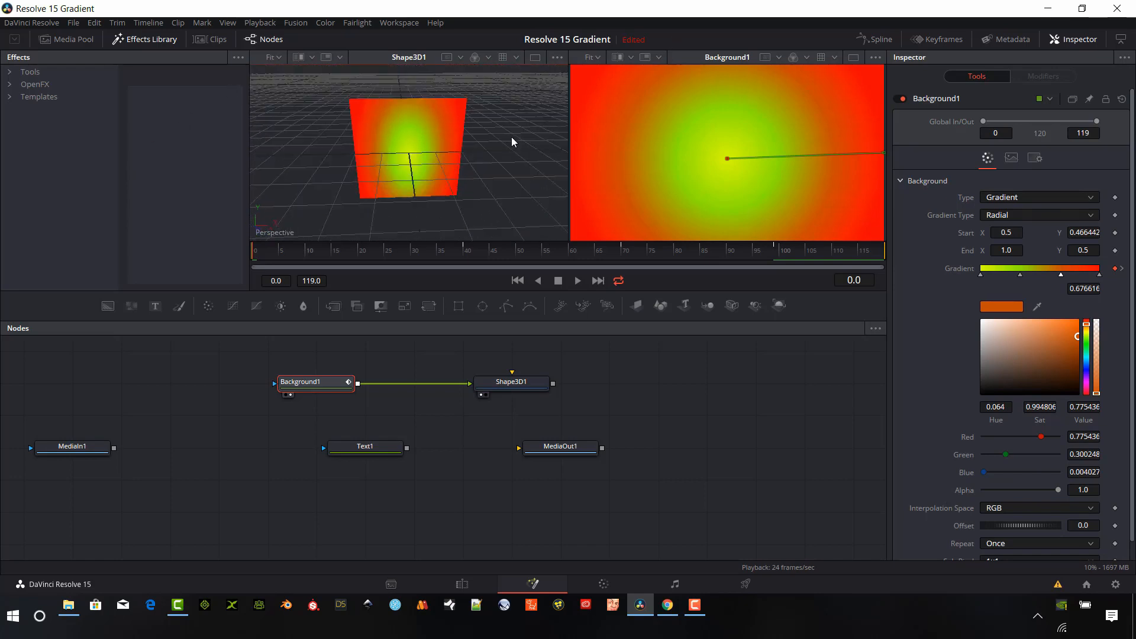
drag(511, 141, 455, 151)
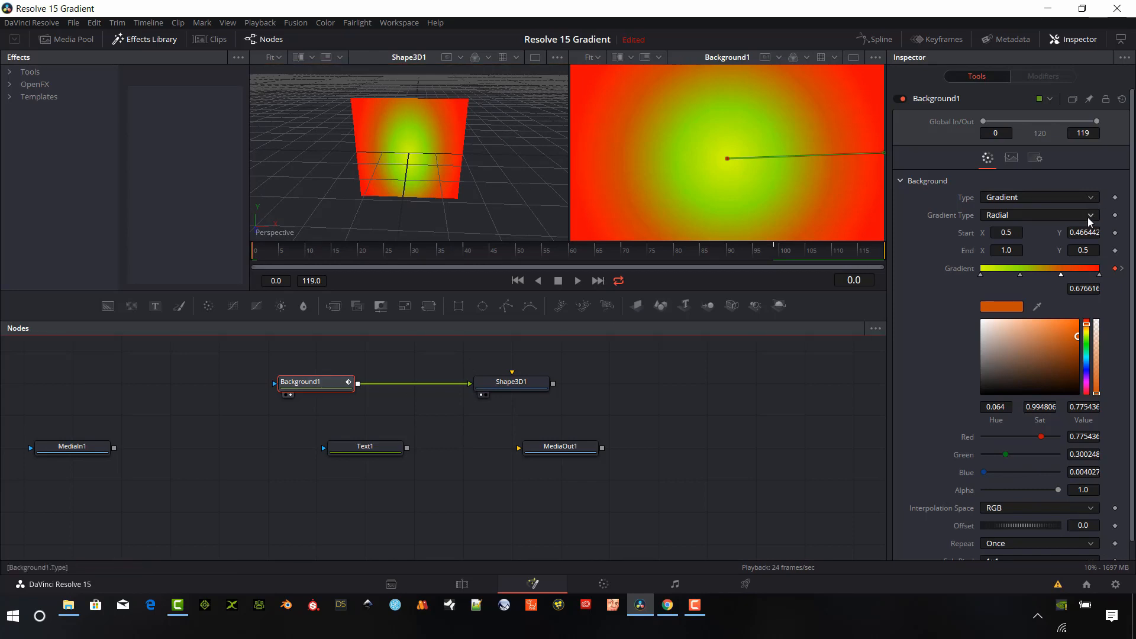
click(1039, 216)
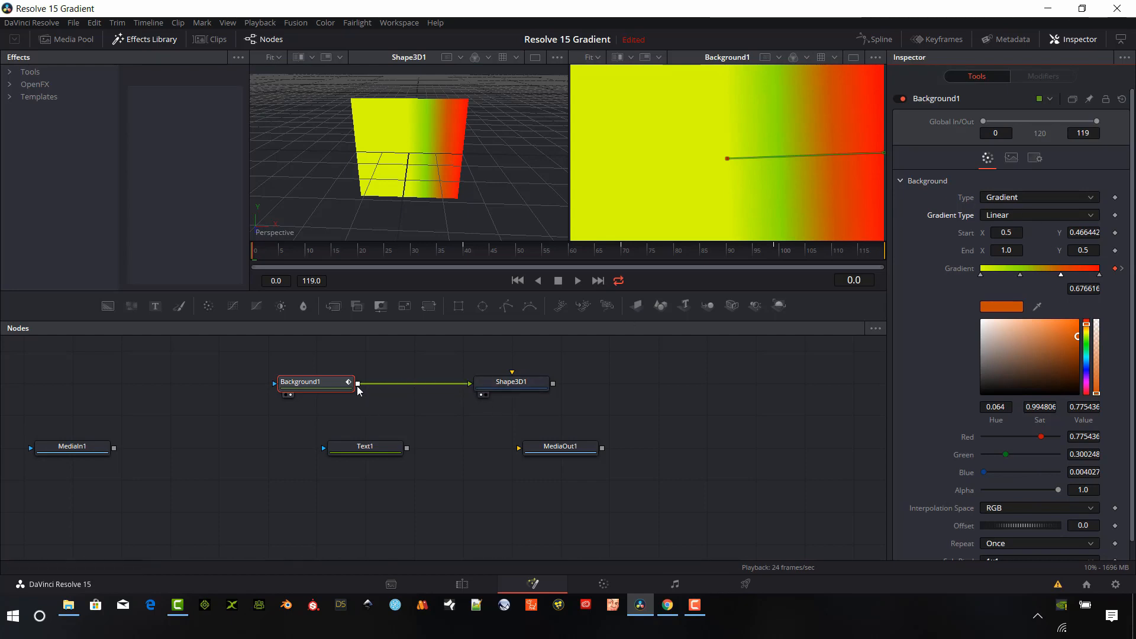
Disconnect Background1, add Background2 feeding Shape3D1, and set its Type to Gradient
drag(315, 382, 267, 414)
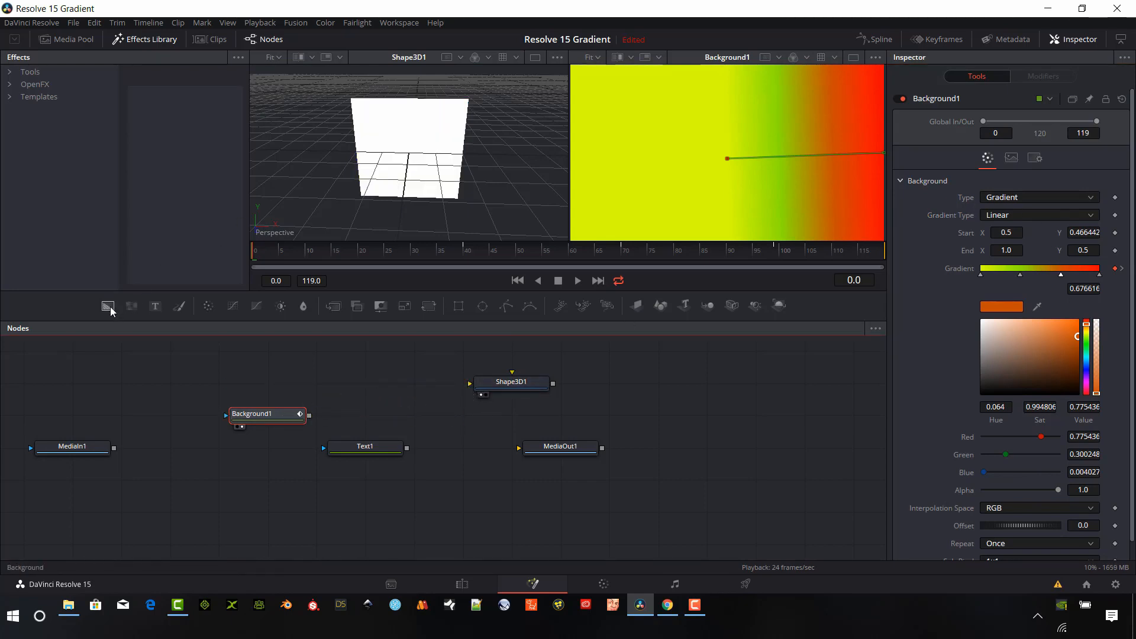
click(107, 306)
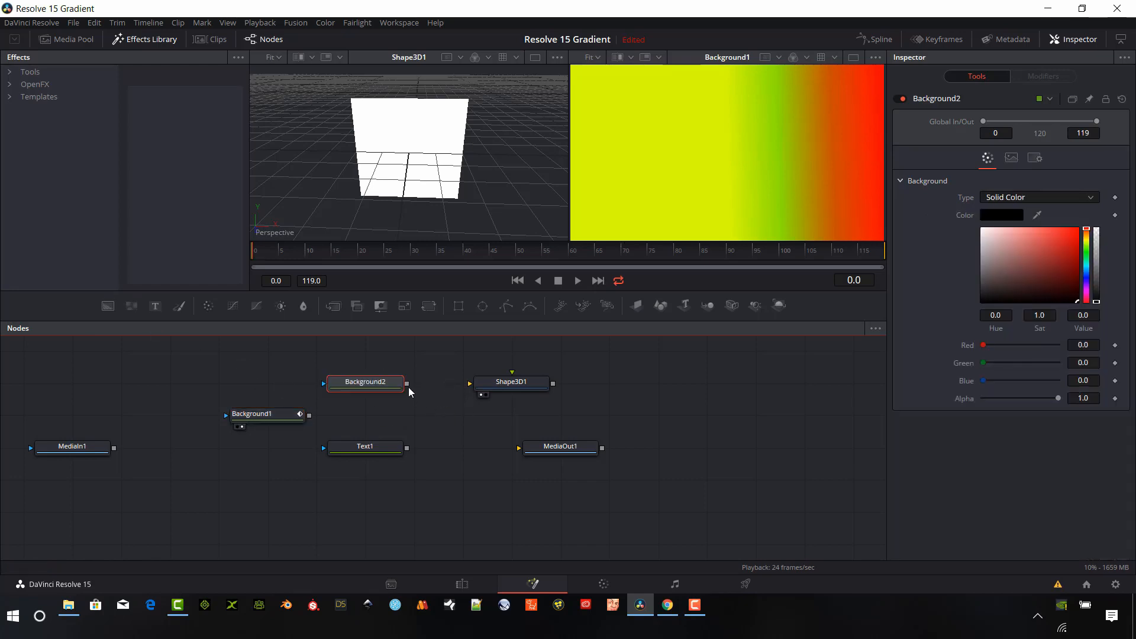
drag(407, 384, 474, 383)
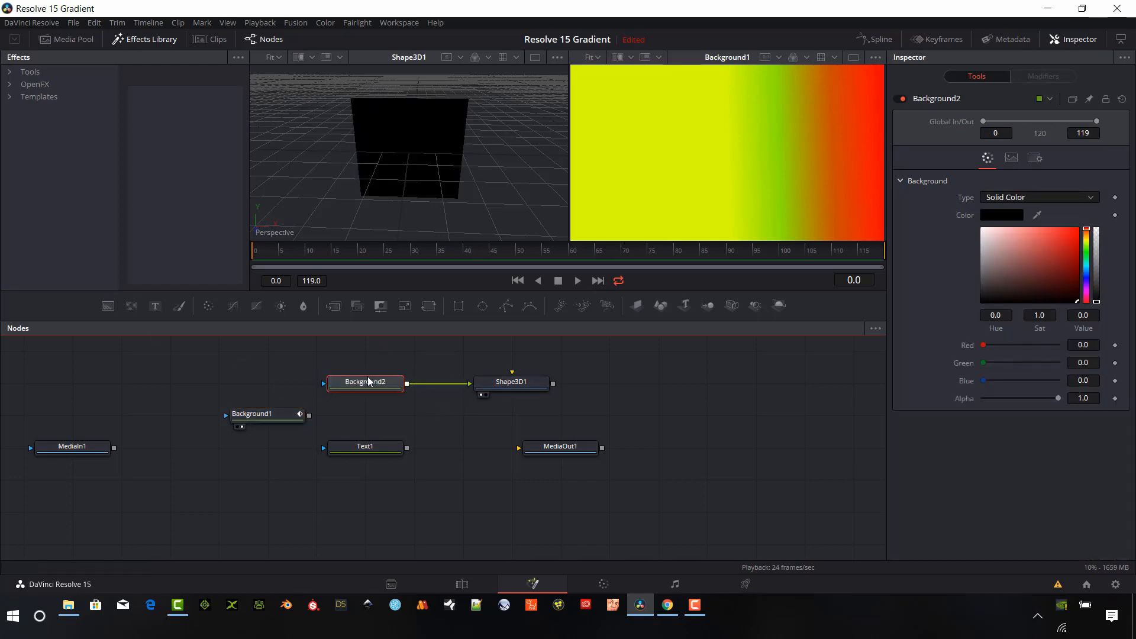
click(1039, 196)
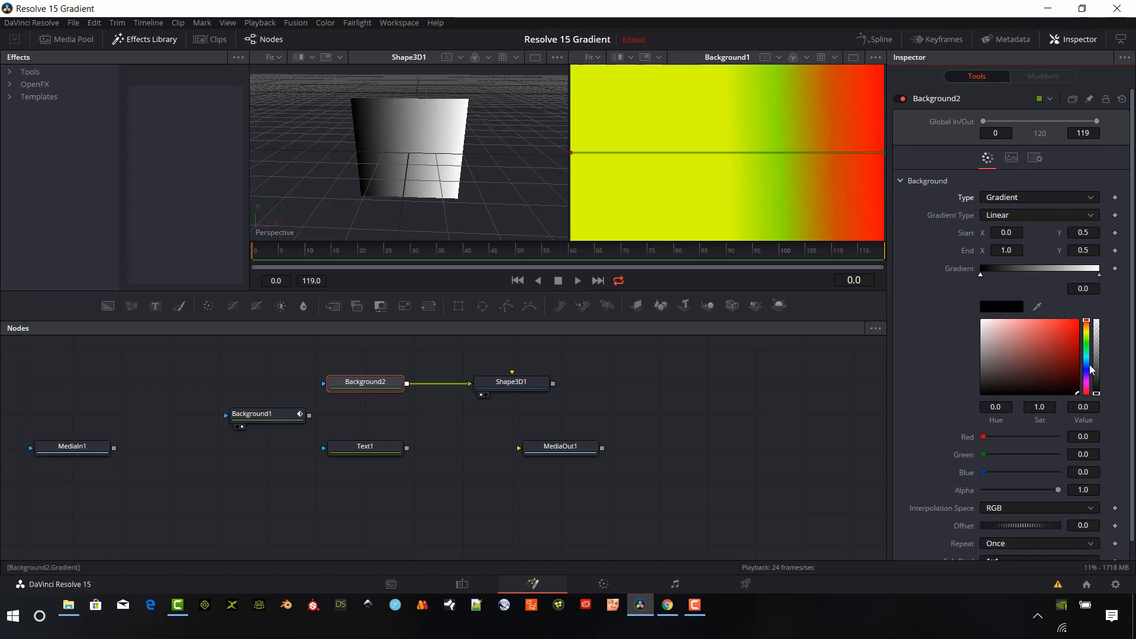
Give Background2's gradient a blue hue and brightness, and drag Offset to -0.13
click(1035, 326)
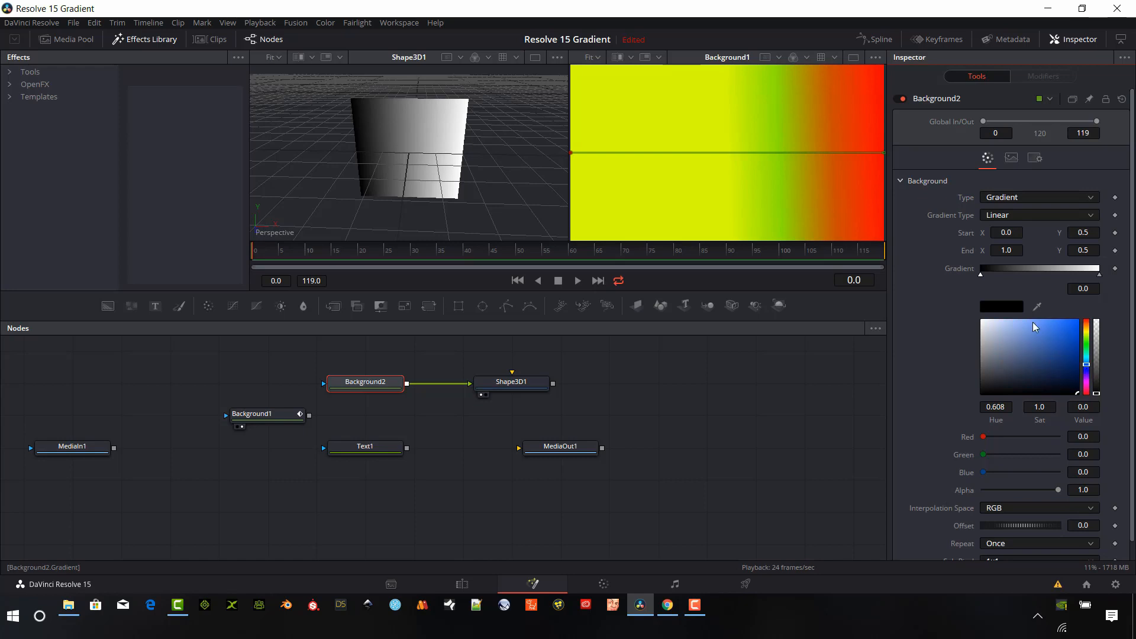
click(1026, 303)
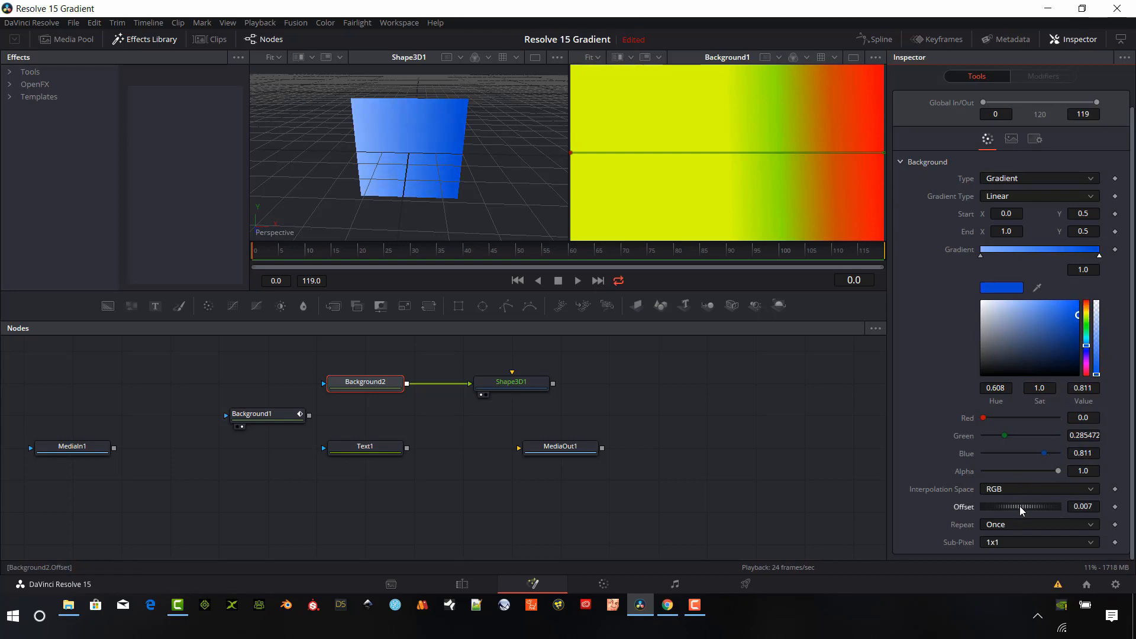
drag(1043, 507, 1011, 507)
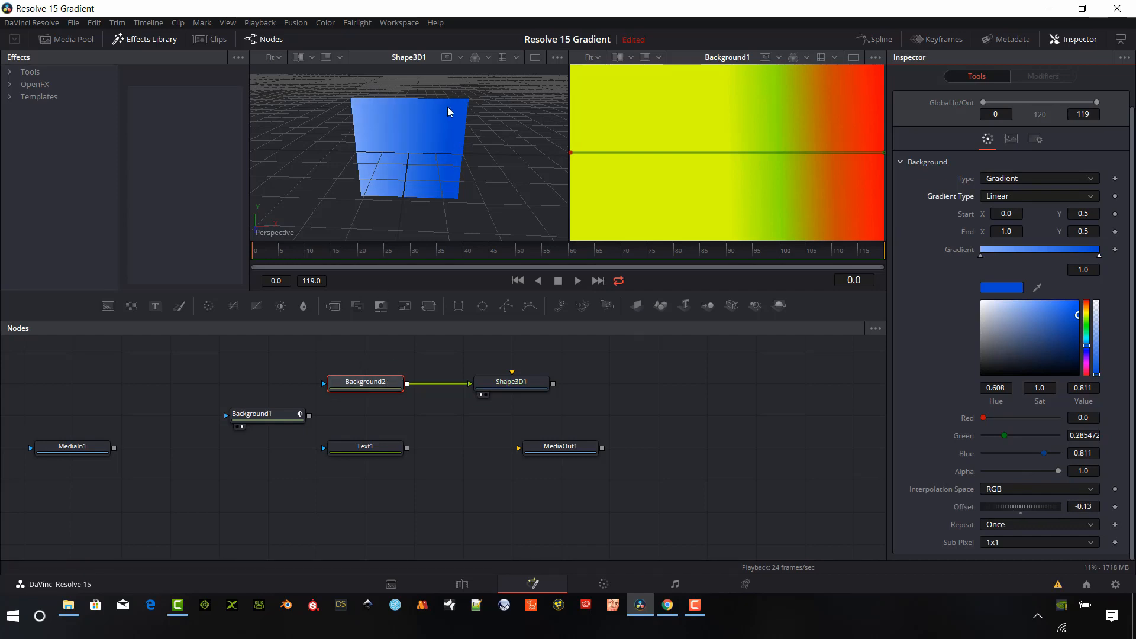
mouse_move(374, 139)
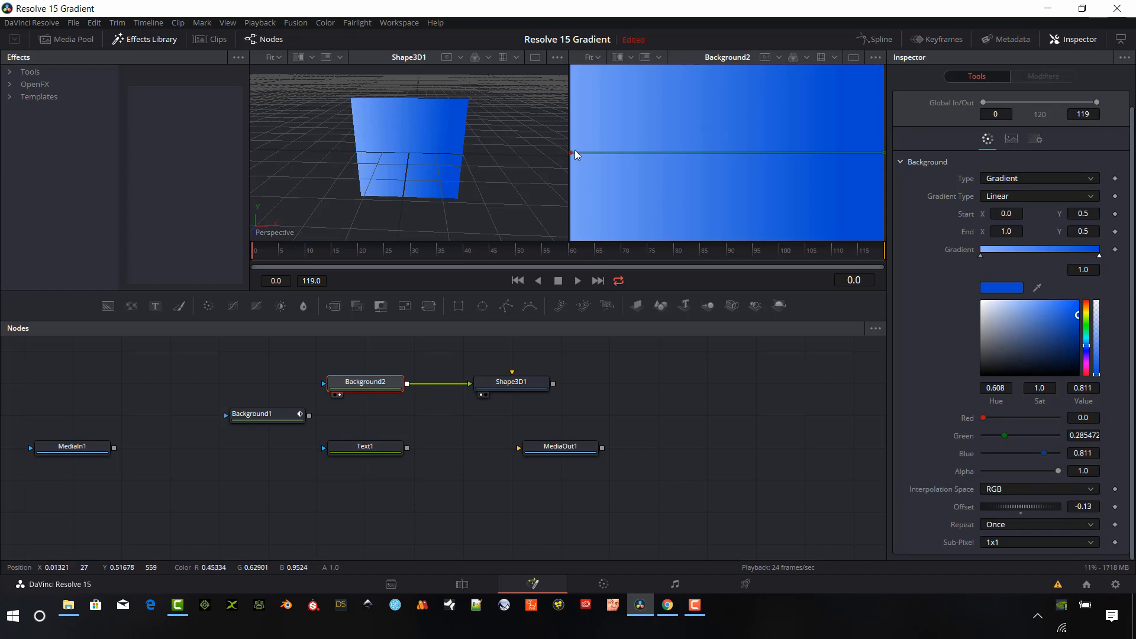
Drag Background2's gradient start to the bottom edge and its end about three-quarters up, vertically
drag(575, 154, 603, 165)
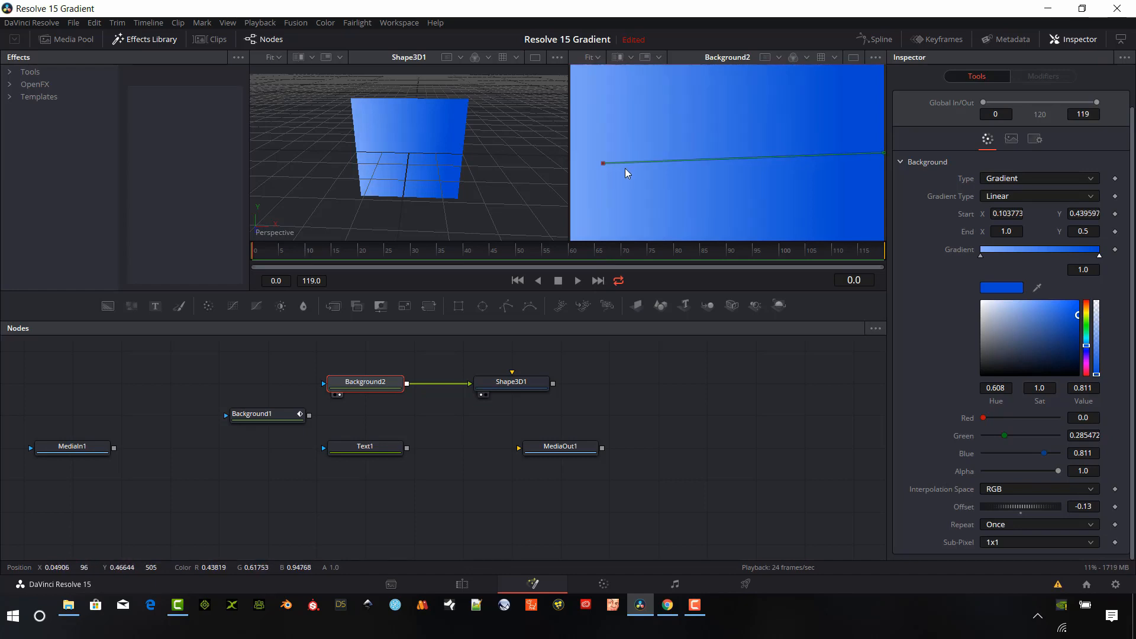
drag(602, 164, 723, 246)
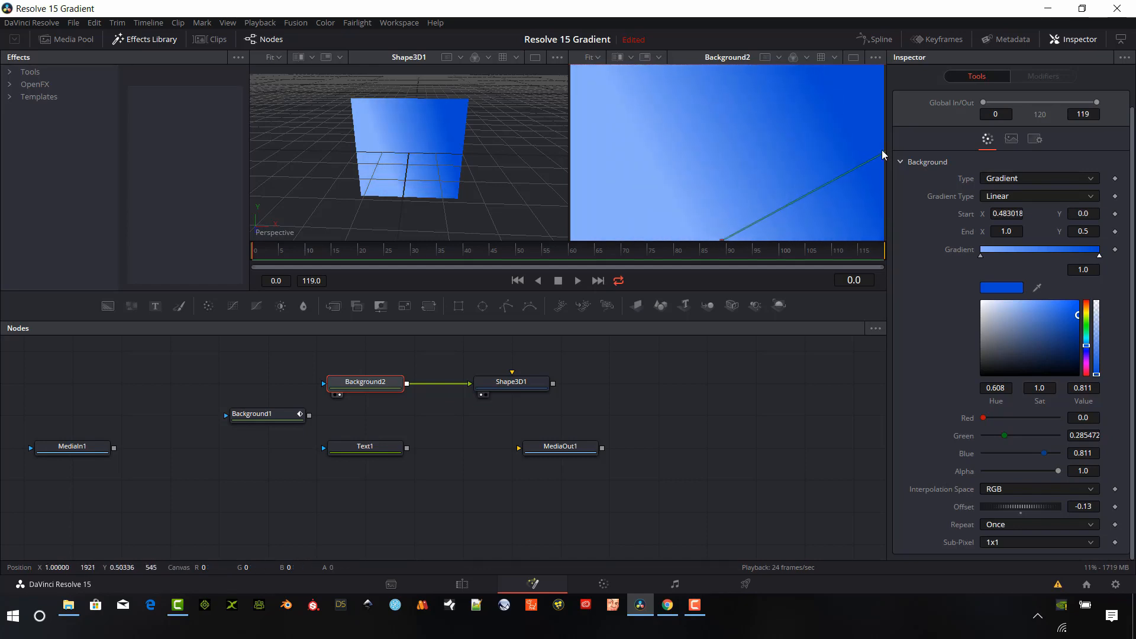
drag(877, 154, 885, 158)
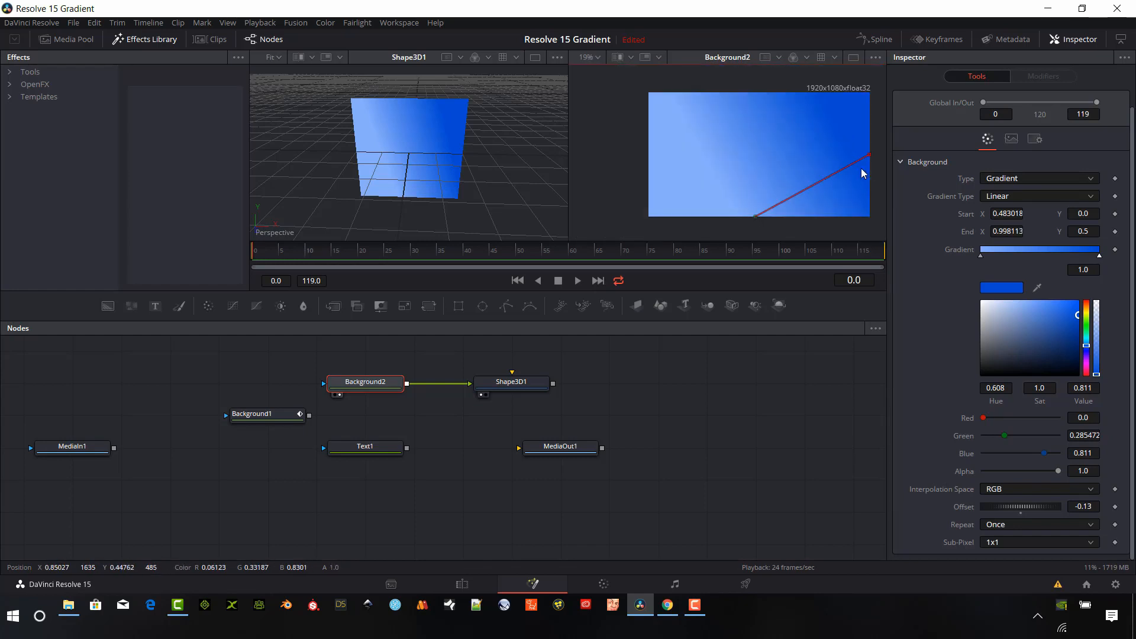
drag(866, 155, 768, 123)
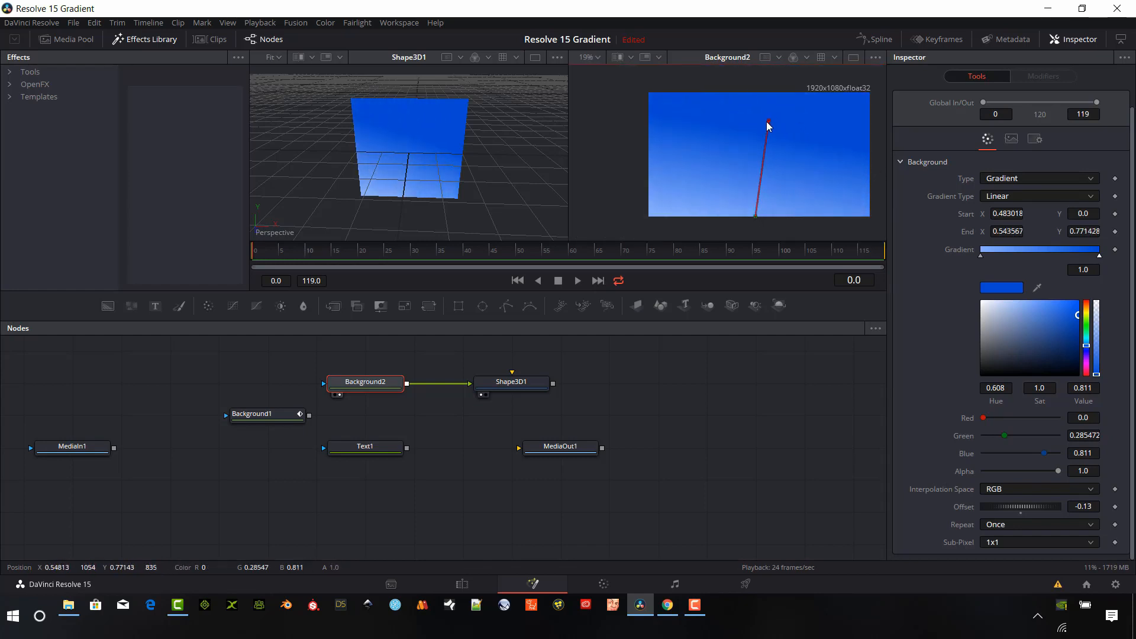
drag(769, 123, 752, 123)
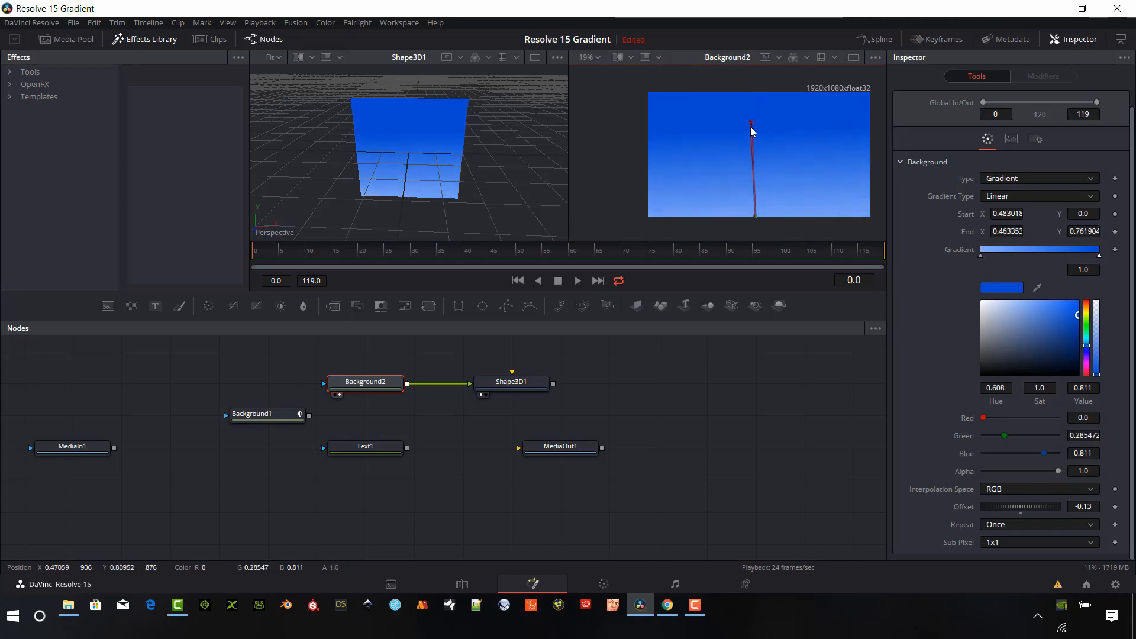
drag(752, 123, 756, 165)
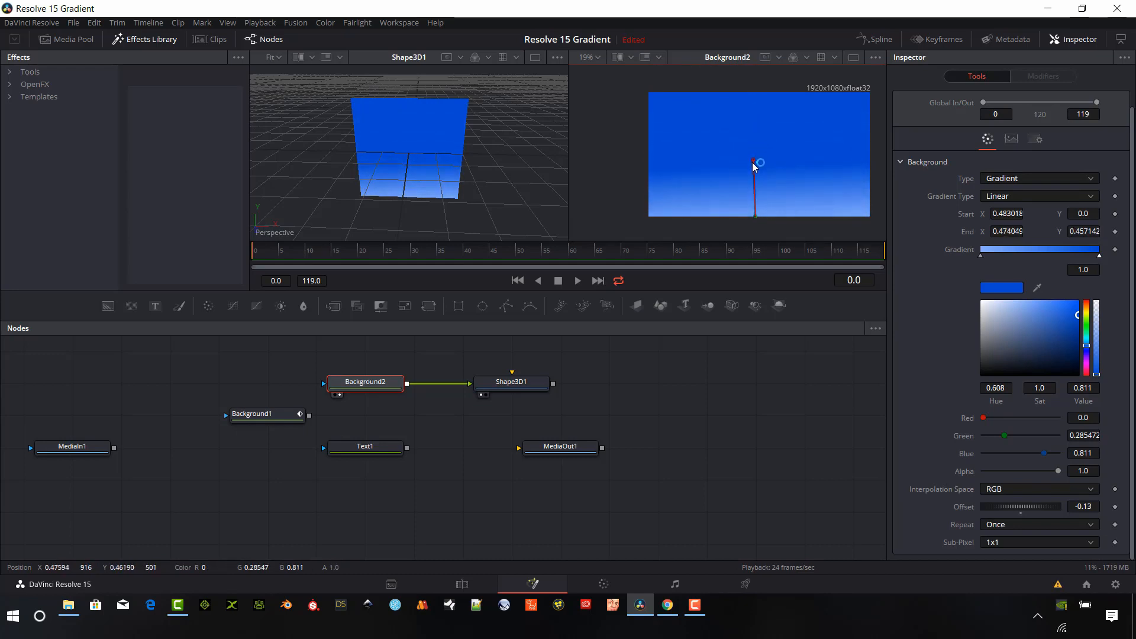
drag(758, 162, 755, 113)
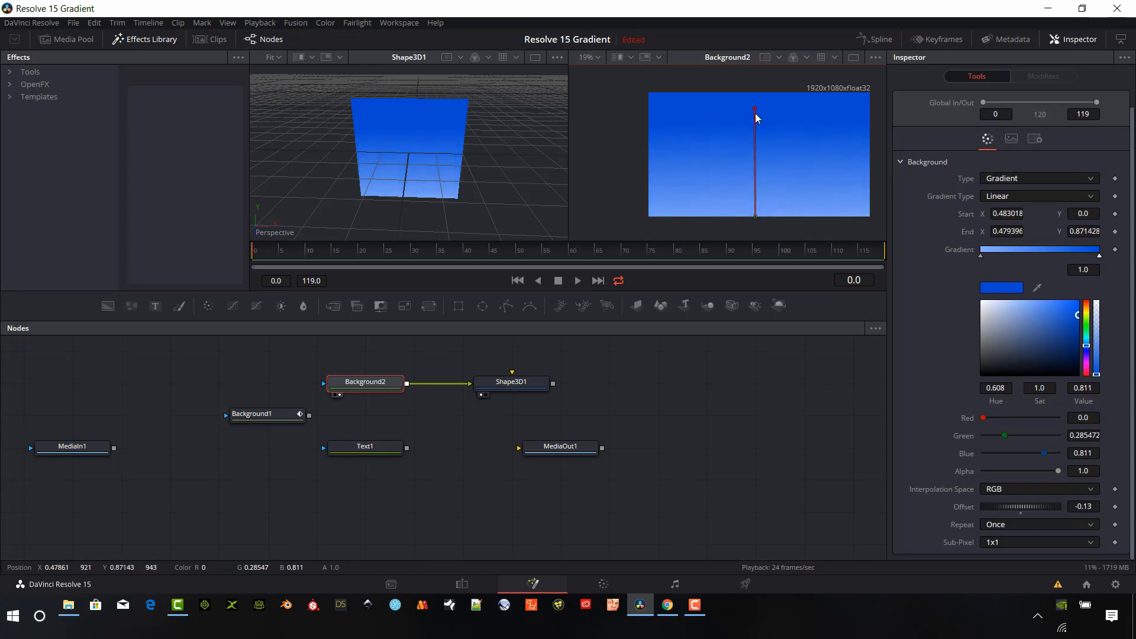
drag(756, 119, 758, 142)
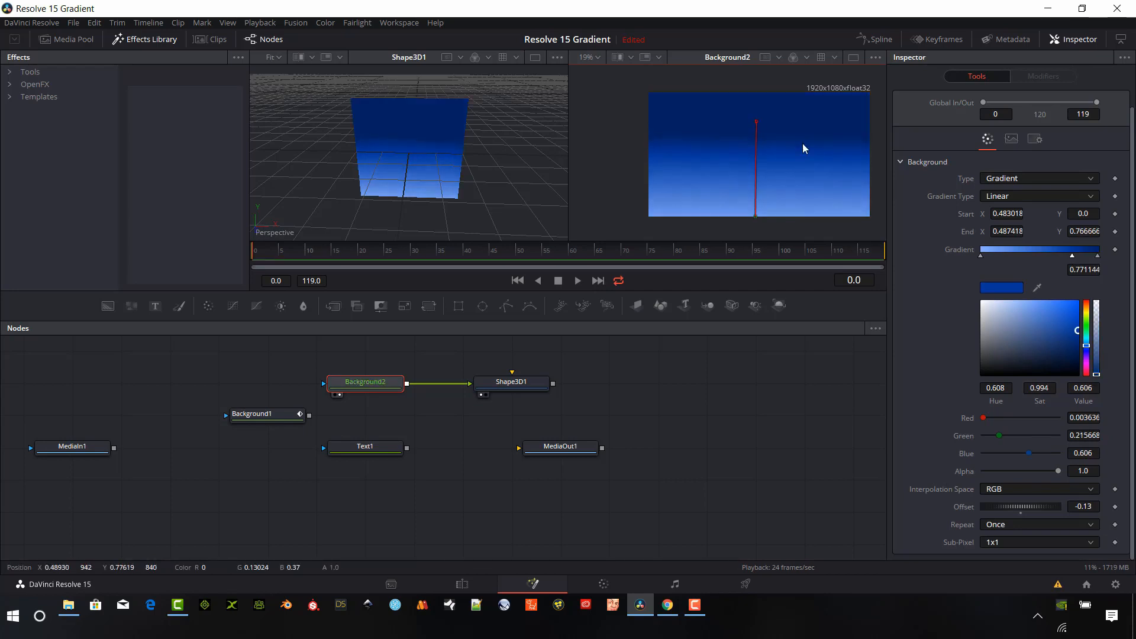
mouse_move(810, 123)
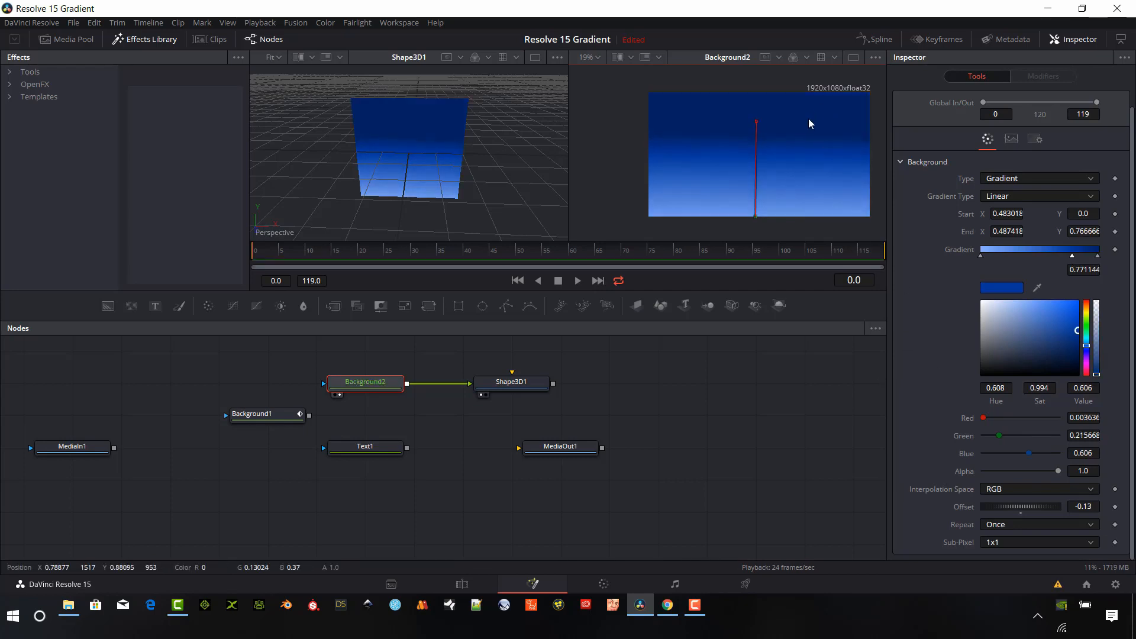
Set Shape3D1's Transform scale to about 4.96 and nudge the plane along X
click(511, 382)
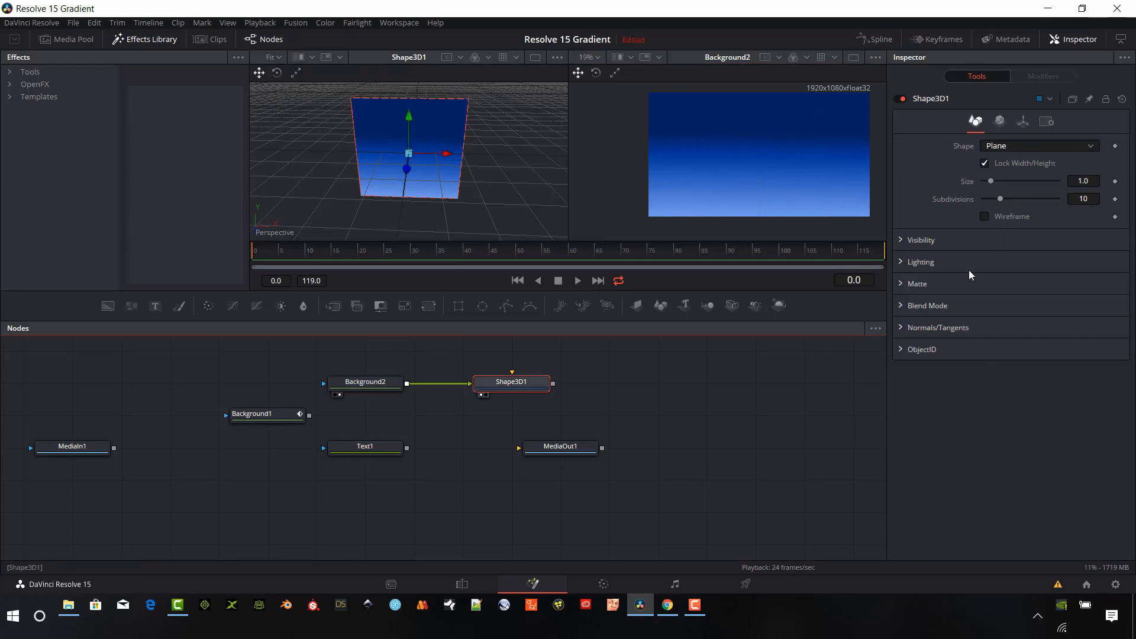
click(1022, 120)
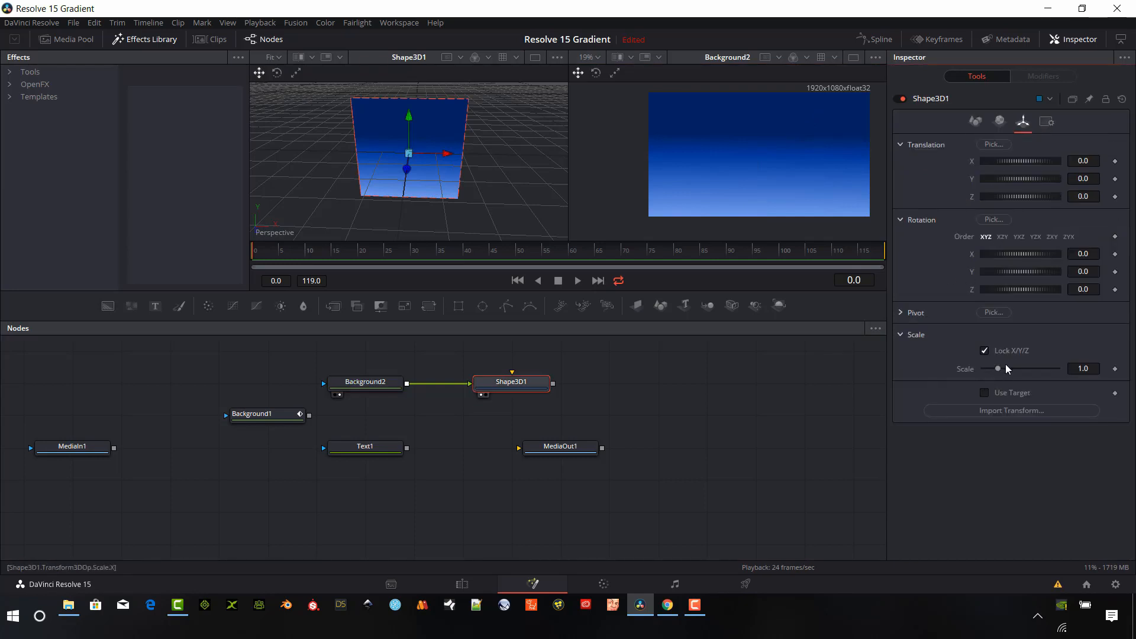
drag(999, 368, 1056, 369)
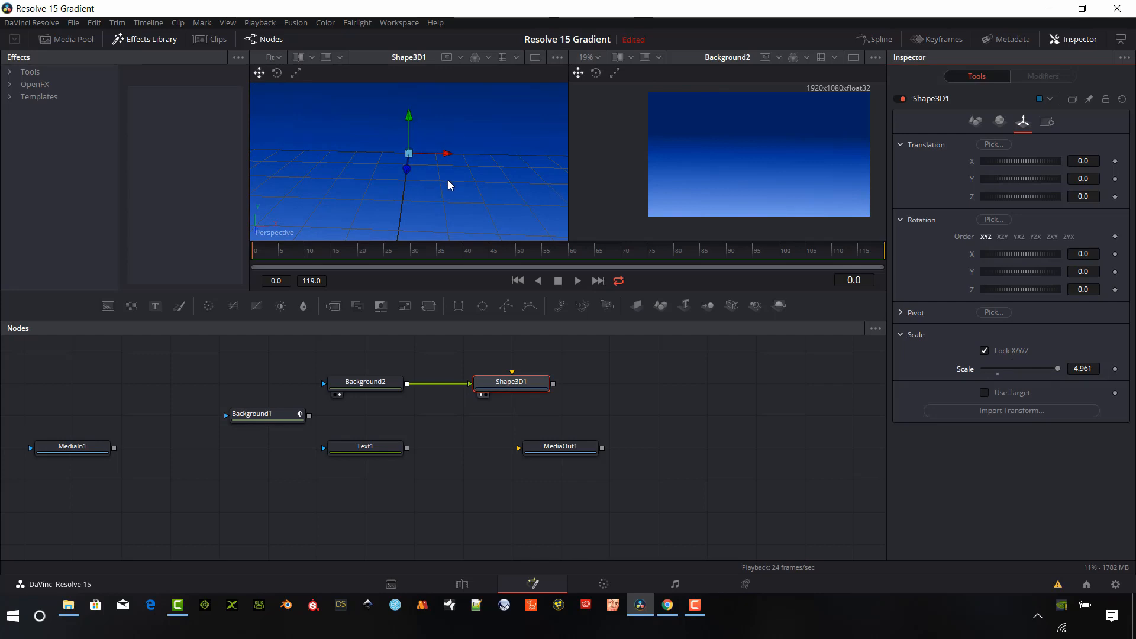
drag(449, 185, 388, 125)
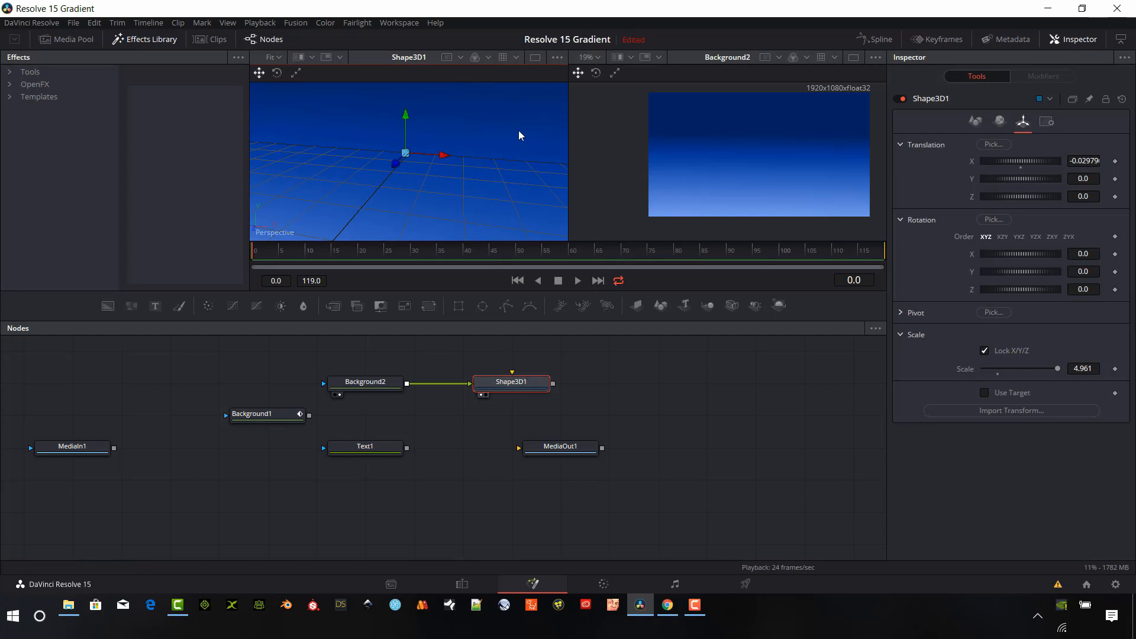
mouse_move(464, 142)
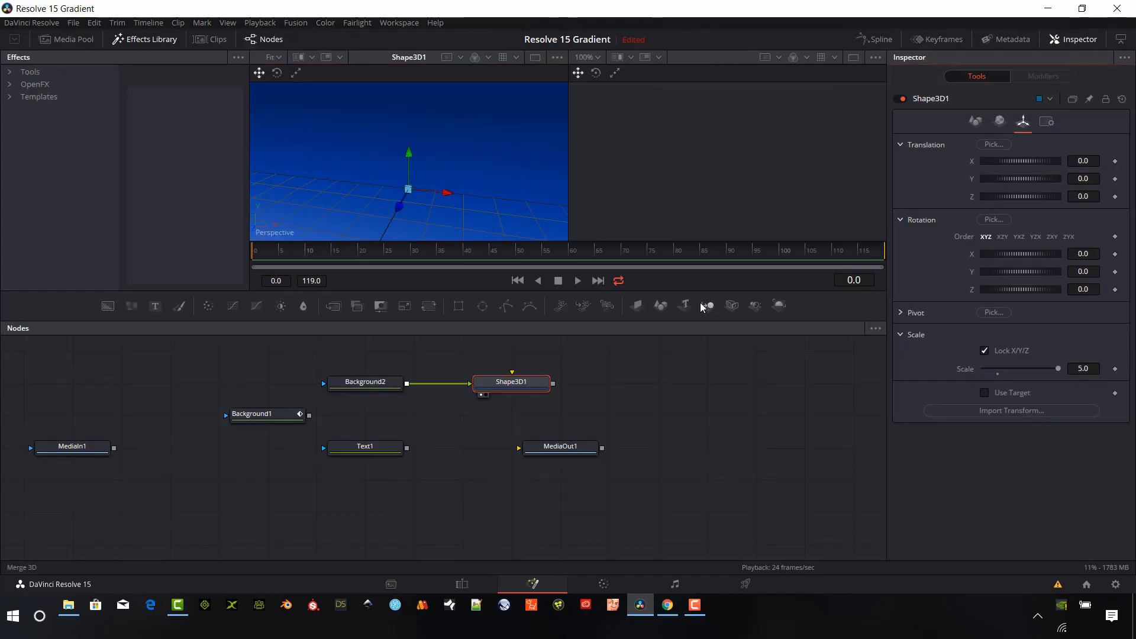
mouse_move(650, 350)
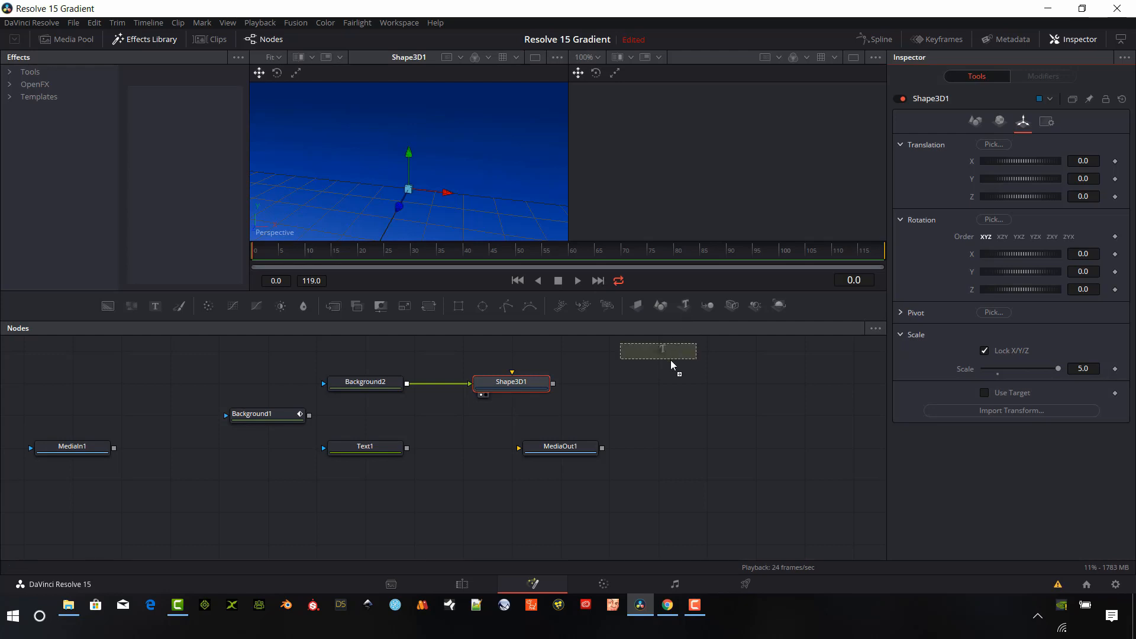
Add a Text3D node reading '3D Gradient' and raise its Extrusion Depth
drag(658, 349, 510, 416)
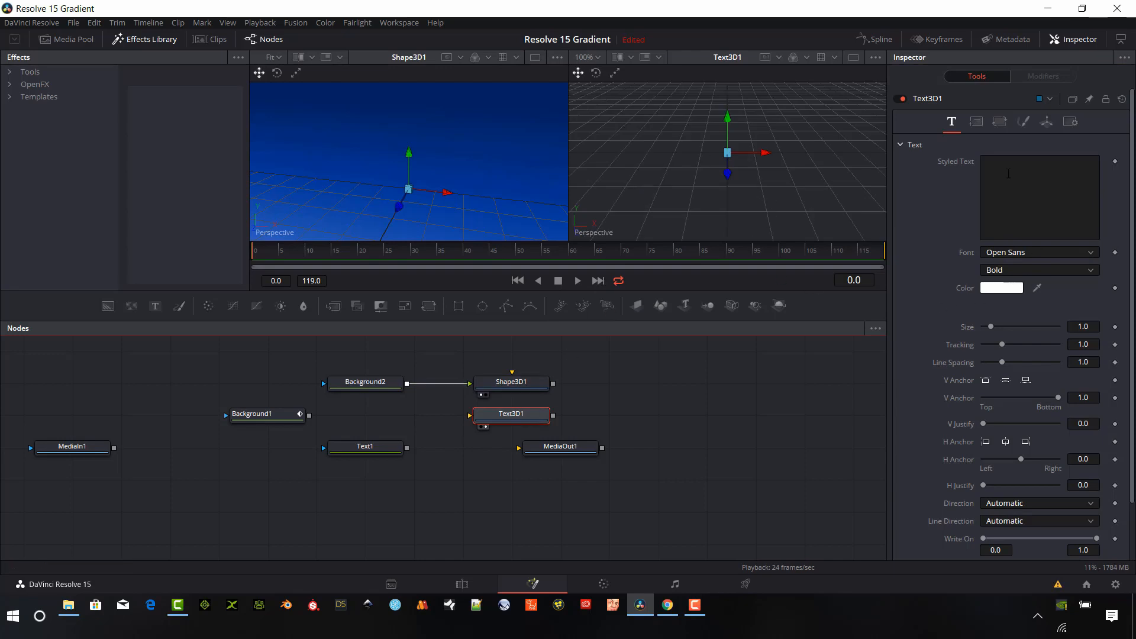
text(Gr)
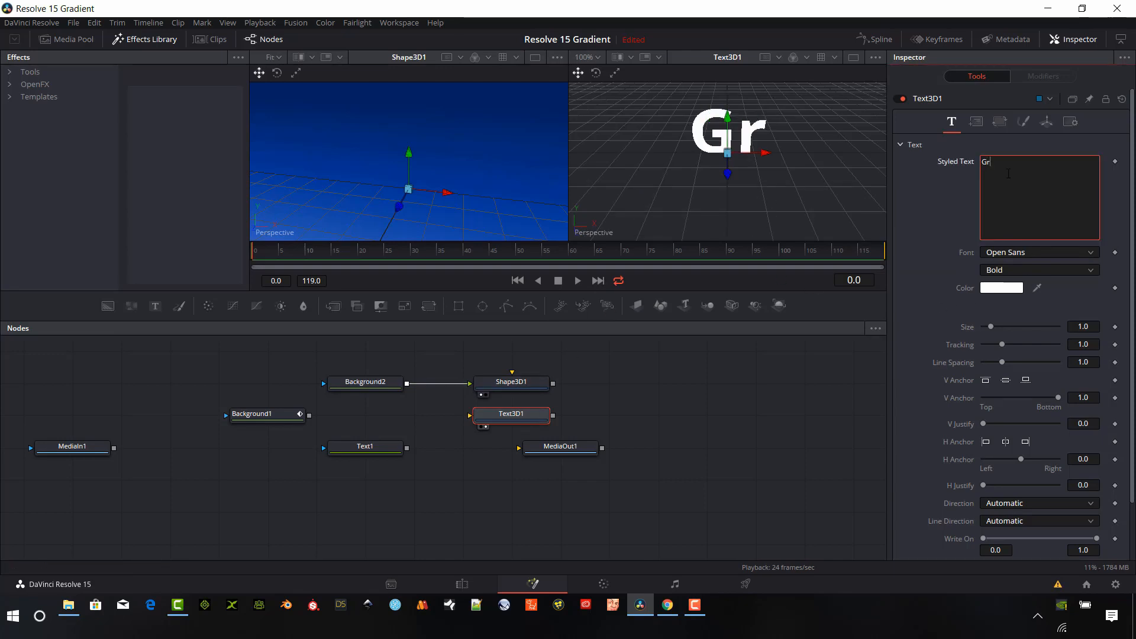
text(3D Gradient)
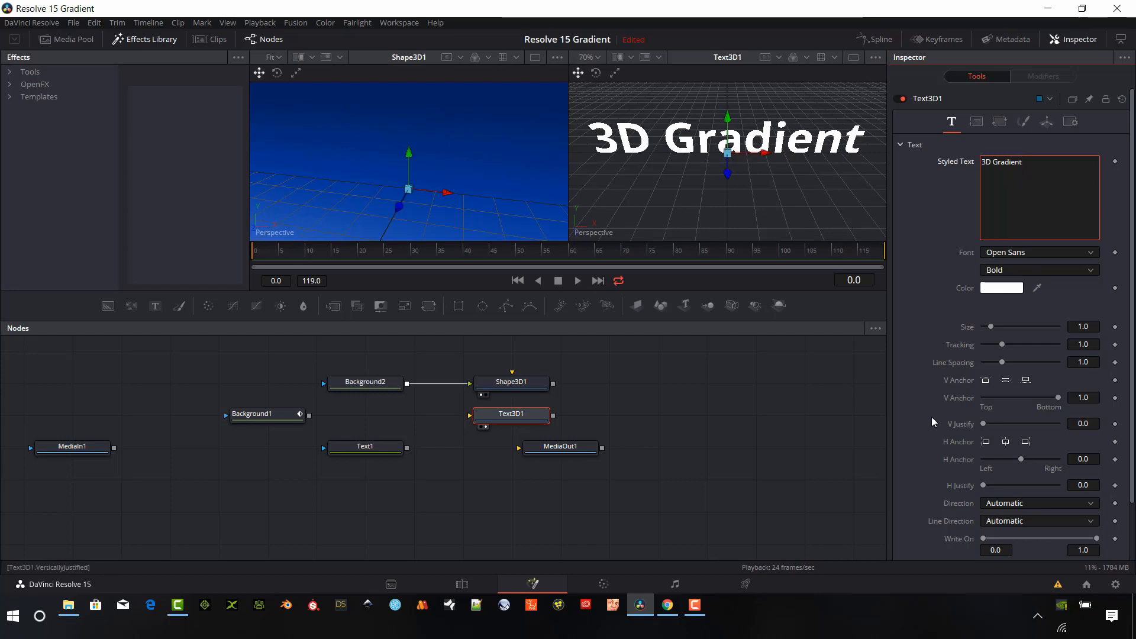
scroll(down, 3)
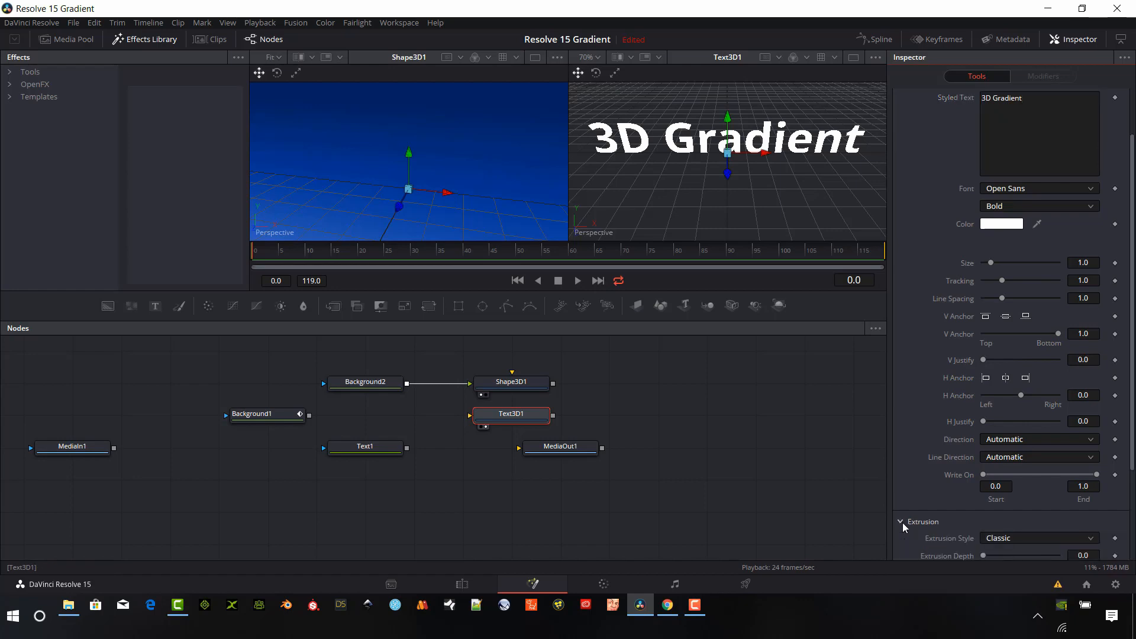
scroll(down, 3)
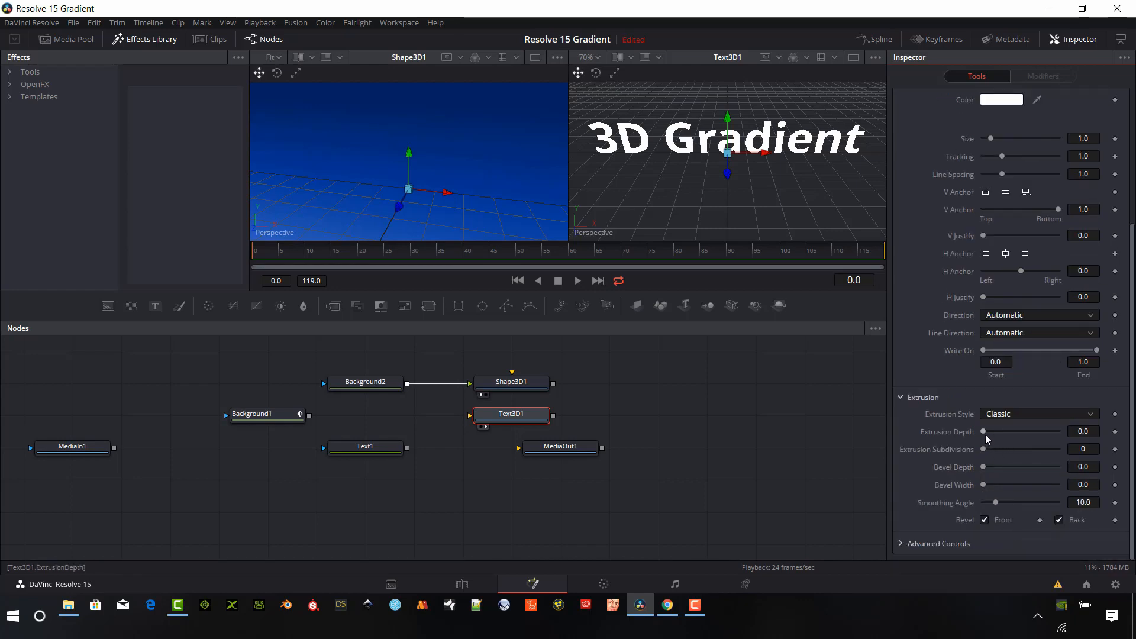
drag(984, 432, 1006, 431)
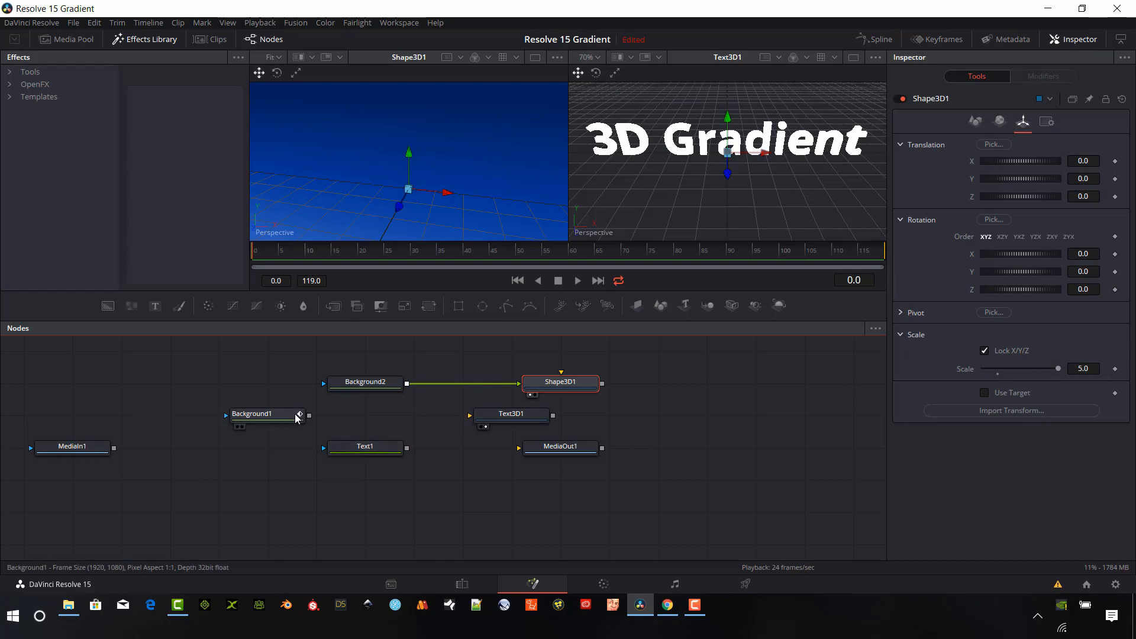
Set Text3D1's Shading Material Type to Image, fed by Background1's gradient
click(365, 414)
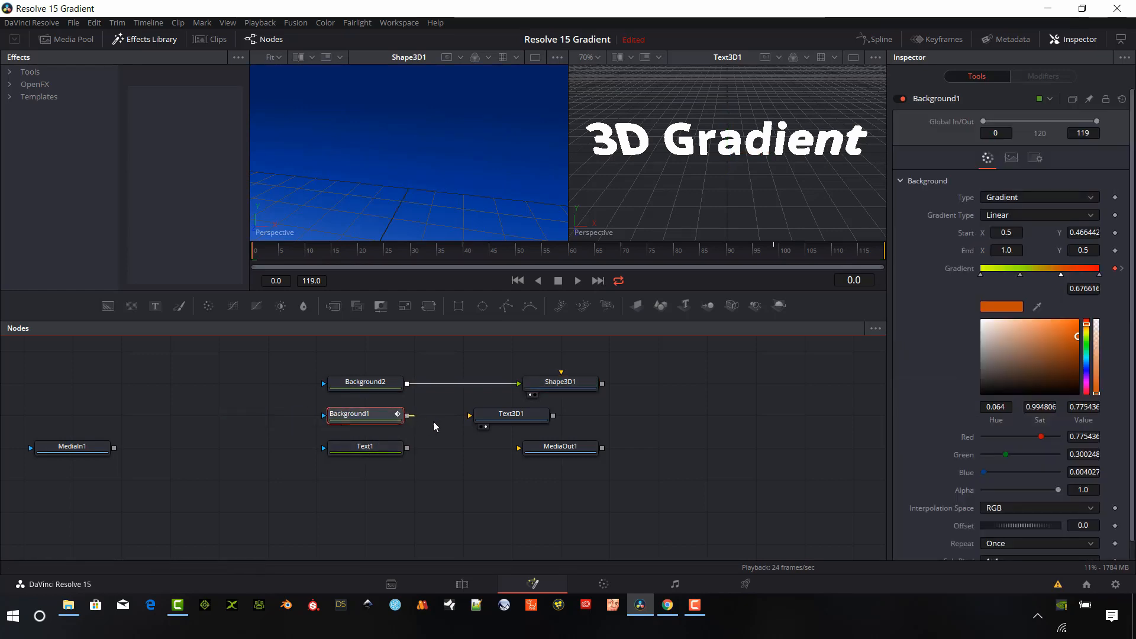
click(511, 413)
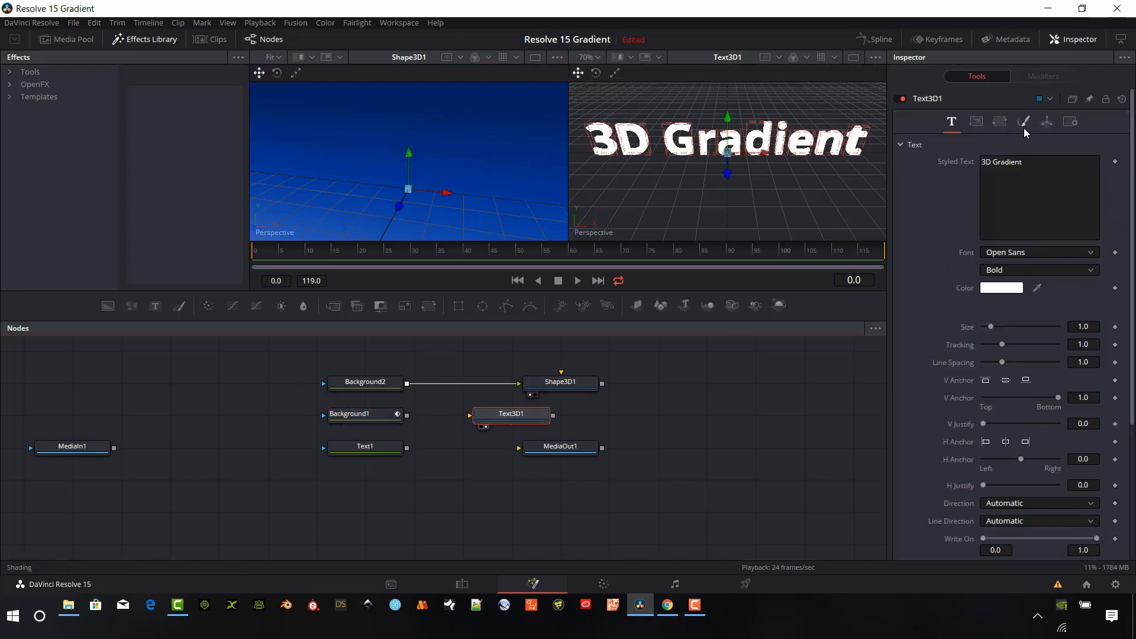
mouse_move(1026, 127)
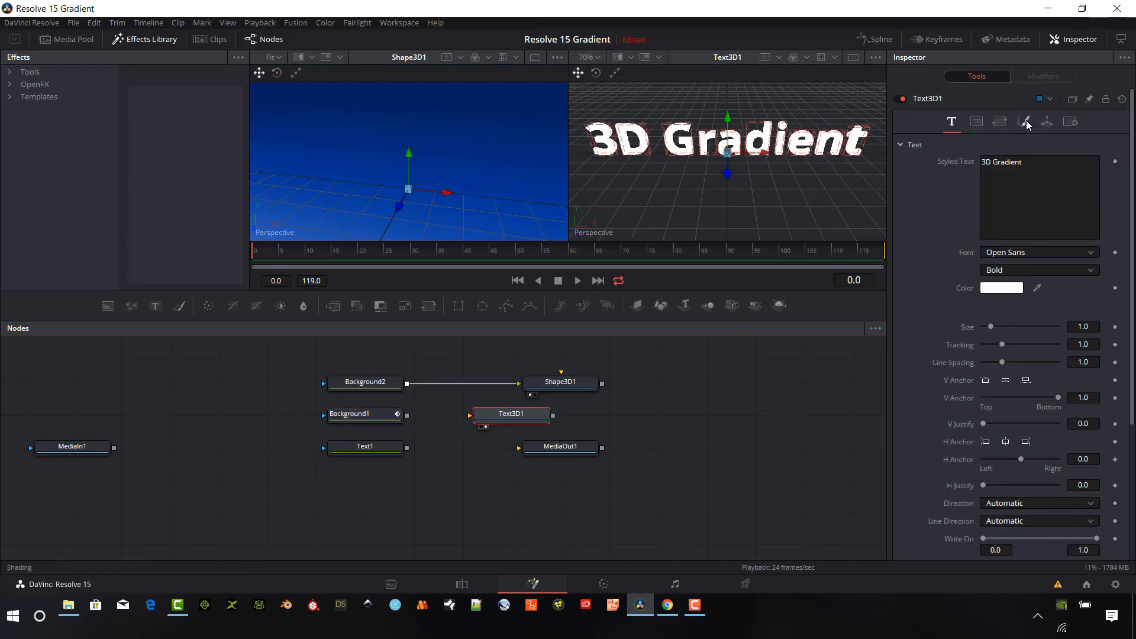
click(1024, 120)
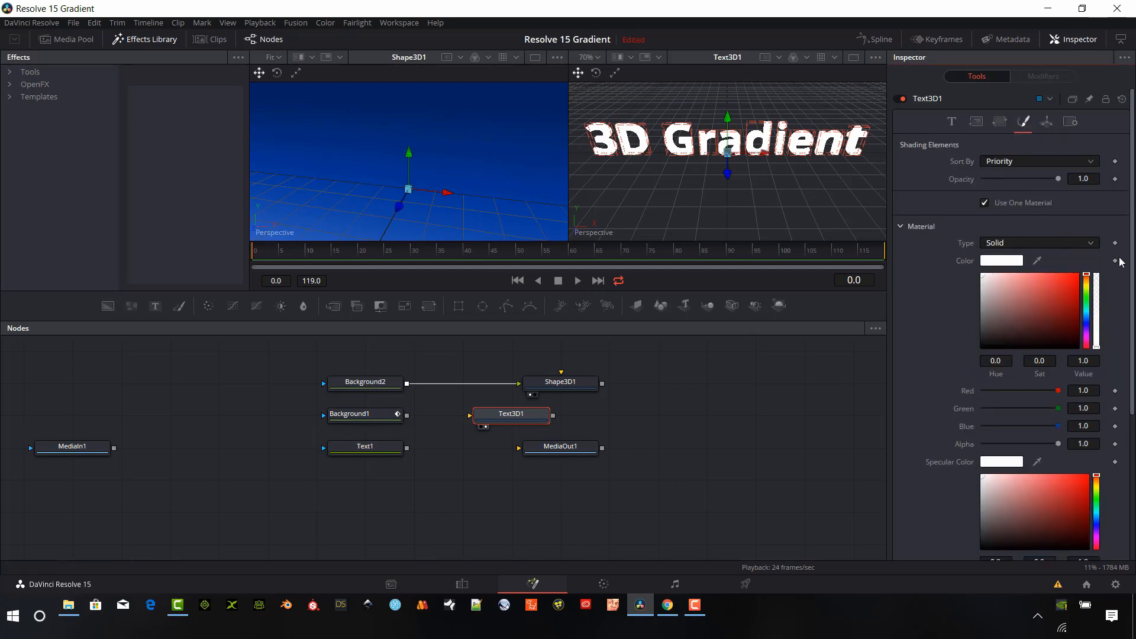
click(1038, 243)
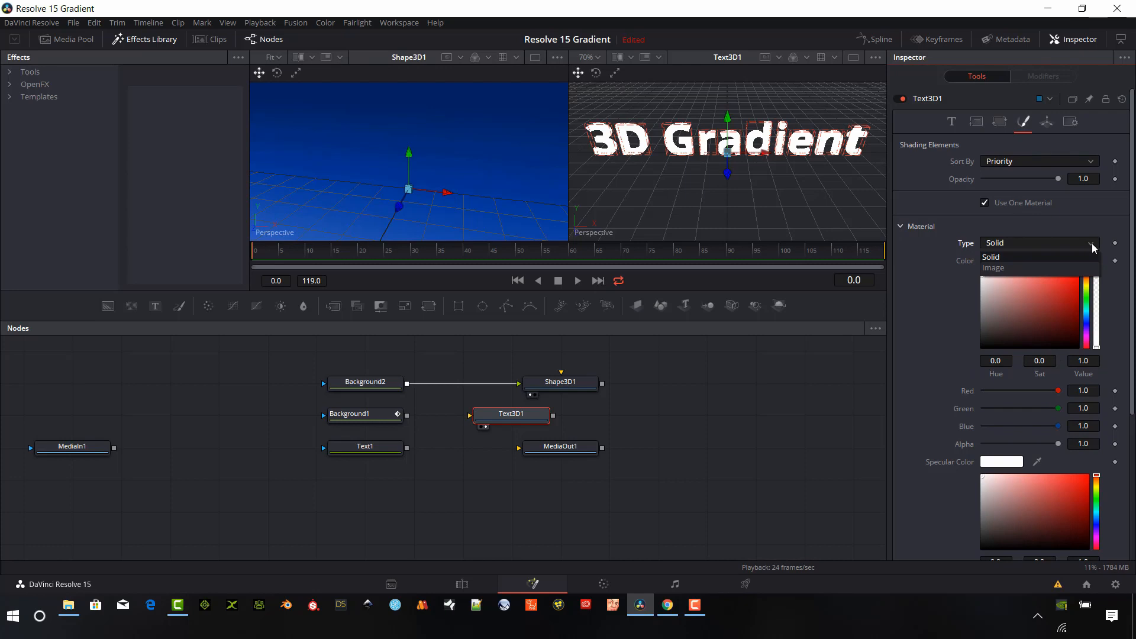
mouse_move(1030, 273)
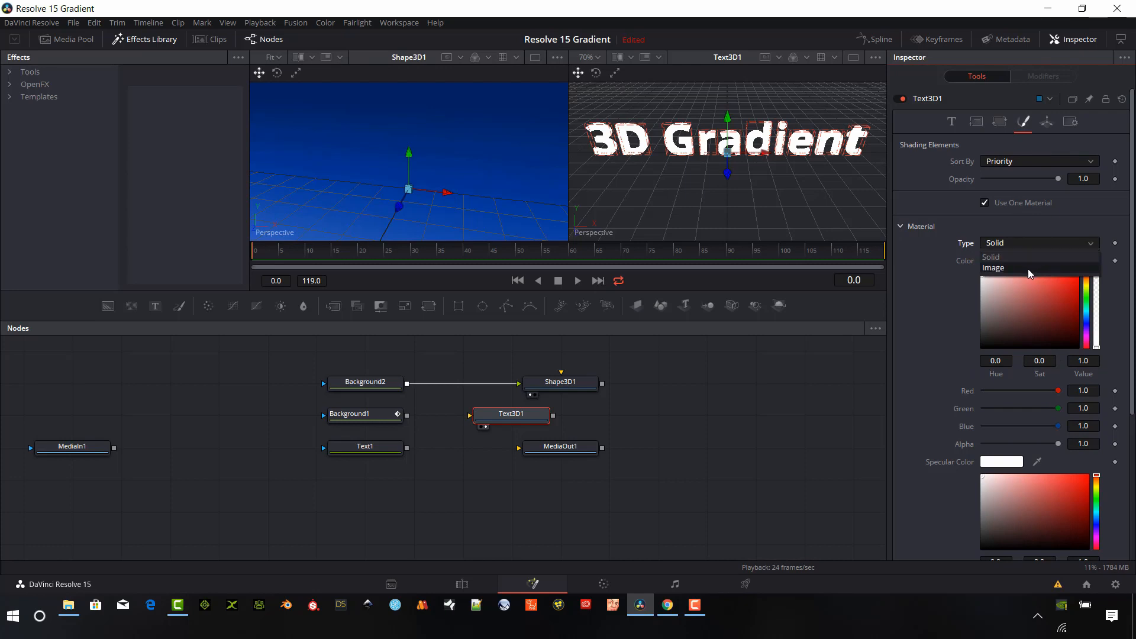
click(993, 268)
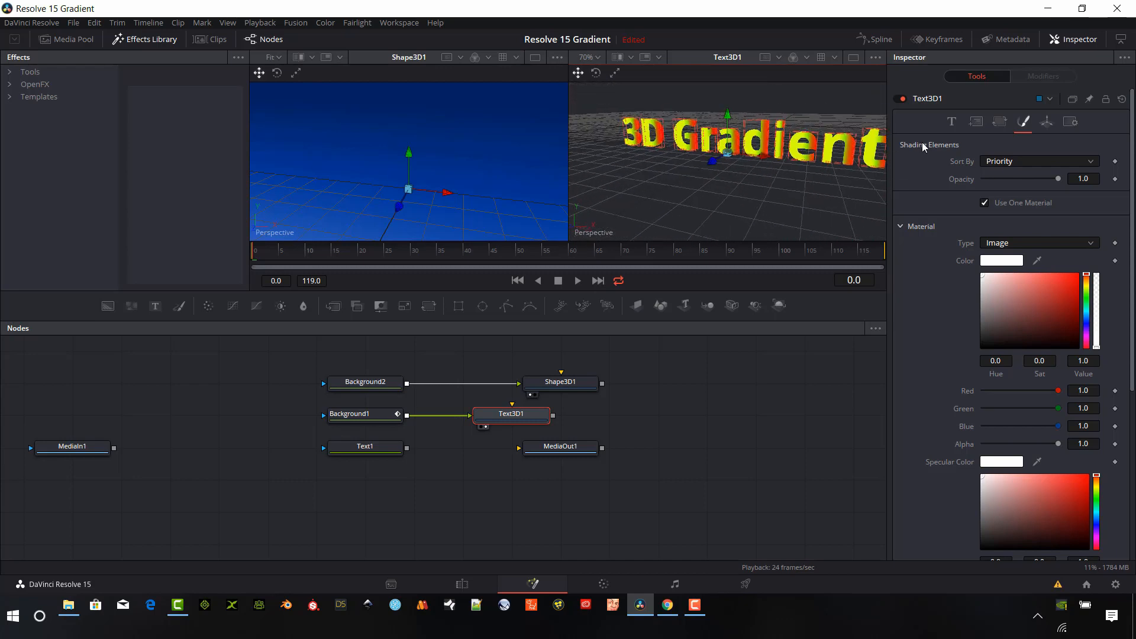
mouse_move(1071, 287)
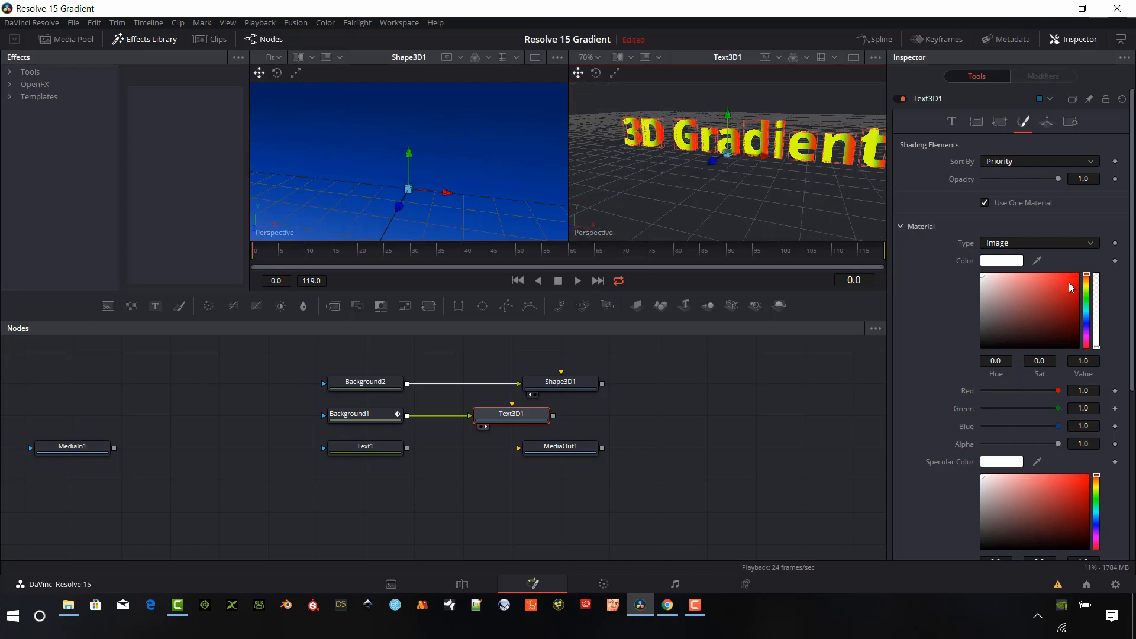
scroll(down, 3)
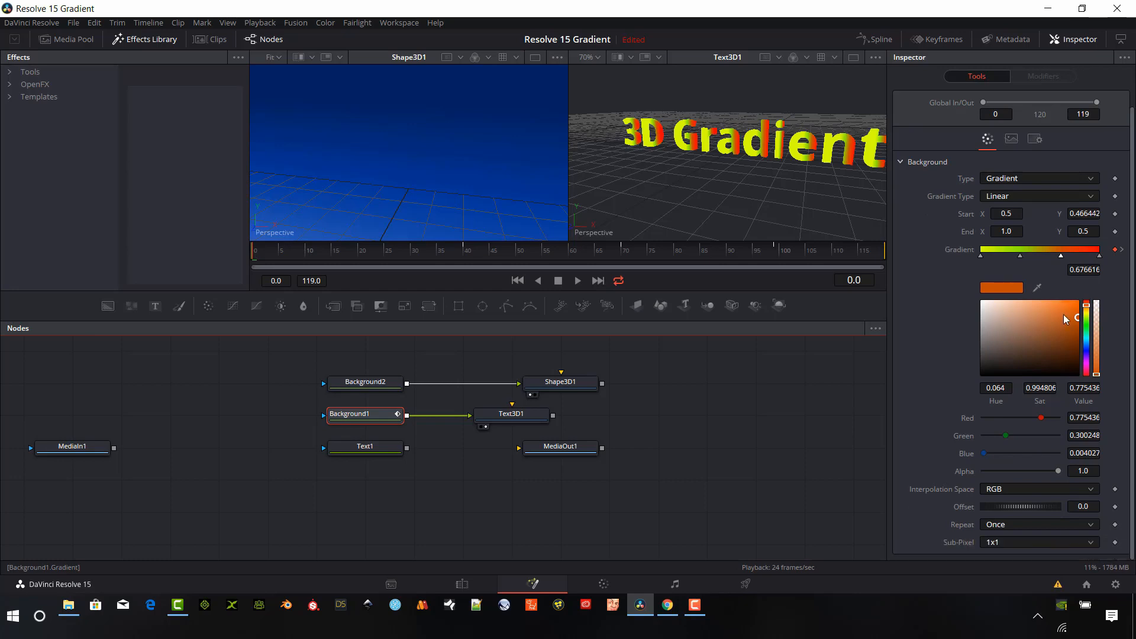
Set Background1's gradient Offset to -0.297, make it Radial, and shrink its end handle
drag(1044, 507, 1020, 507)
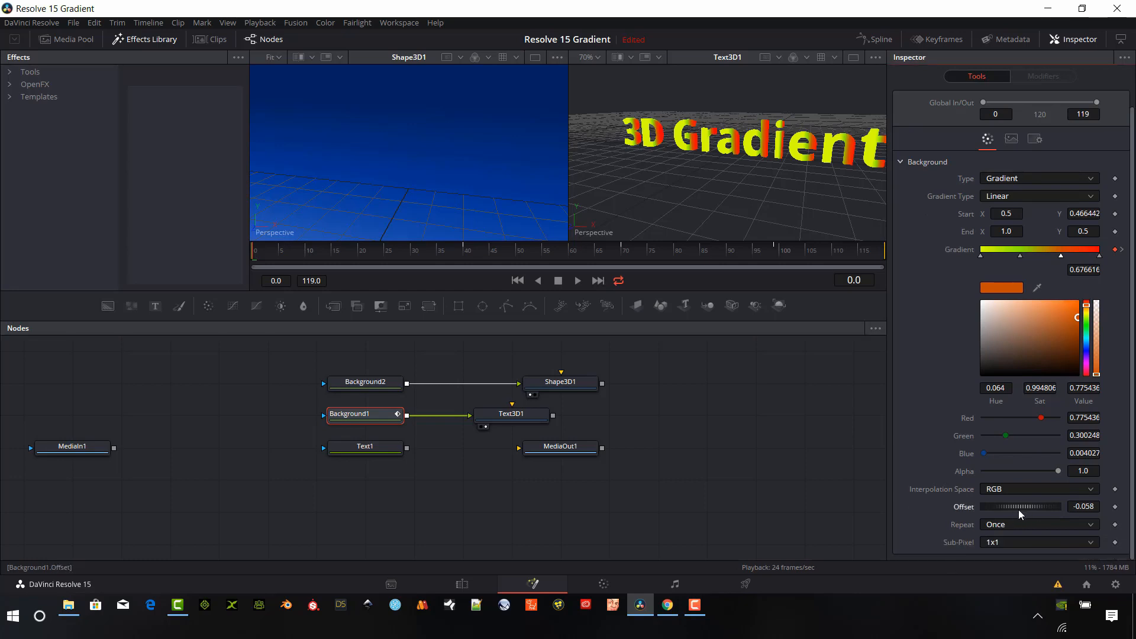
drag(1023, 507, 1001, 507)
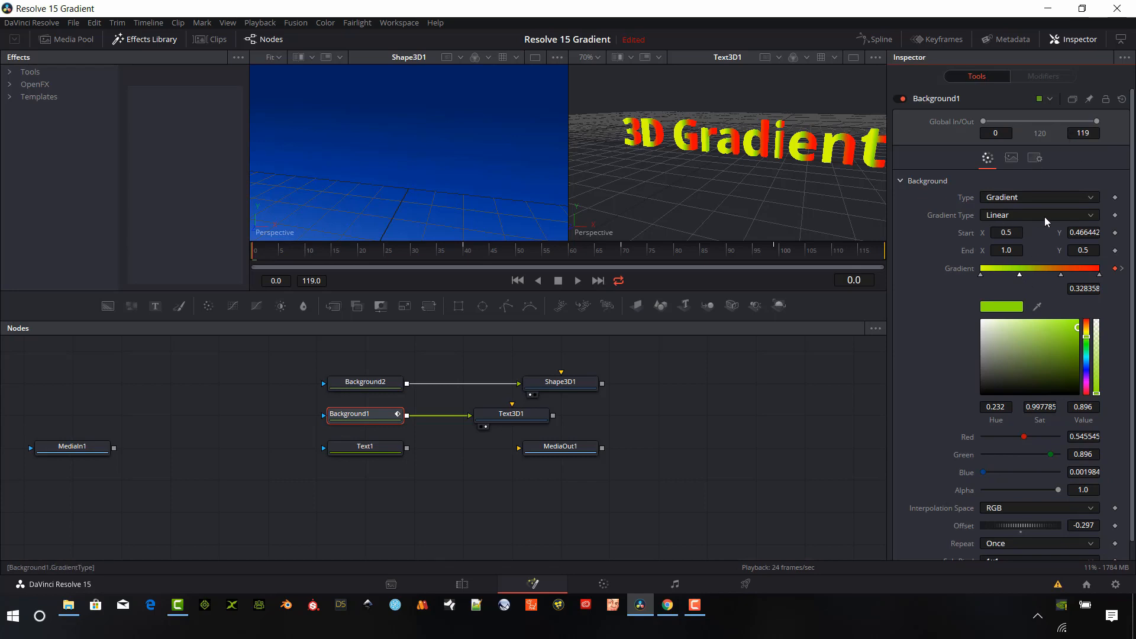
click(1037, 214)
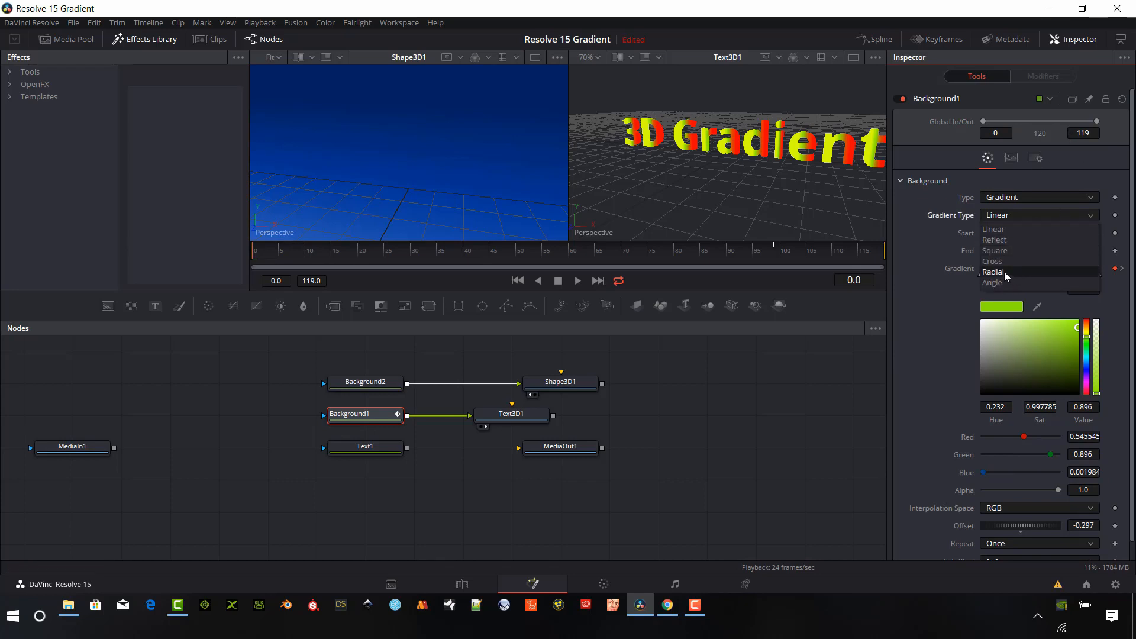
click(994, 272)
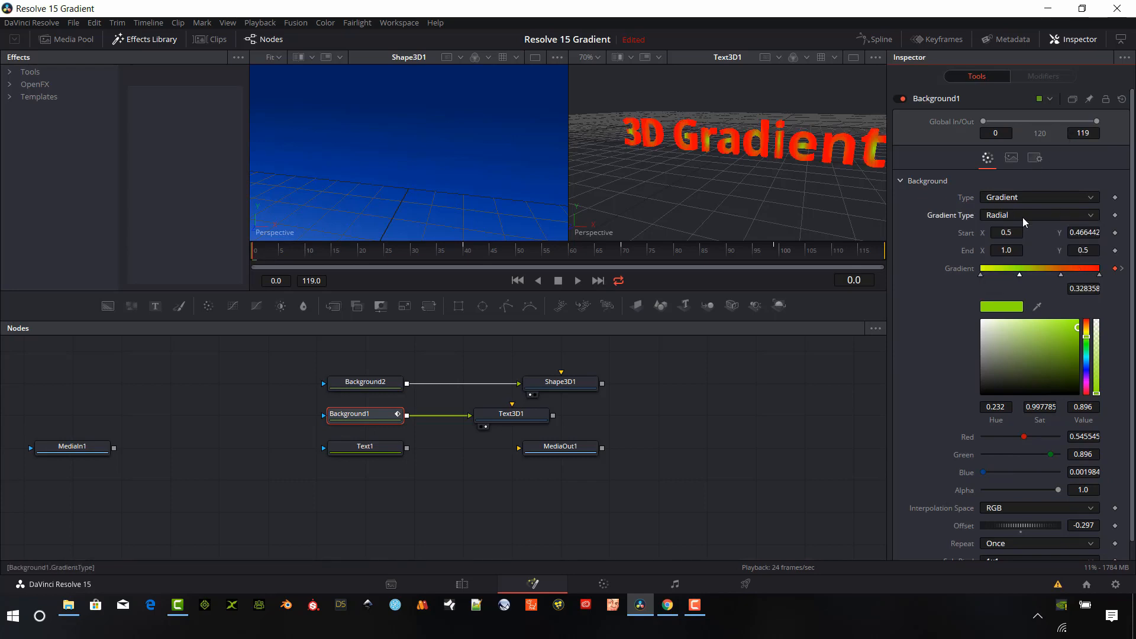
mouse_move(762, 87)
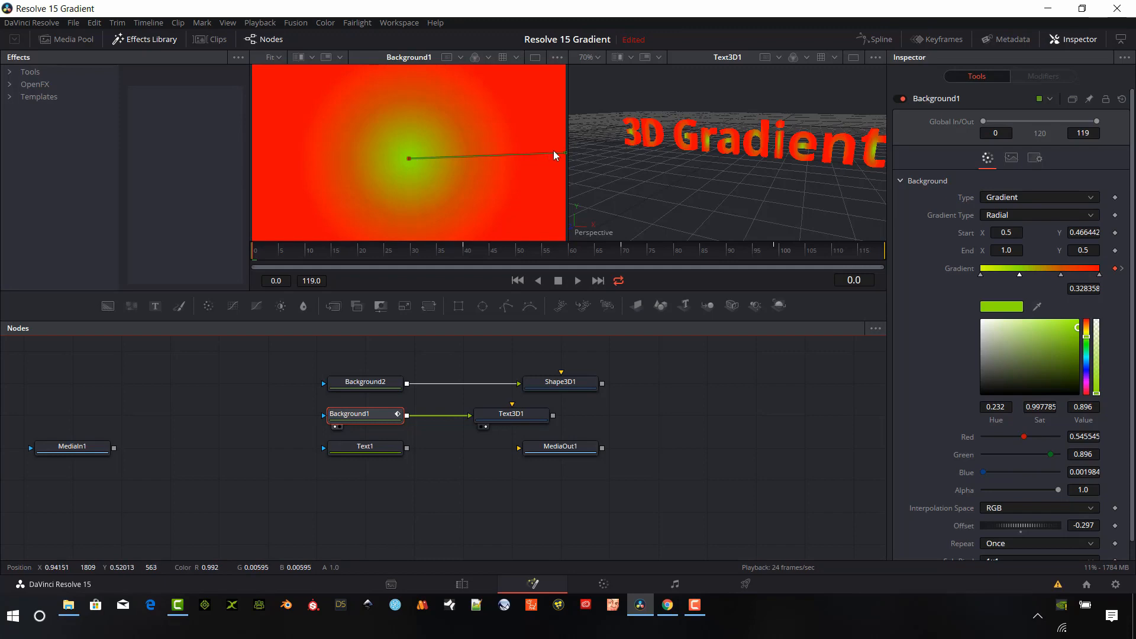
drag(555, 157, 517, 120)
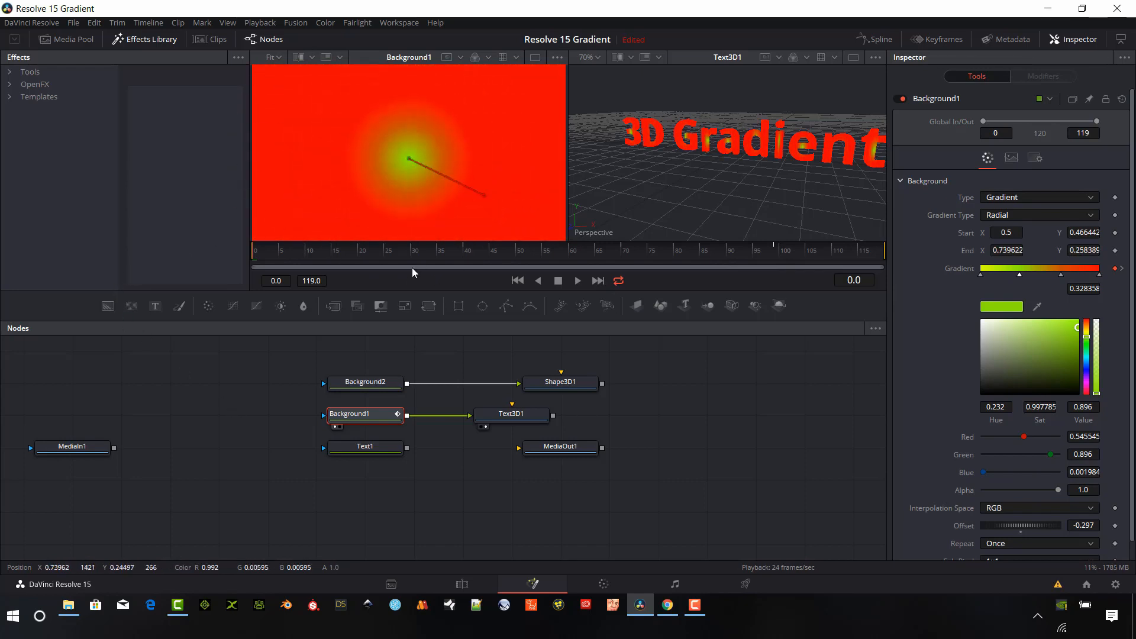
drag(481, 196, 449, 243)
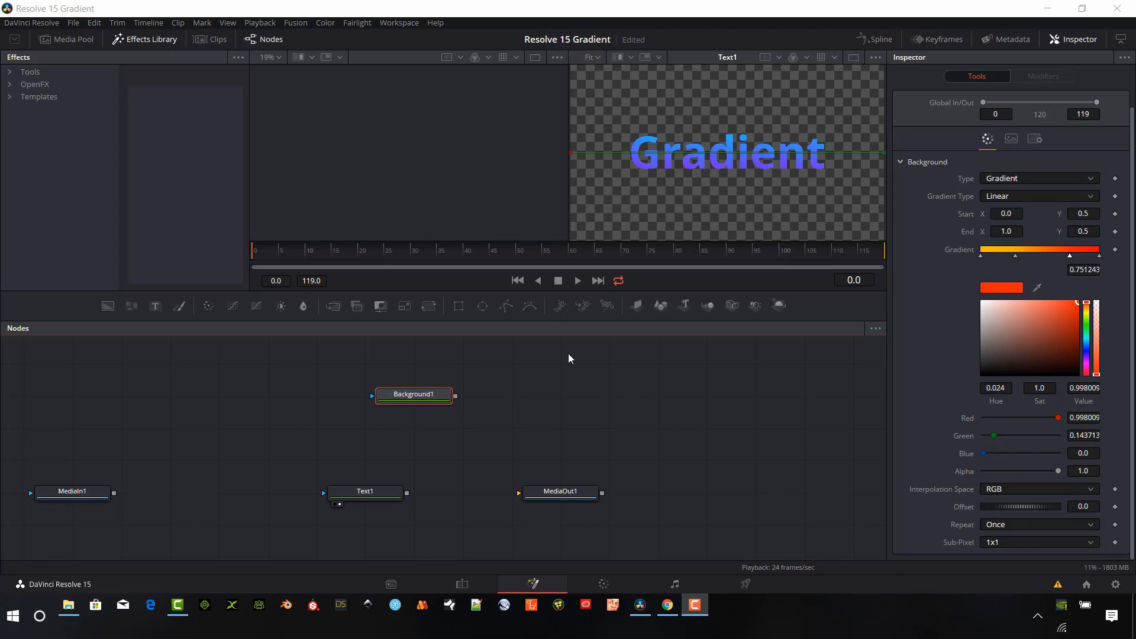
Add Polygon1, load it in the left viewer, and draw a closed blob outline
drag(413, 395, 462, 394)
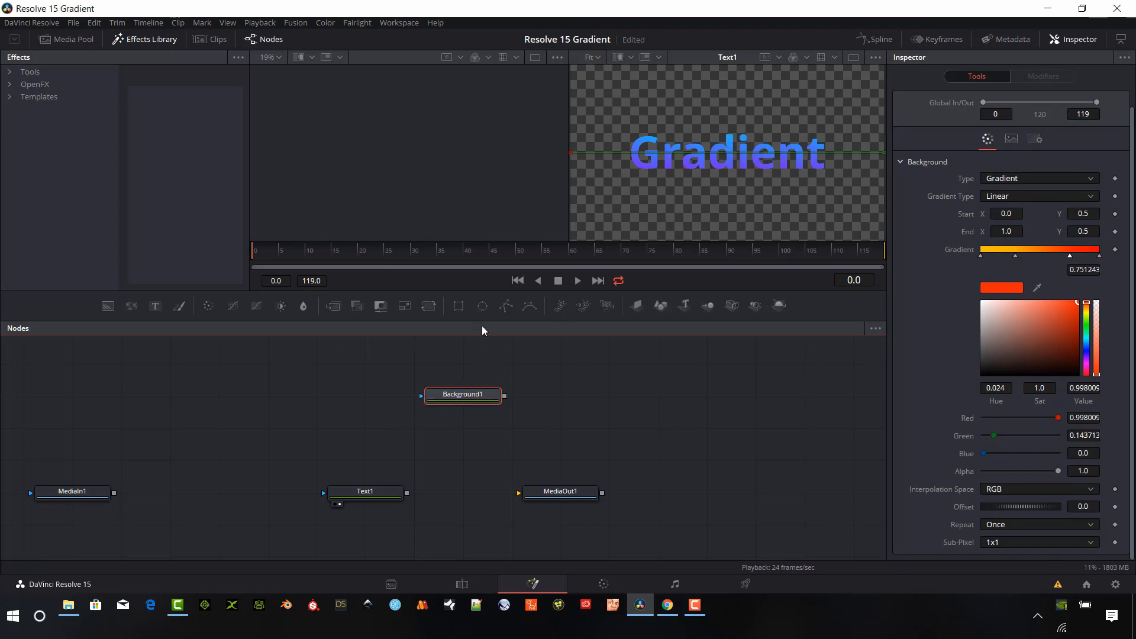
mouse_move(507, 306)
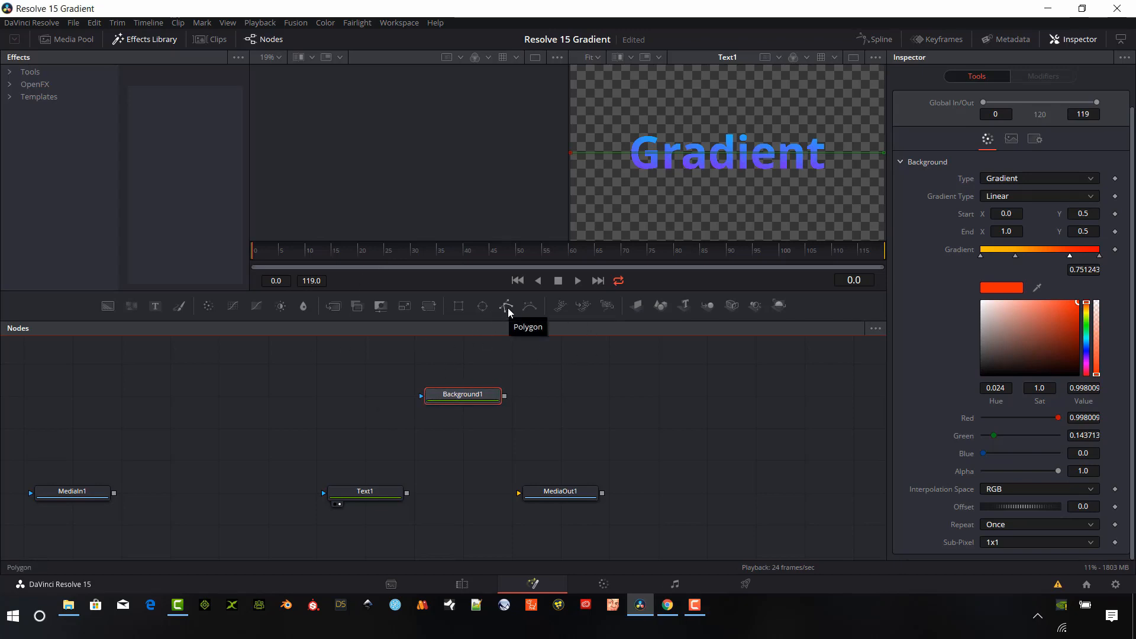
click(506, 305)
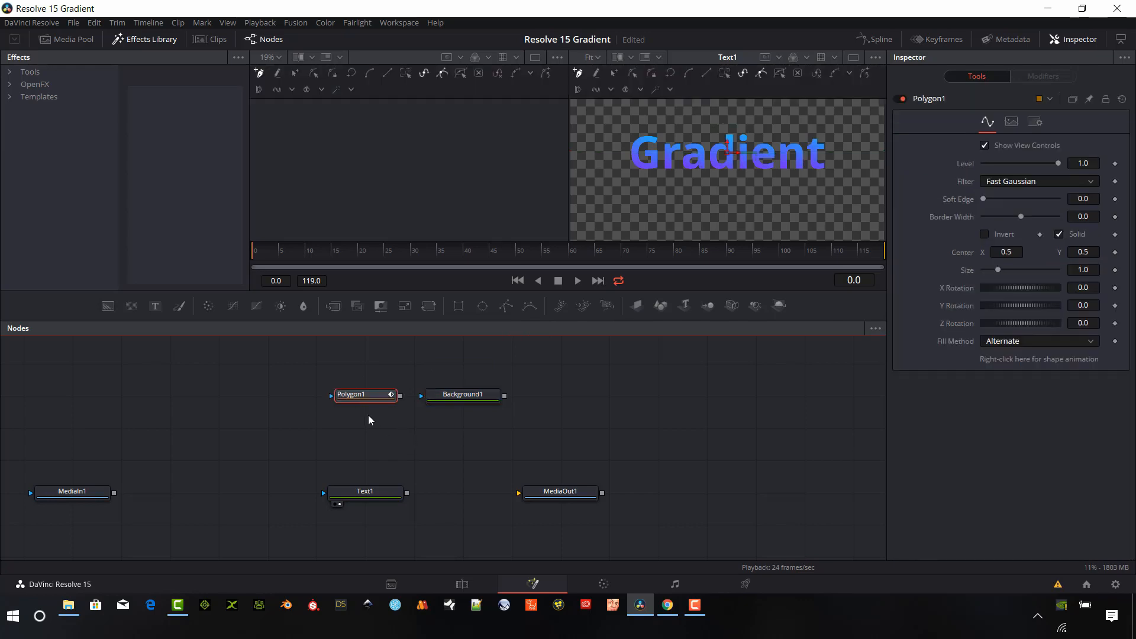
click(365, 394)
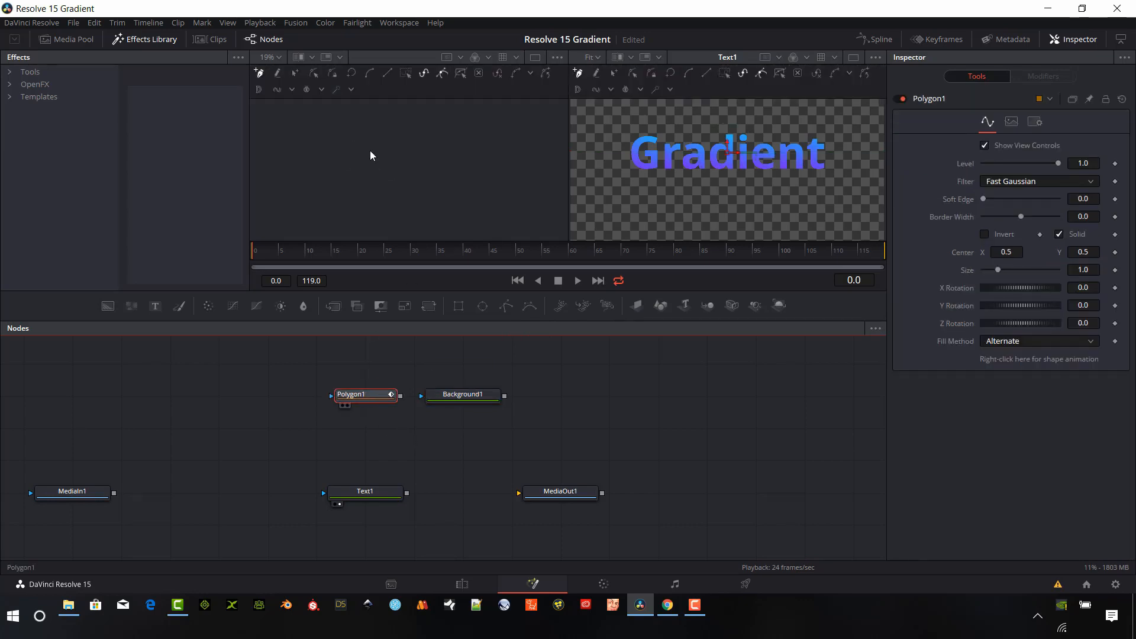
click(365, 394)
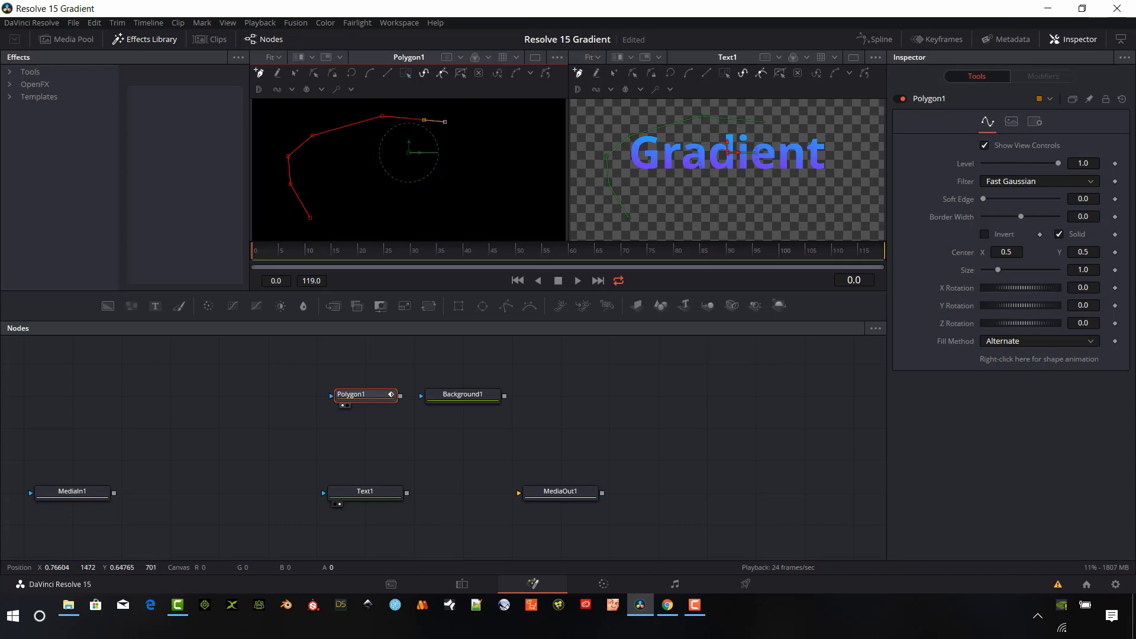
drag(447, 120, 518, 211)
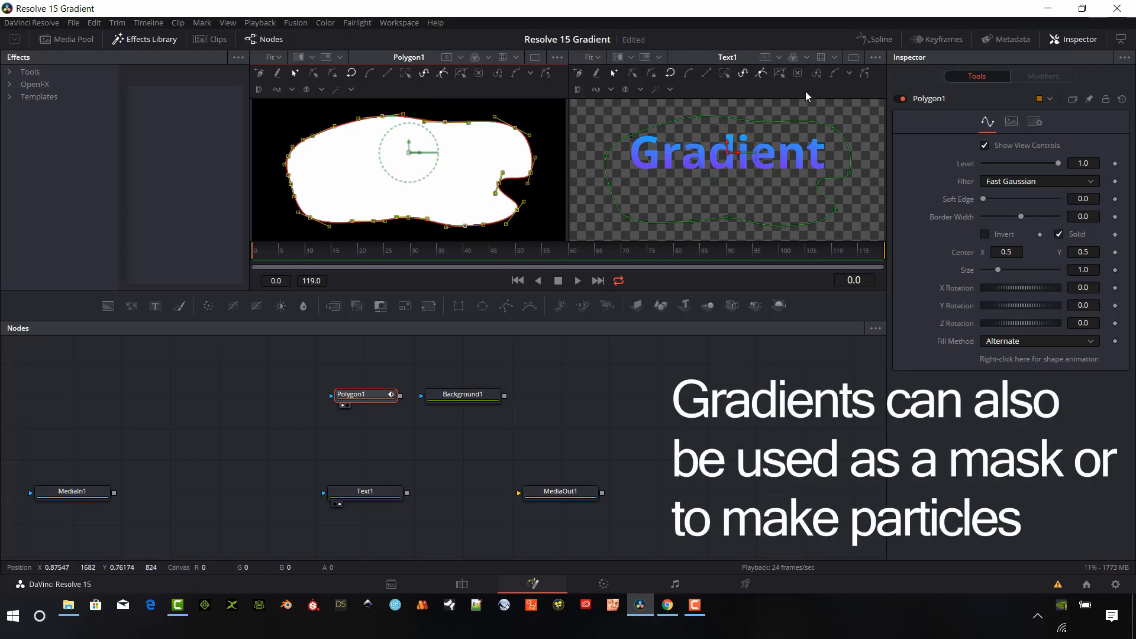
mouse_move(424, 435)
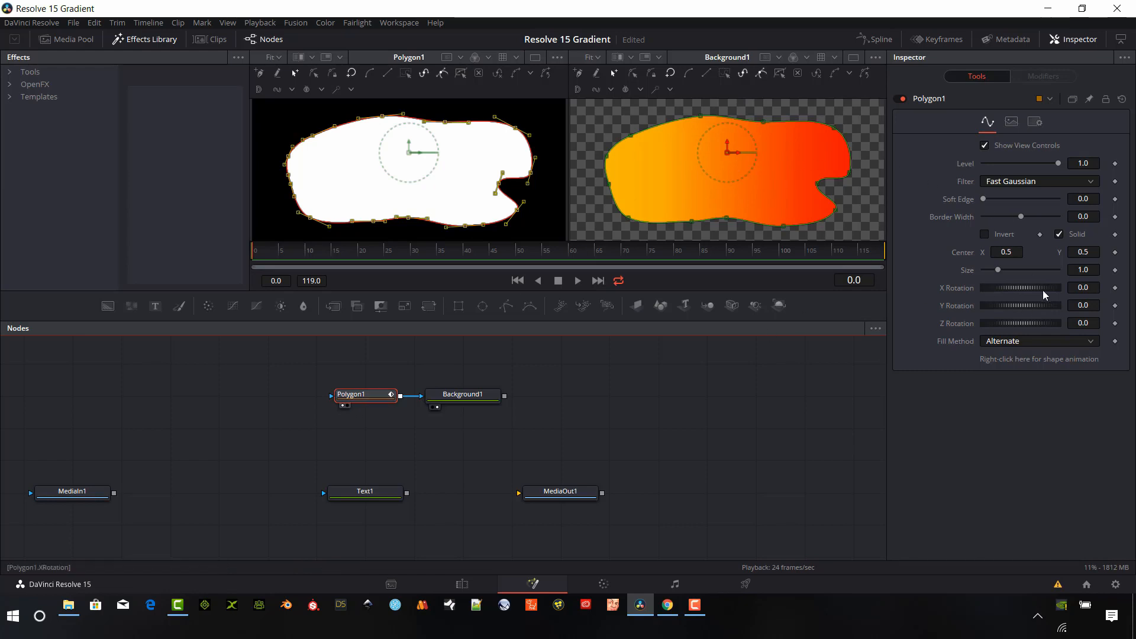
Tune Background1's gradient offset near zero, then pull a bottom blob point up into an arch
click(462, 395)
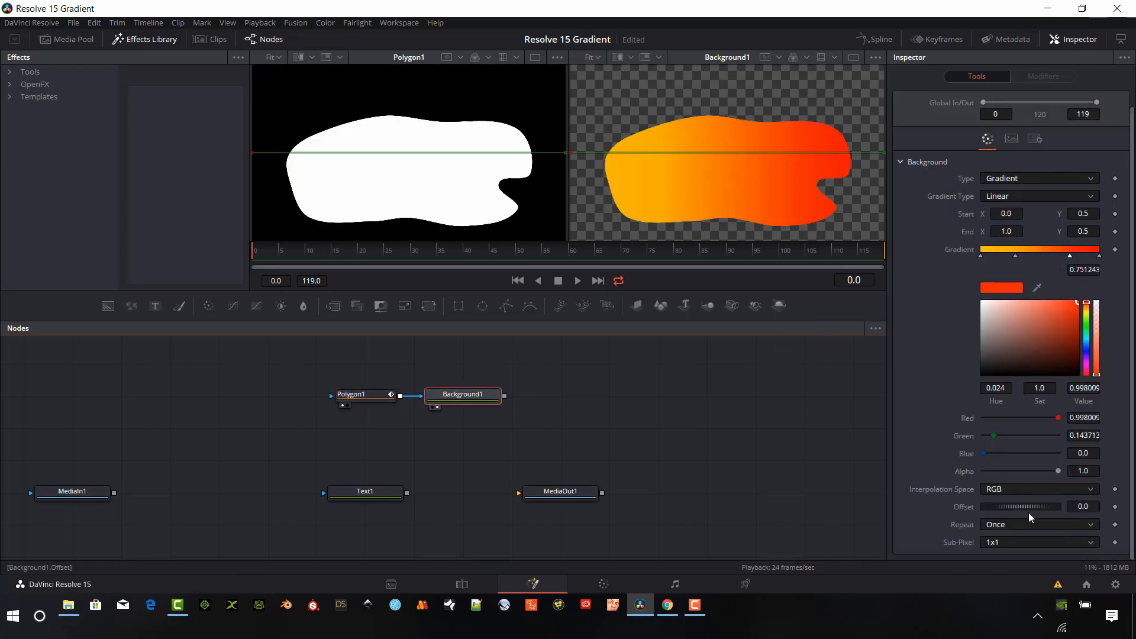
drag(1026, 507, 999, 507)
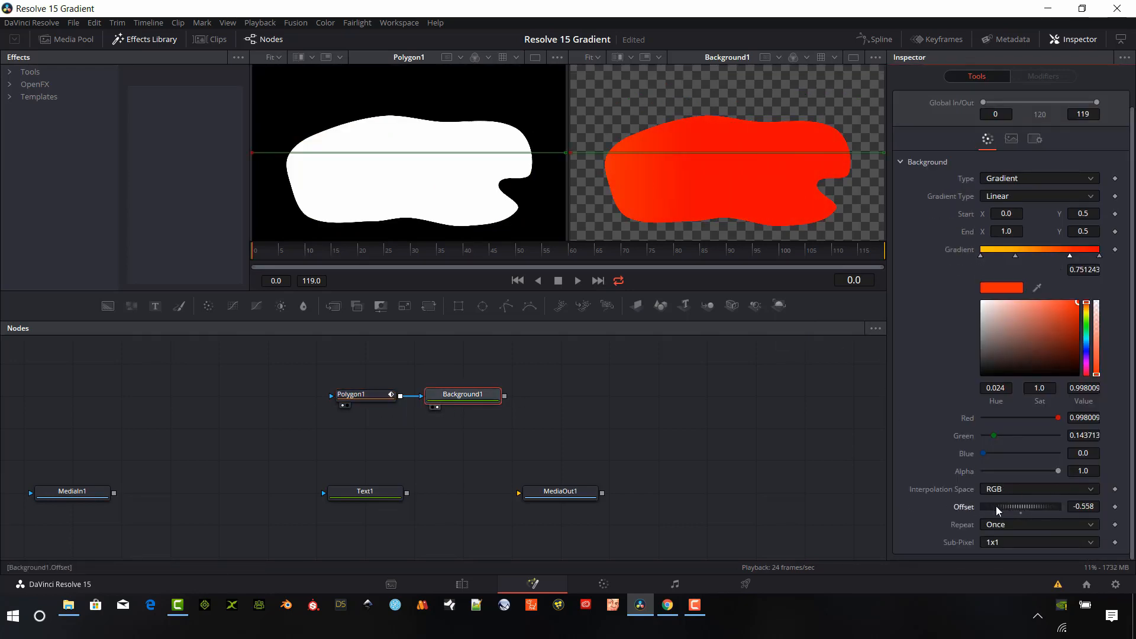
drag(996, 506, 1022, 507)
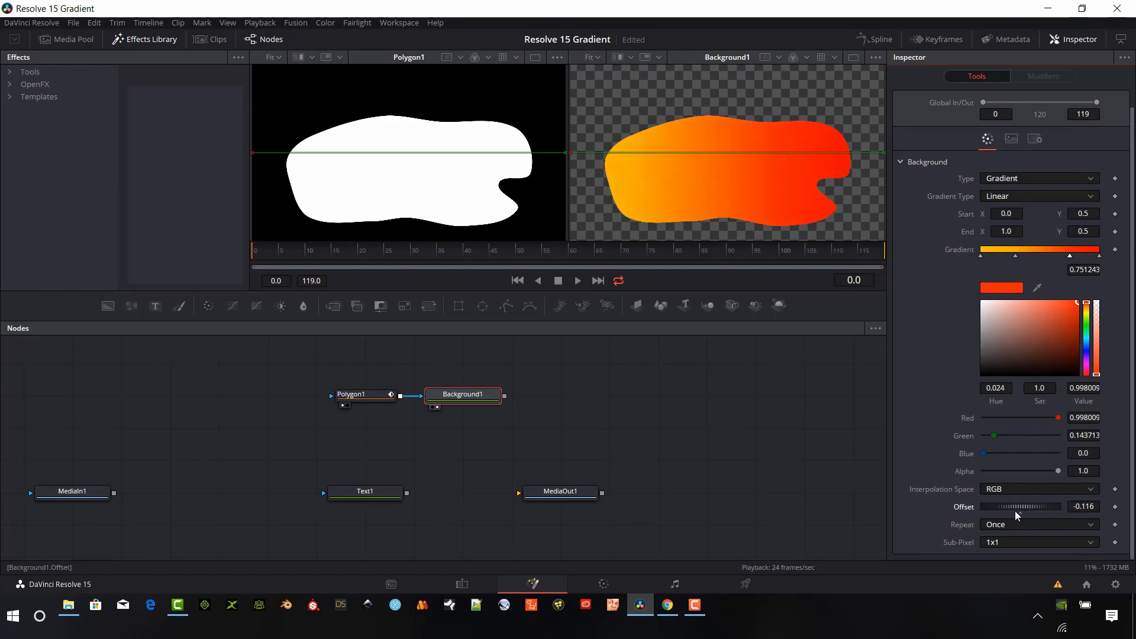
drag(1000, 506, 1022, 506)
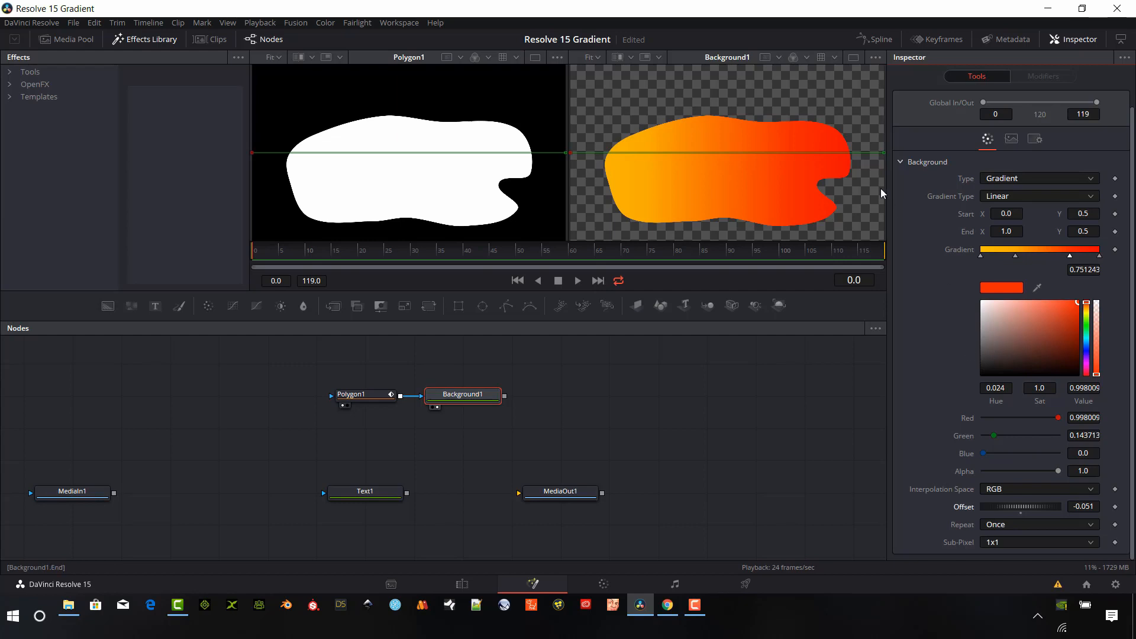
mouse_move(373, 400)
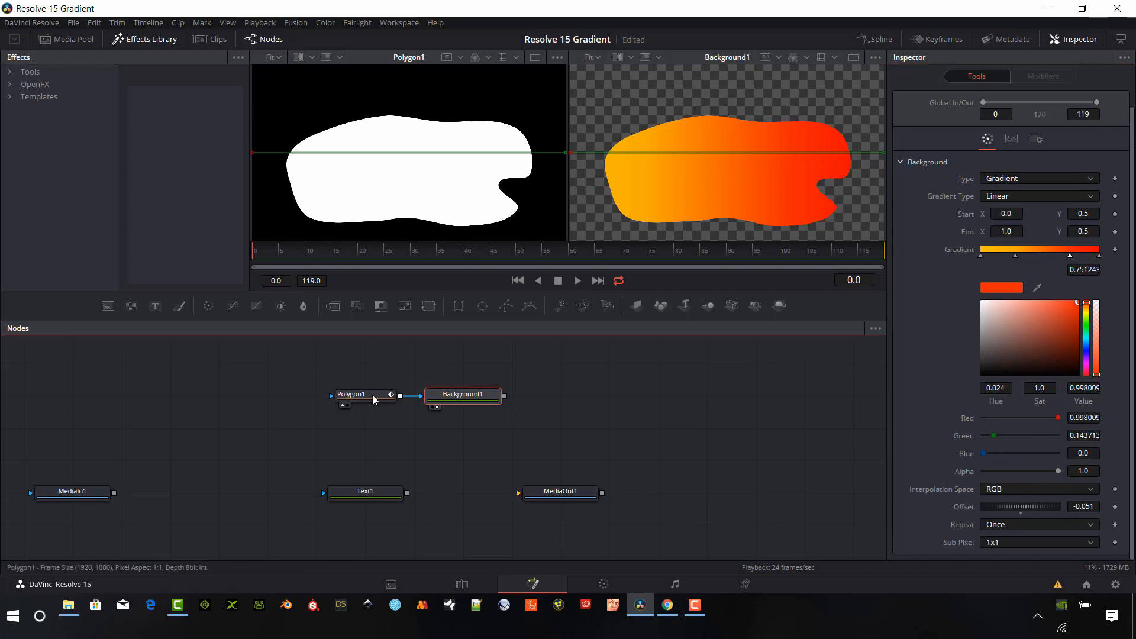
click(351, 395)
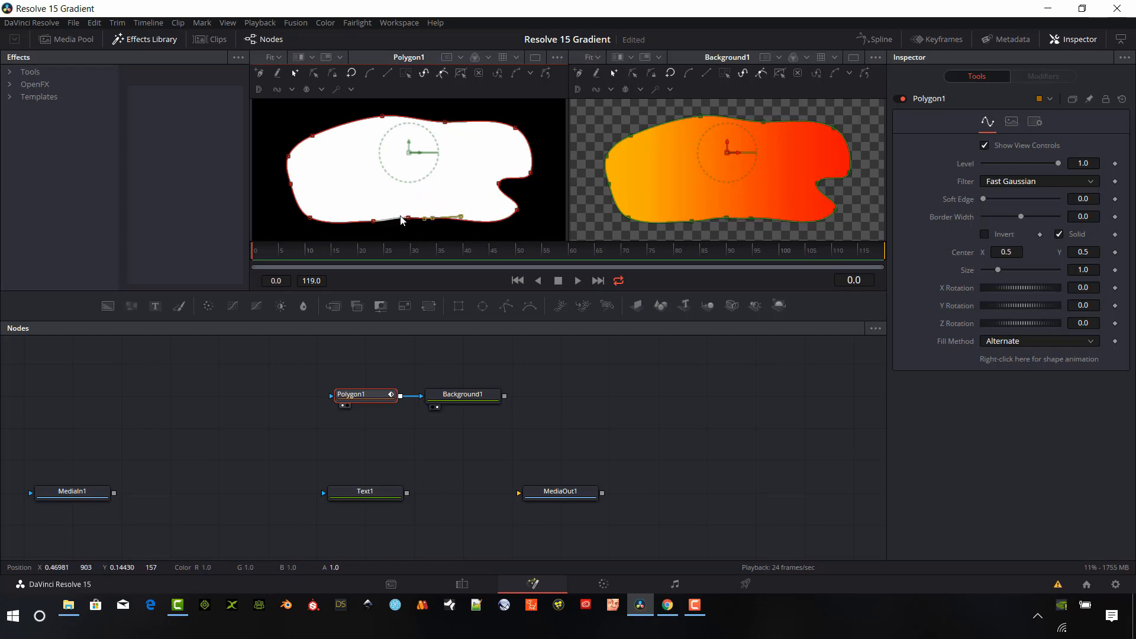
drag(403, 220, 399, 167)
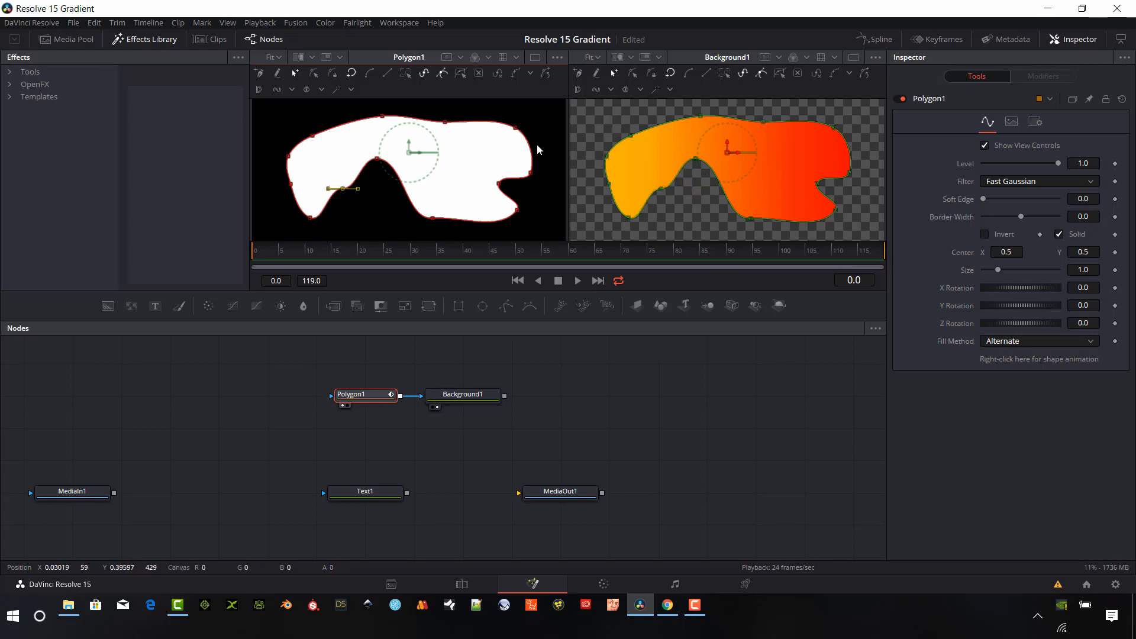
mouse_move(710, 174)
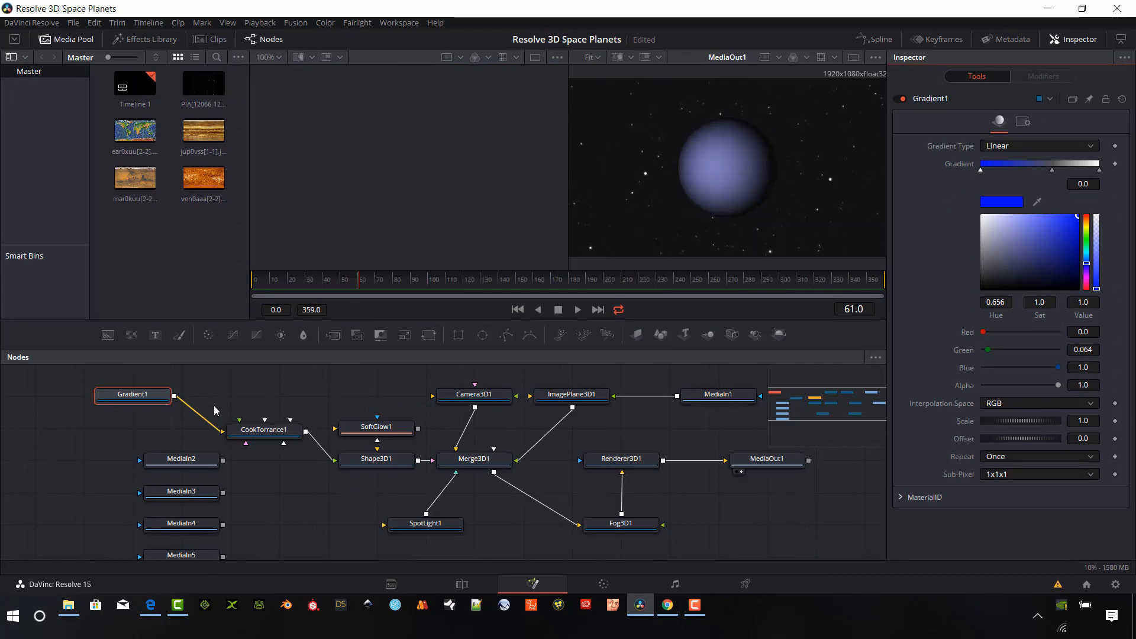
mouse_move(285, 314)
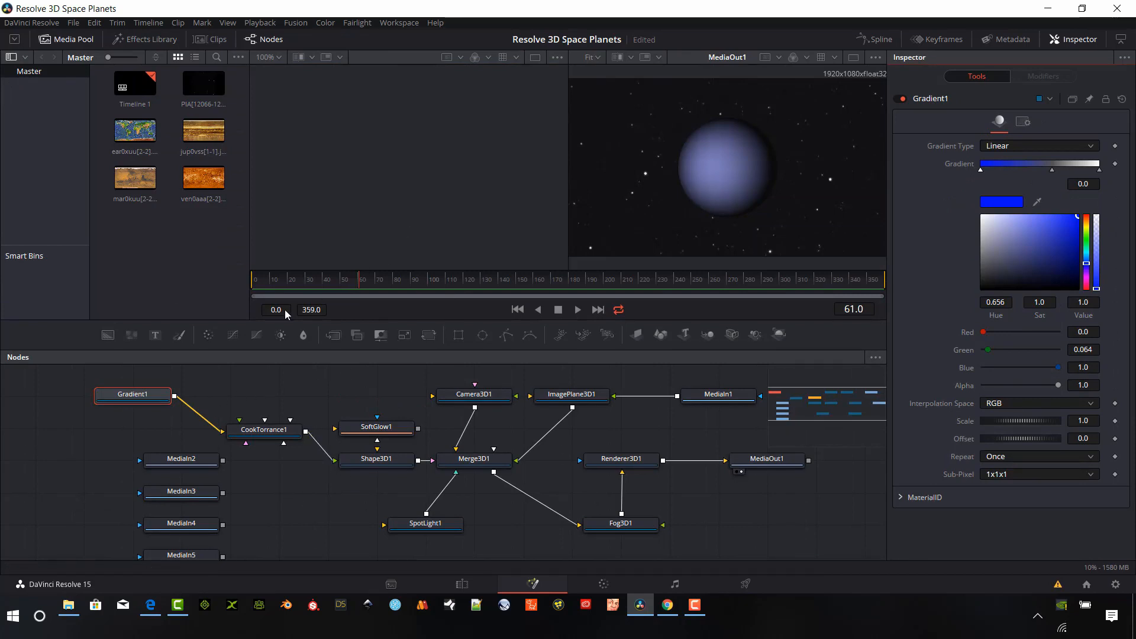
mouse_move(294, 493)
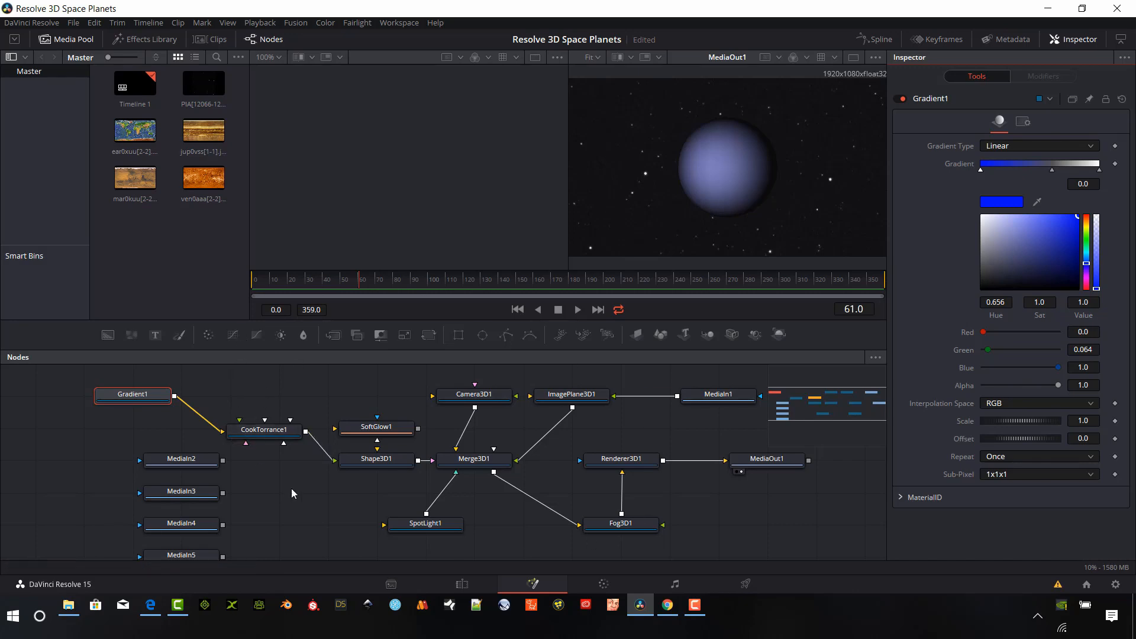
mouse_move(714, 500)
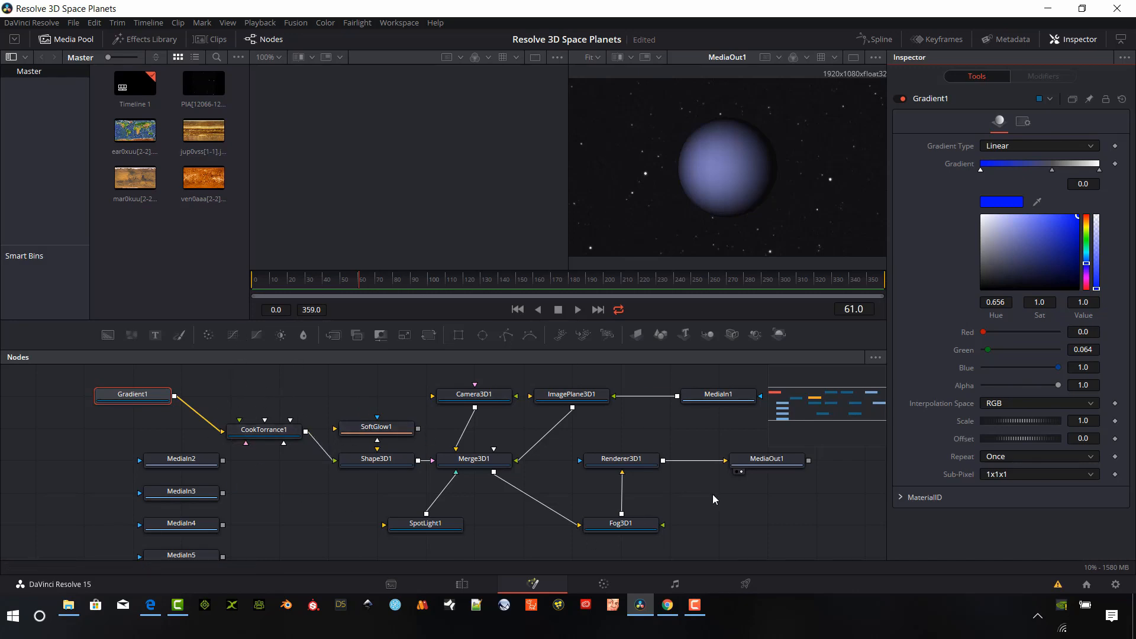
mouse_move(609, 548)
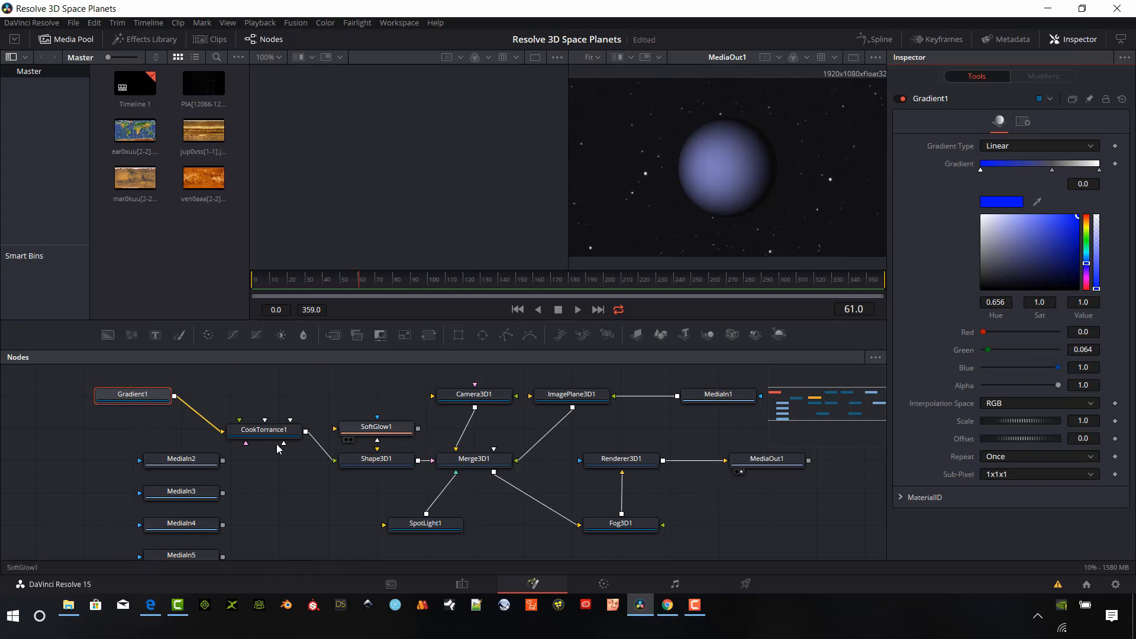
Make the planet's gradient Radial with a red first colour, then disconnect Gradient1 and Fog3D1
click(132, 394)
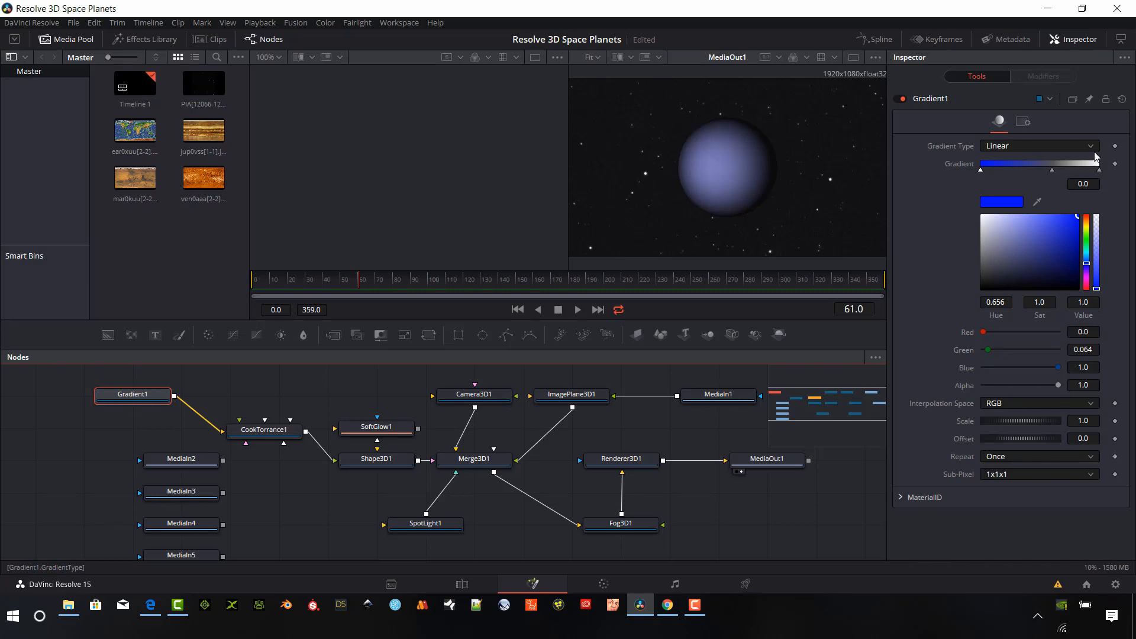
mouse_move(141, 399)
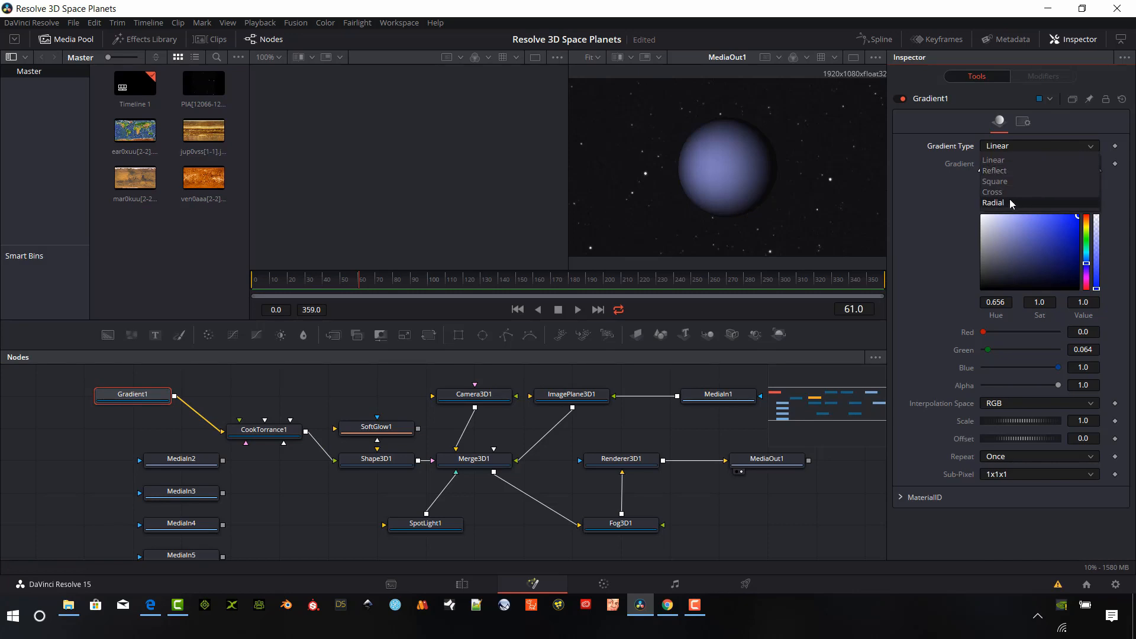
click(994, 203)
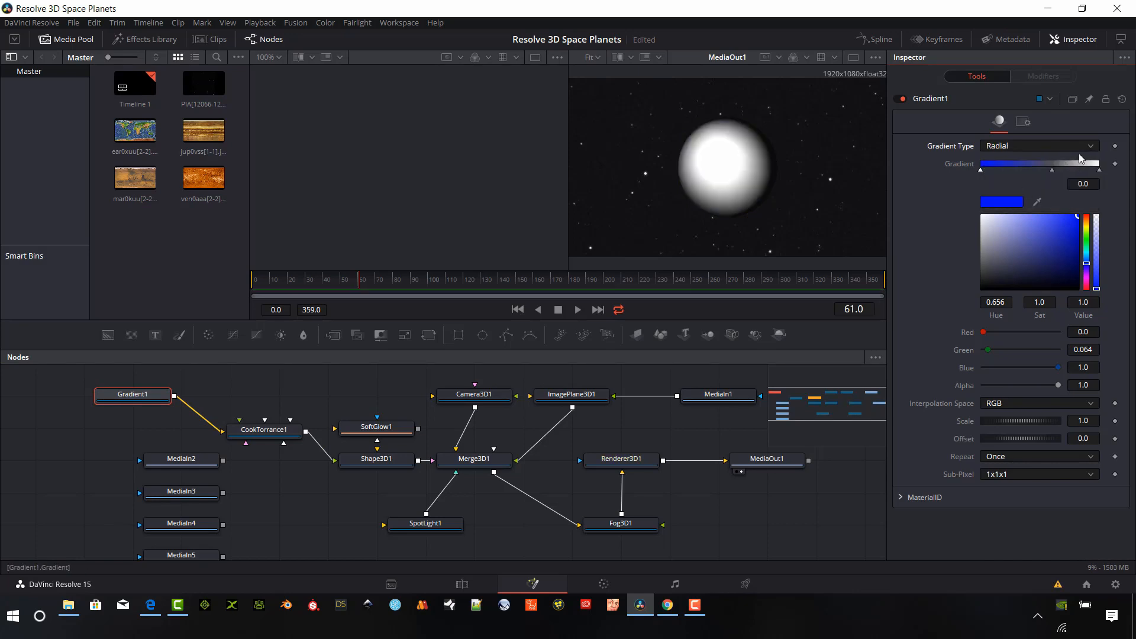
click(1040, 146)
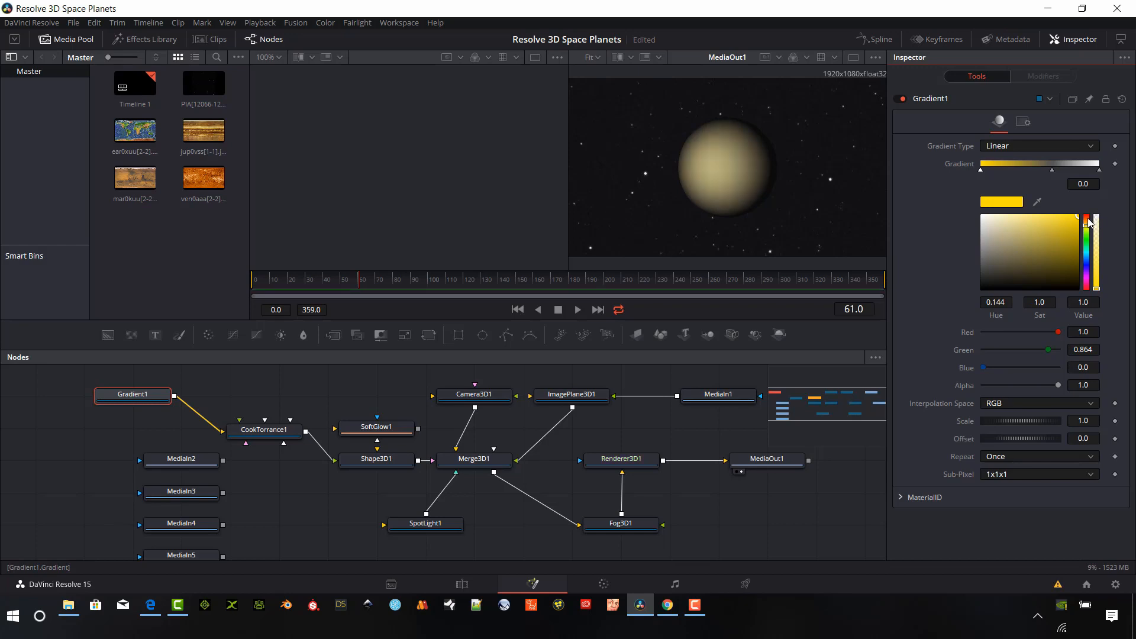
click(1074, 234)
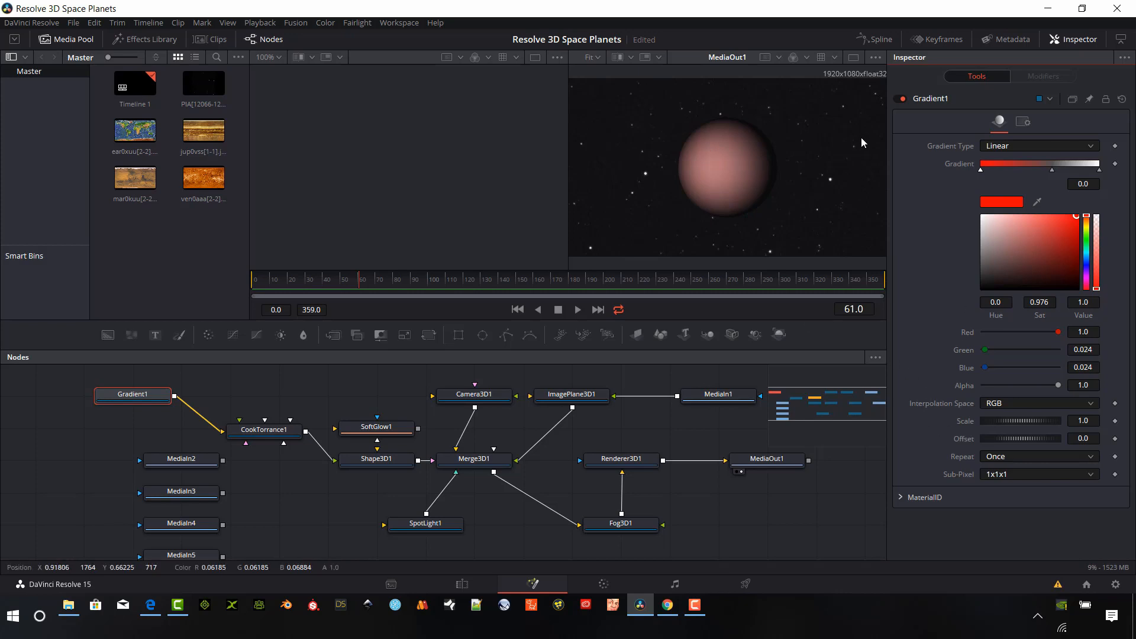
click(621, 459)
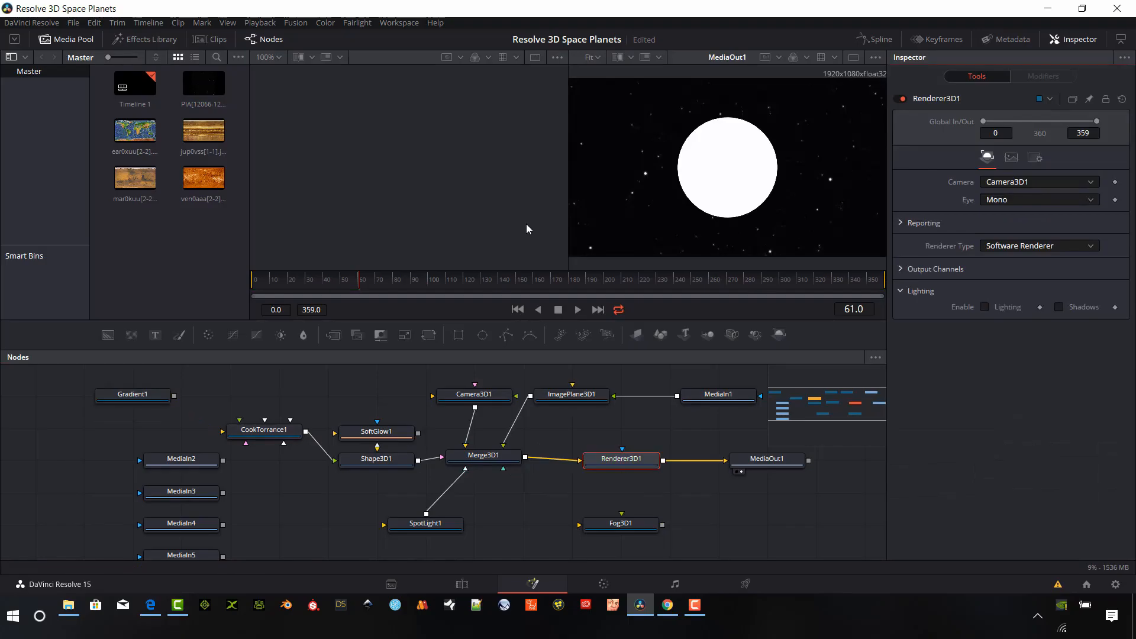
mouse_move(409, 515)
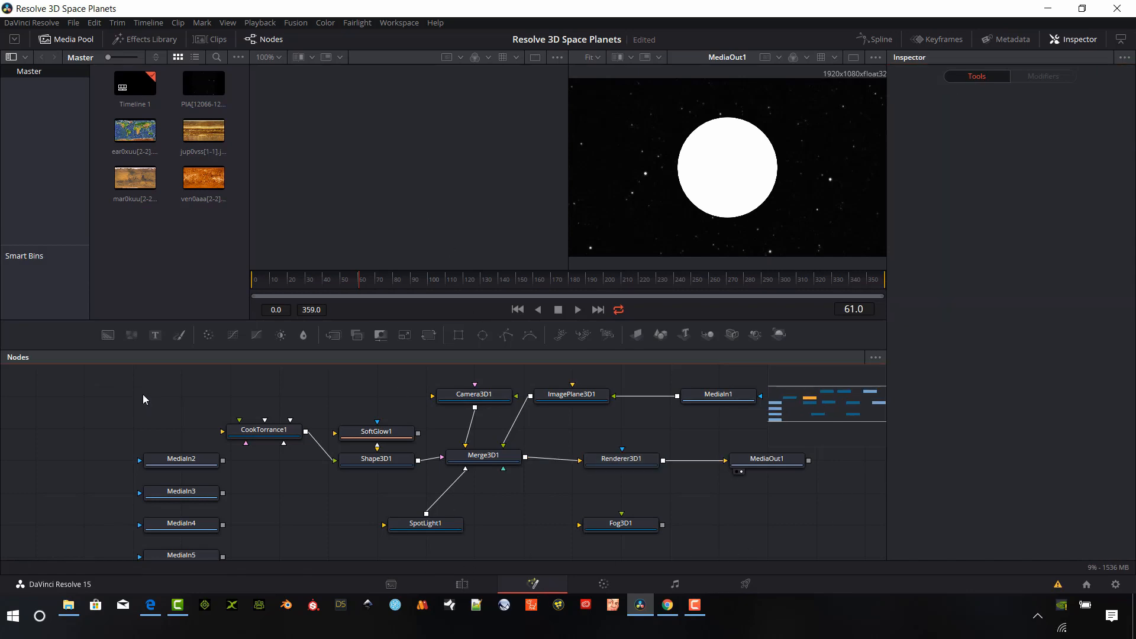
Add a 3D Gradient material and connect it to CookTorrance1's Diffuse Color input
text(gra)
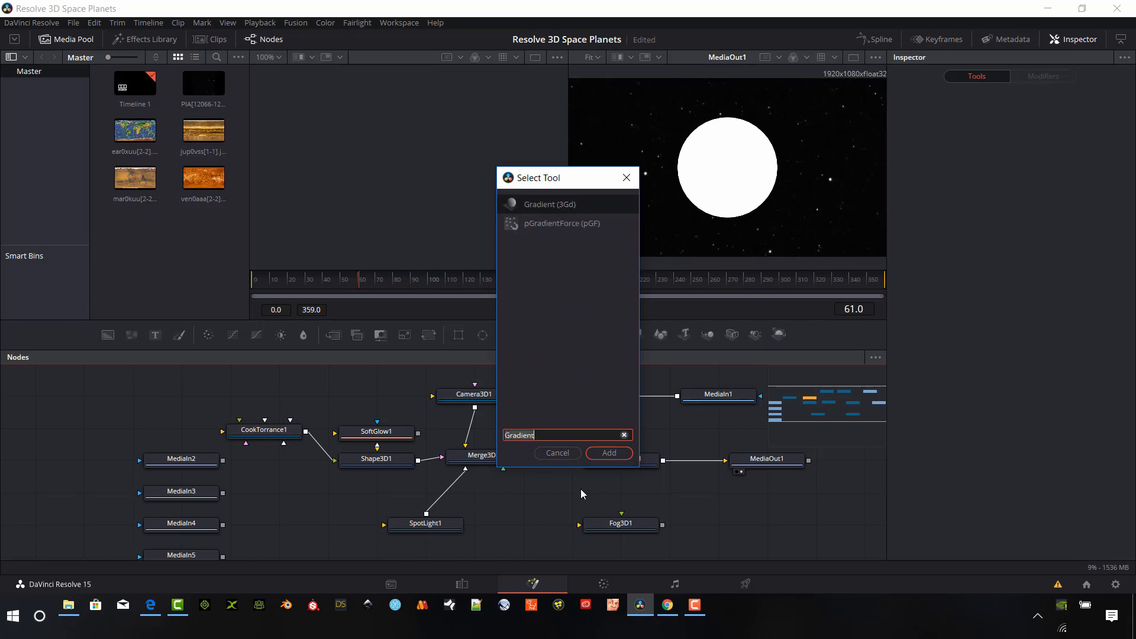
click(609, 453)
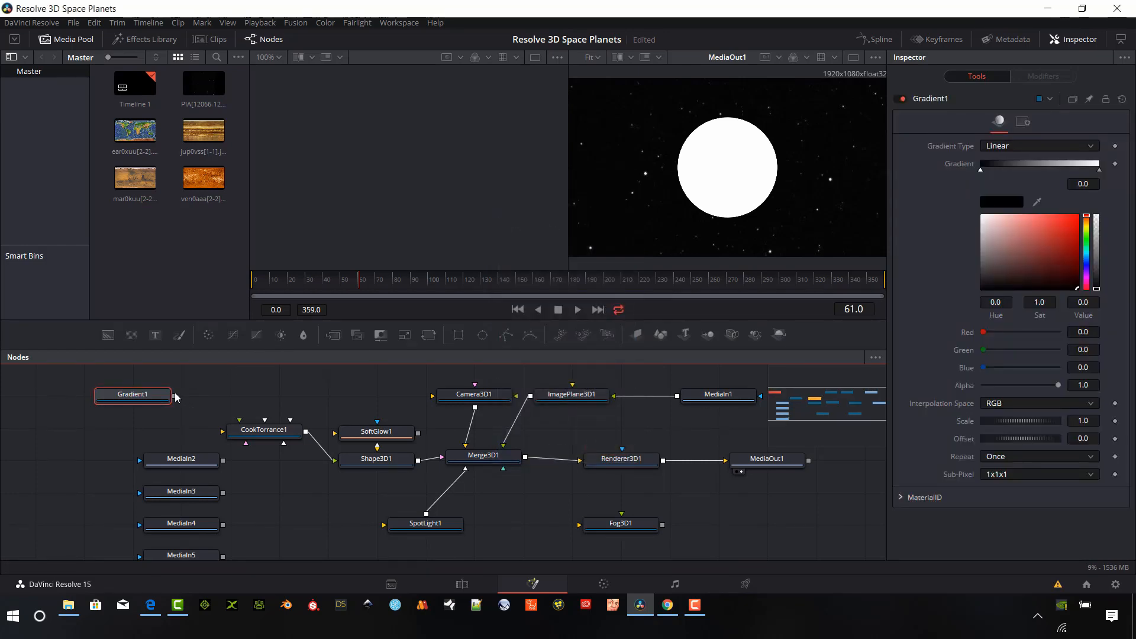
drag(174, 395, 250, 441)
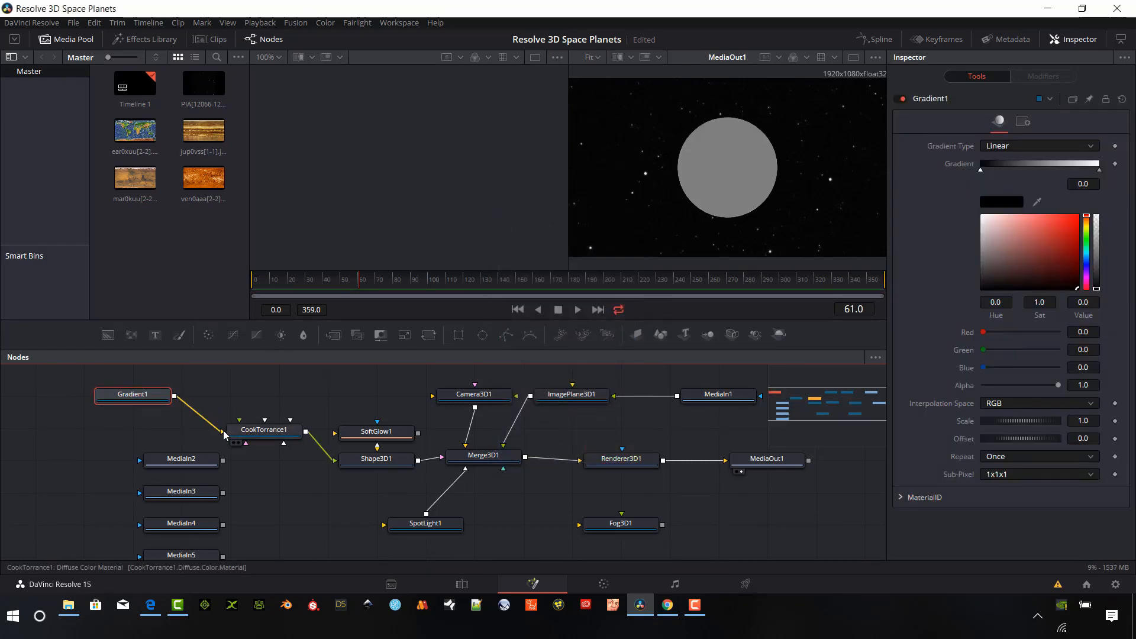
mouse_move(225, 436)
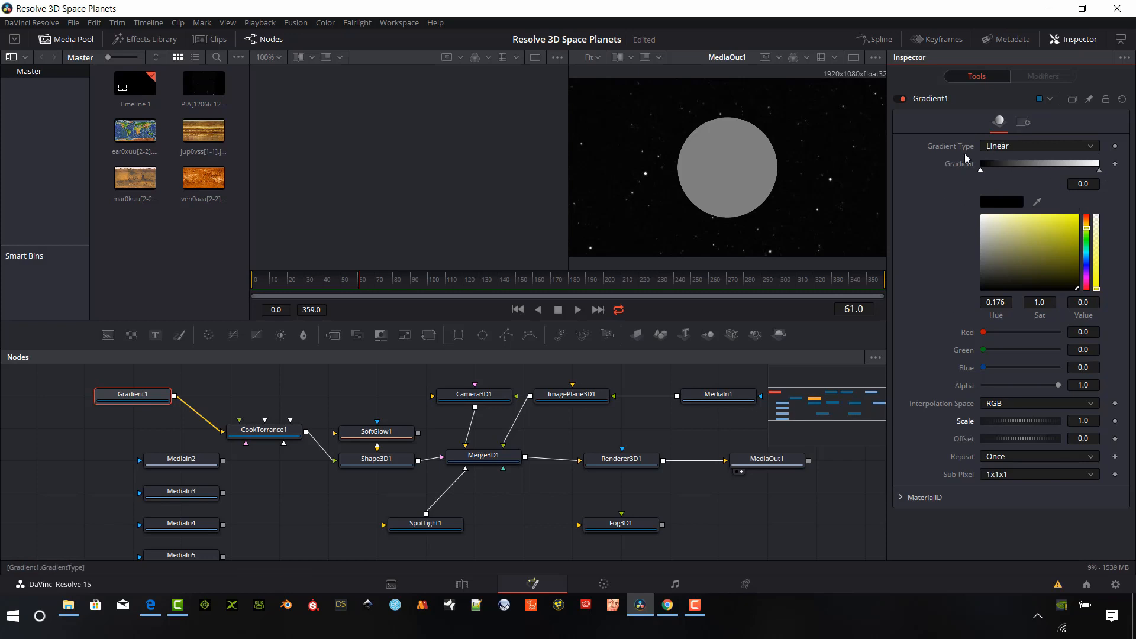
Make Gradient1 Radial, enlarge its scale, and set a slight negative offset of about -0.051
click(1039, 146)
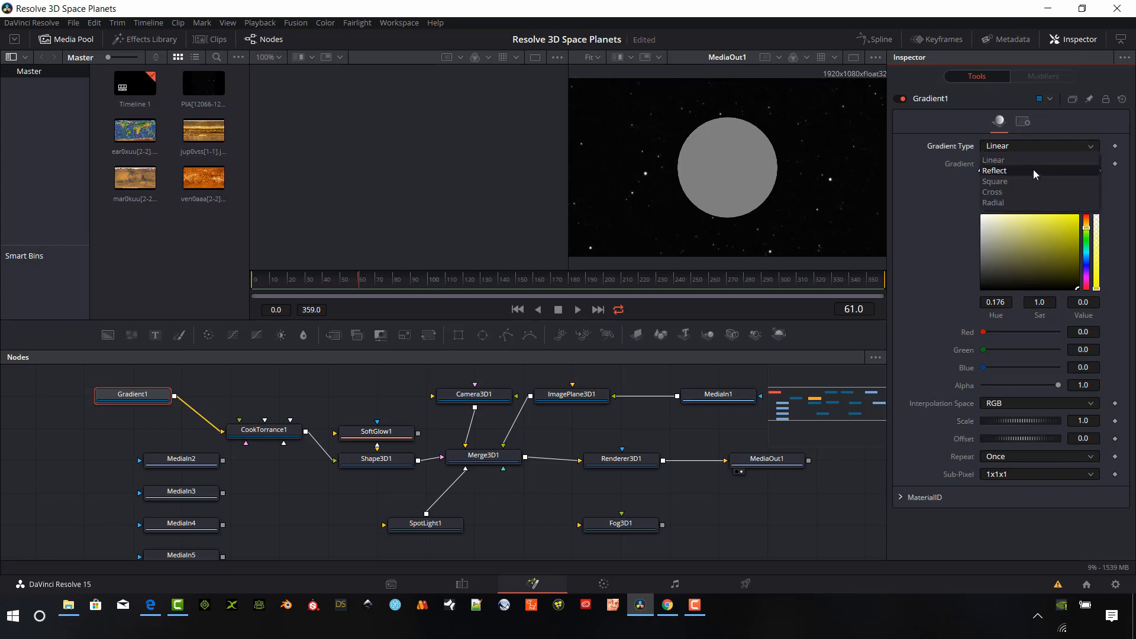
click(994, 203)
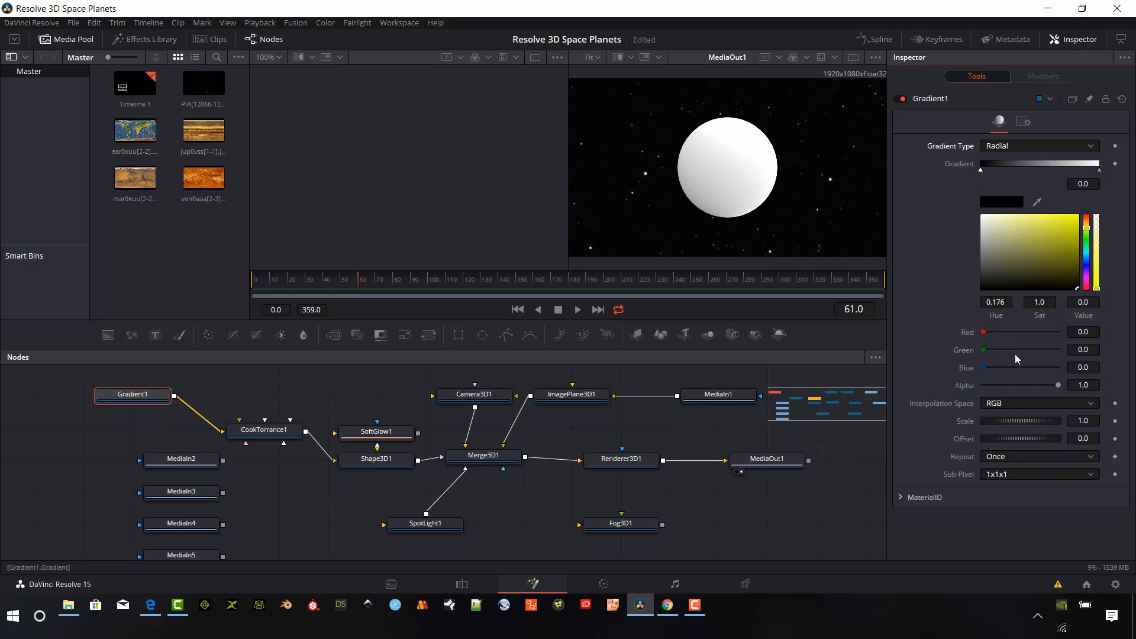
drag(1001, 421, 1014, 420)
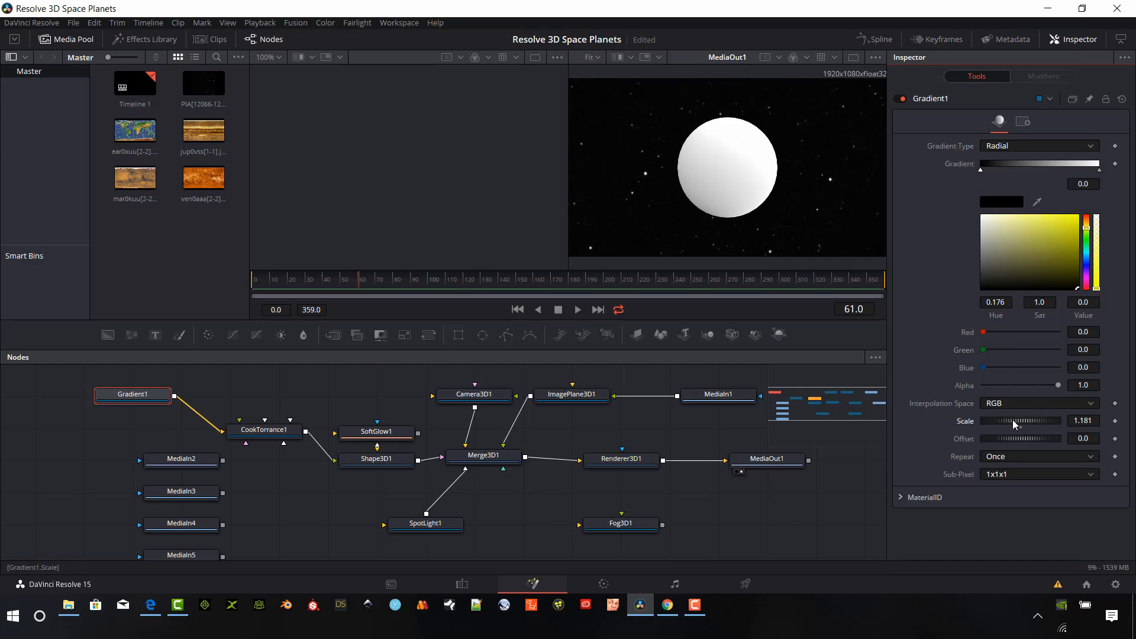
drag(1011, 420, 1033, 420)
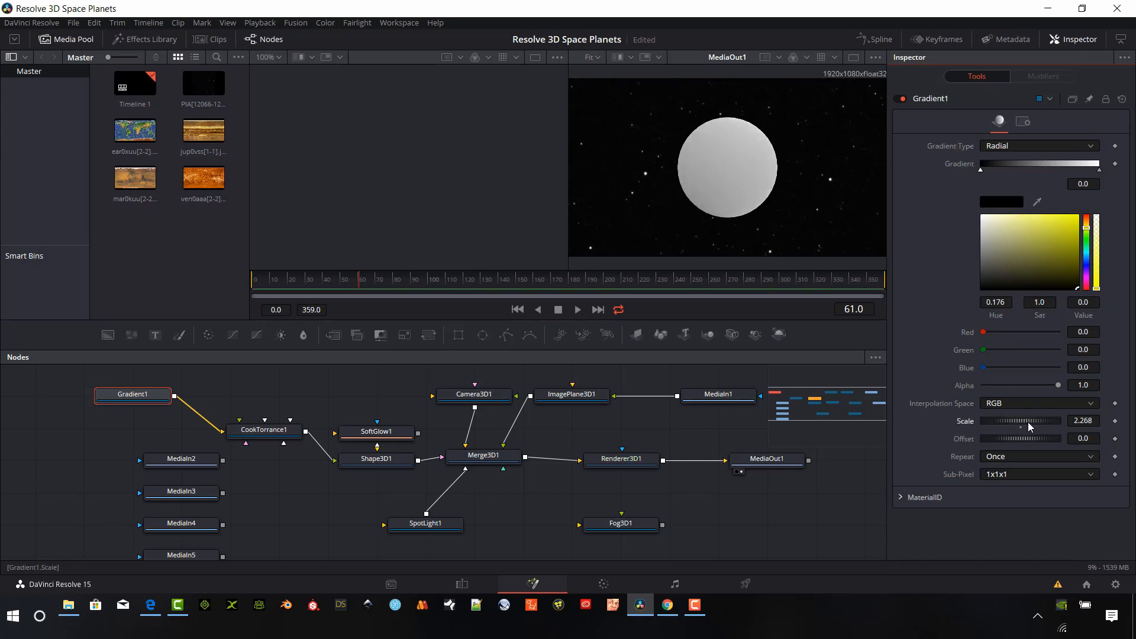
drag(1029, 420, 1023, 421)
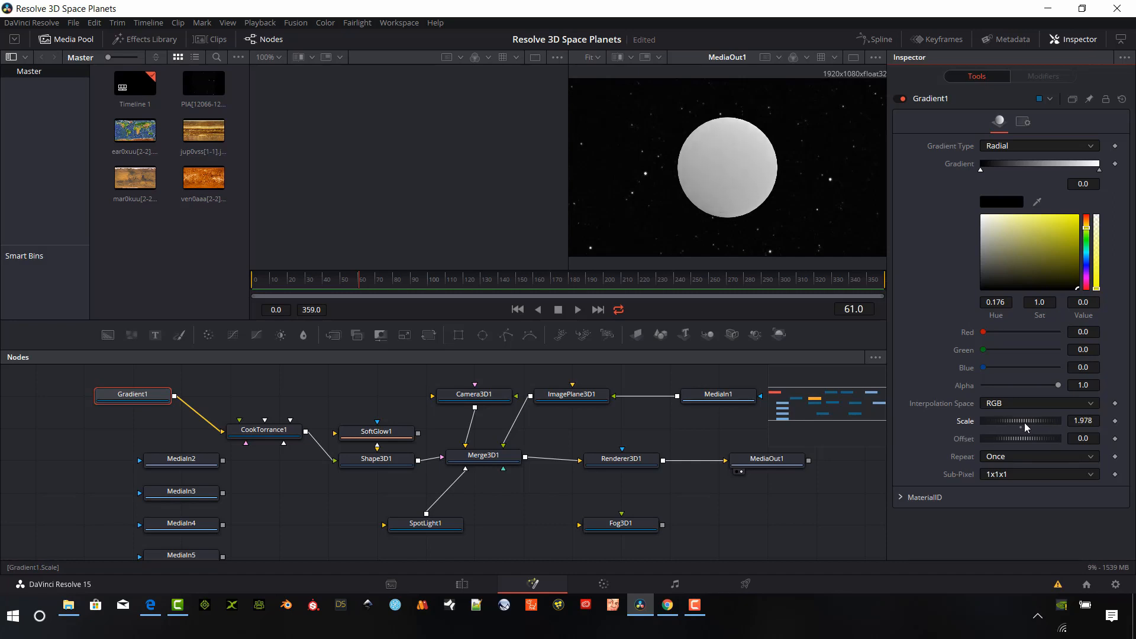
drag(1029, 438, 1018, 439)
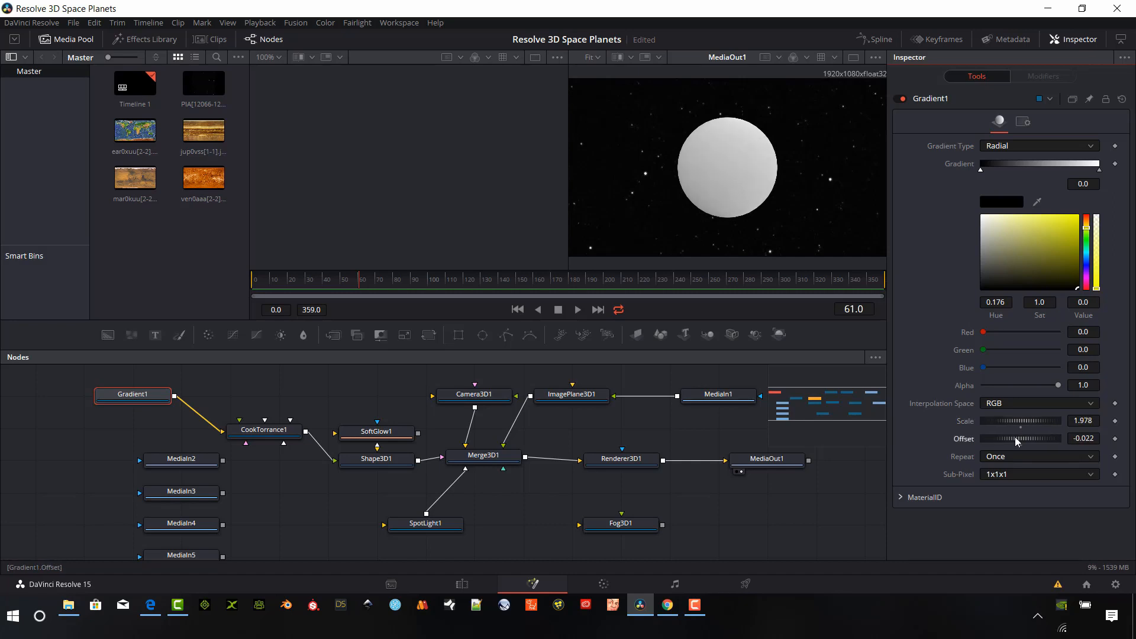
drag(1029, 439, 1022, 439)
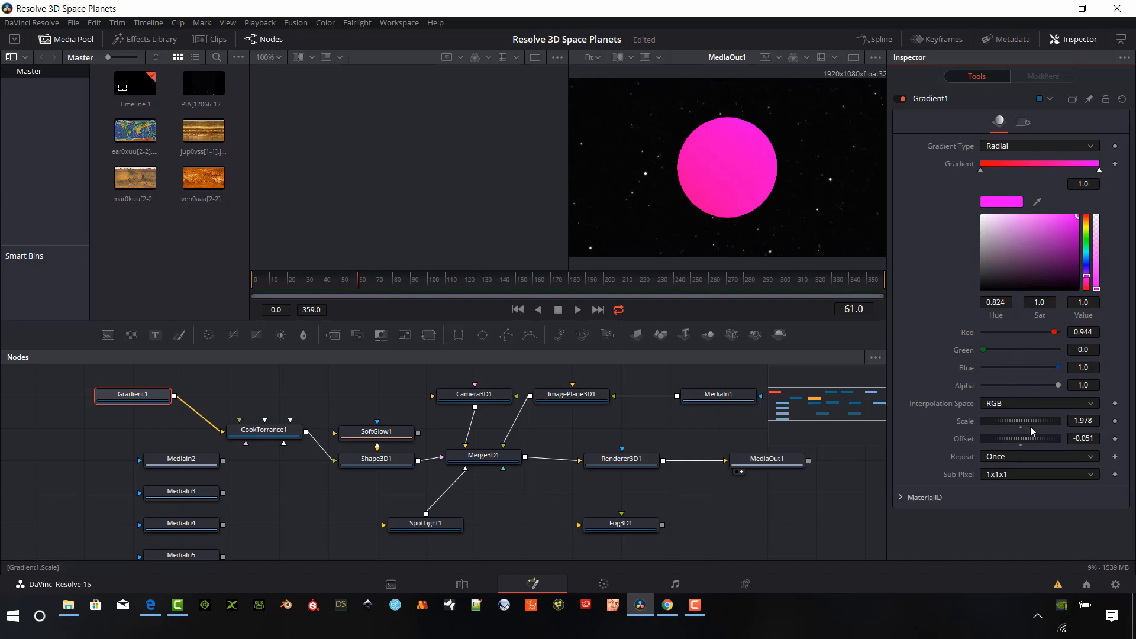
Bring Gradient1's scale back down to about 1.03
drag(1029, 420, 1022, 420)
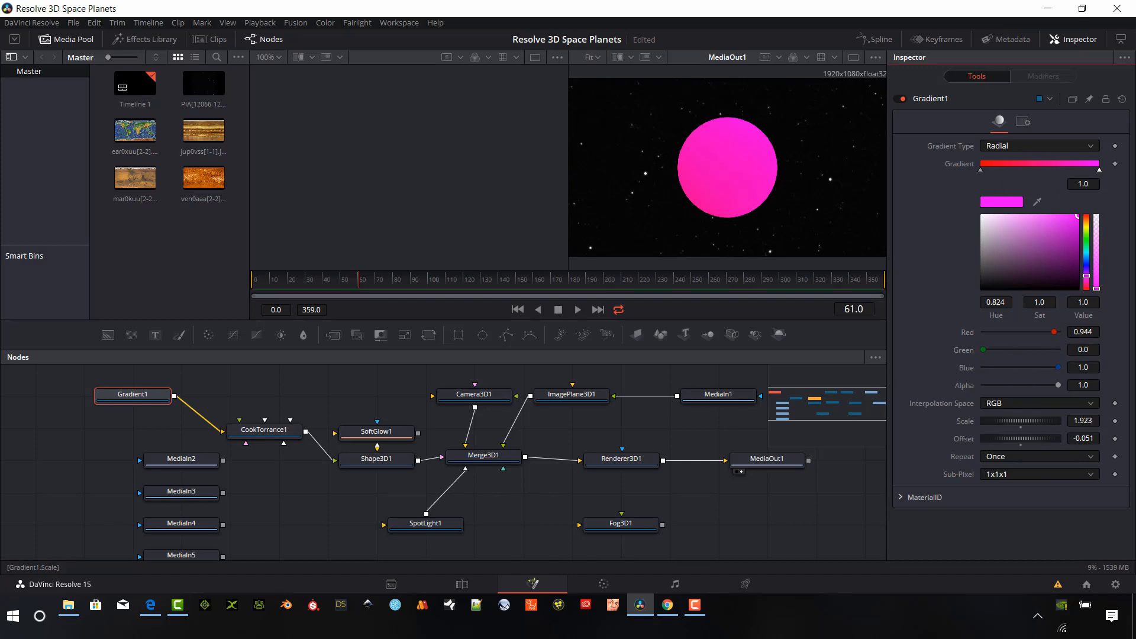
drag(1029, 420, 1015, 420)
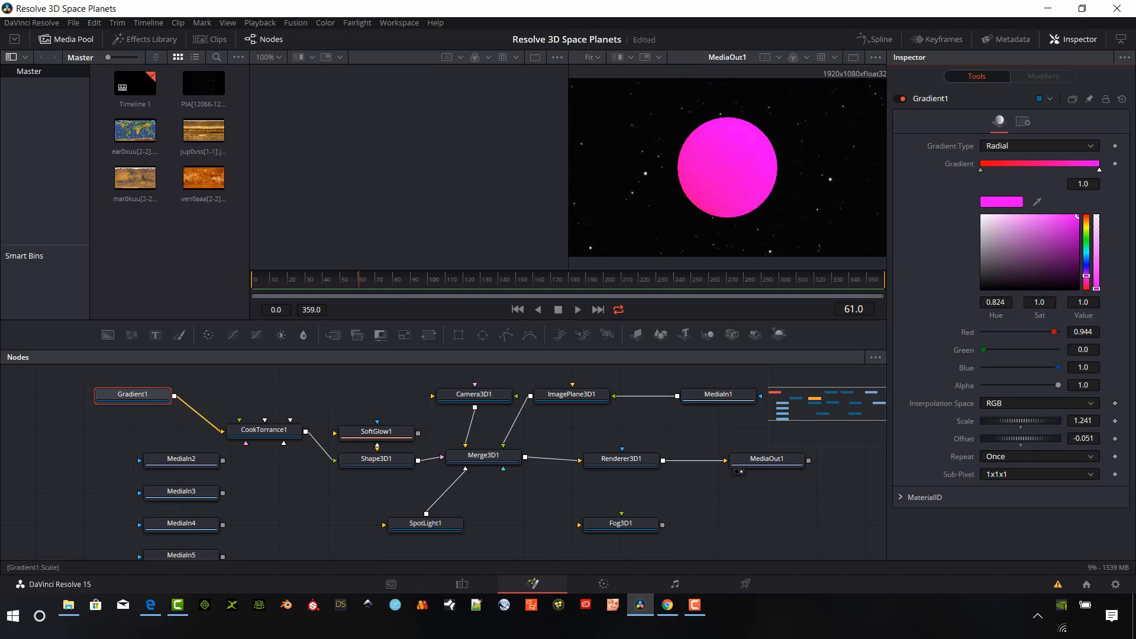
drag(1043, 421, 1018, 420)
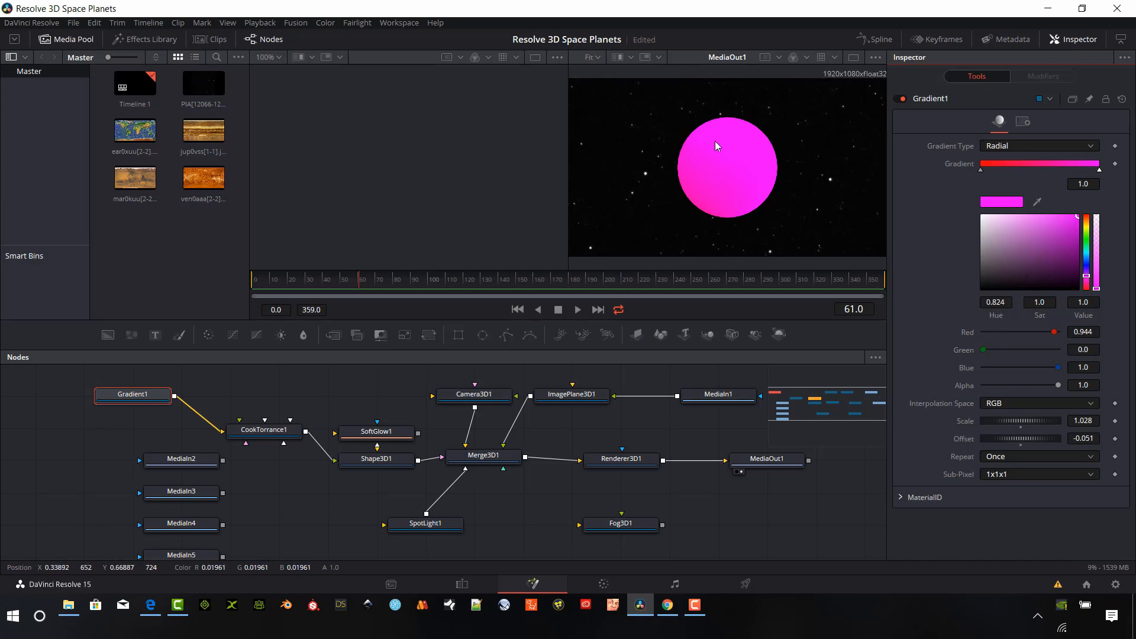
mouse_move(800, 135)
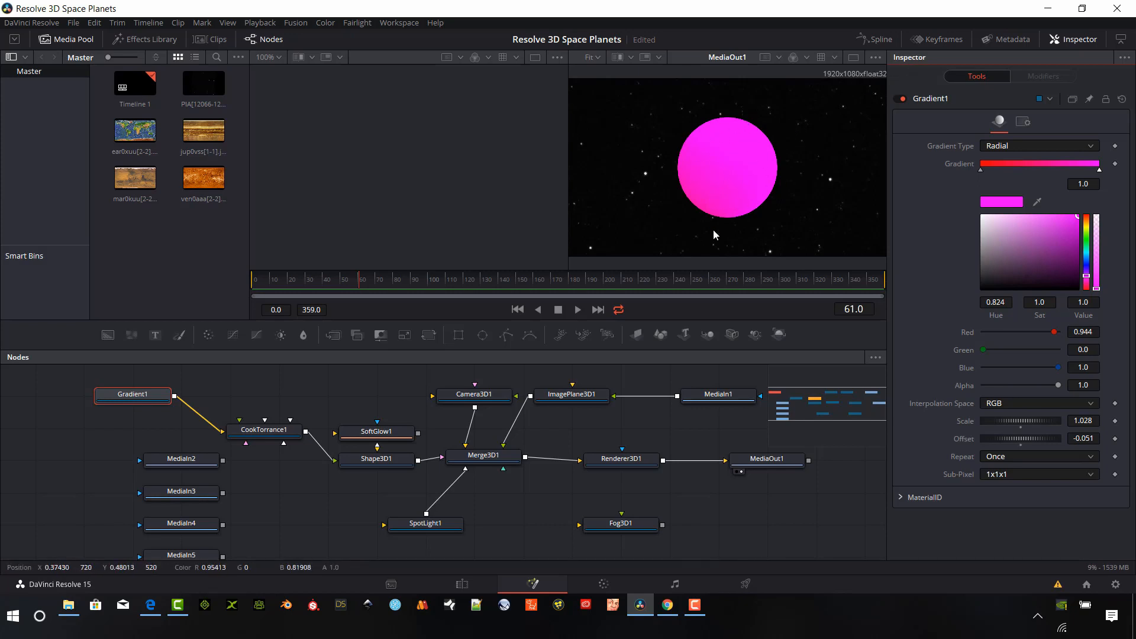
click(180, 459)
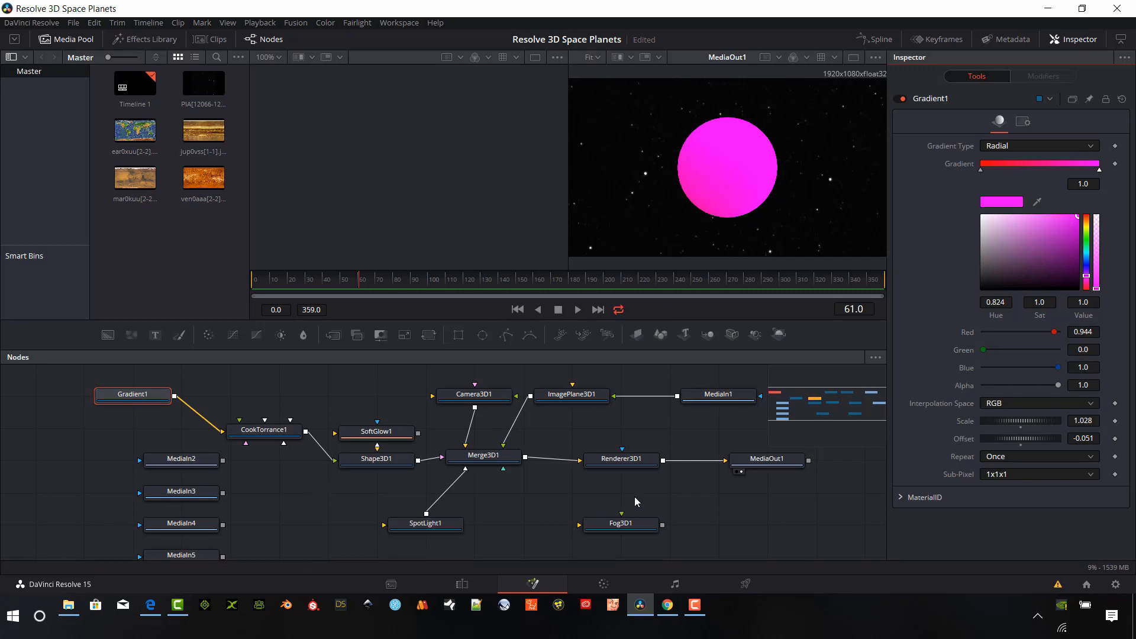
Enable Lighting and Shadows on Renderer3D1 so the planet is shaded
click(620, 459)
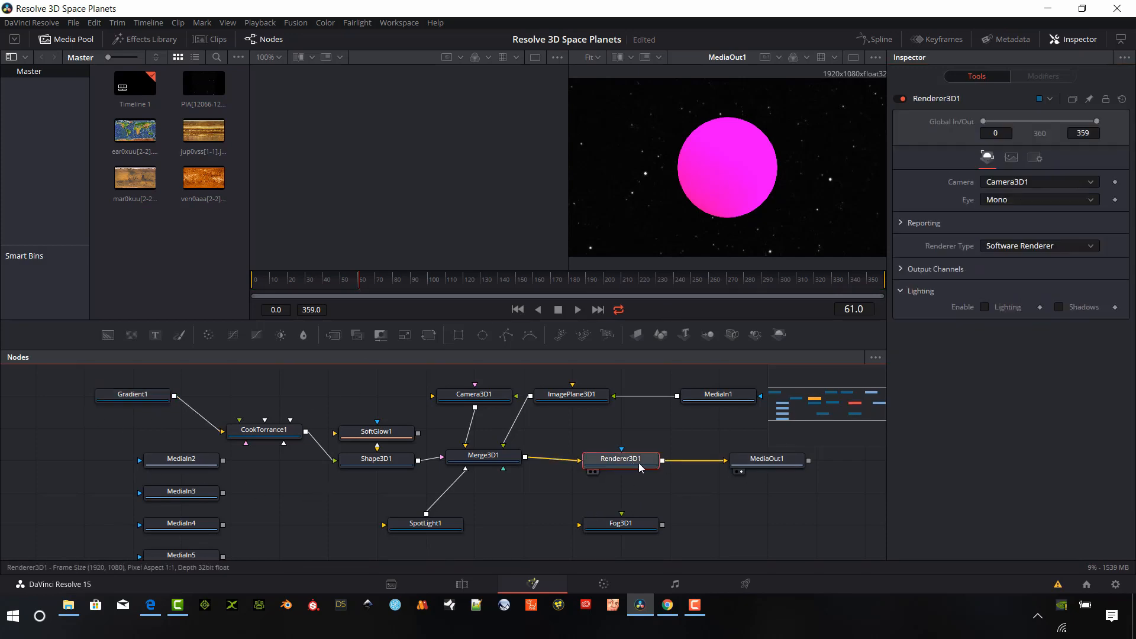
click(985, 307)
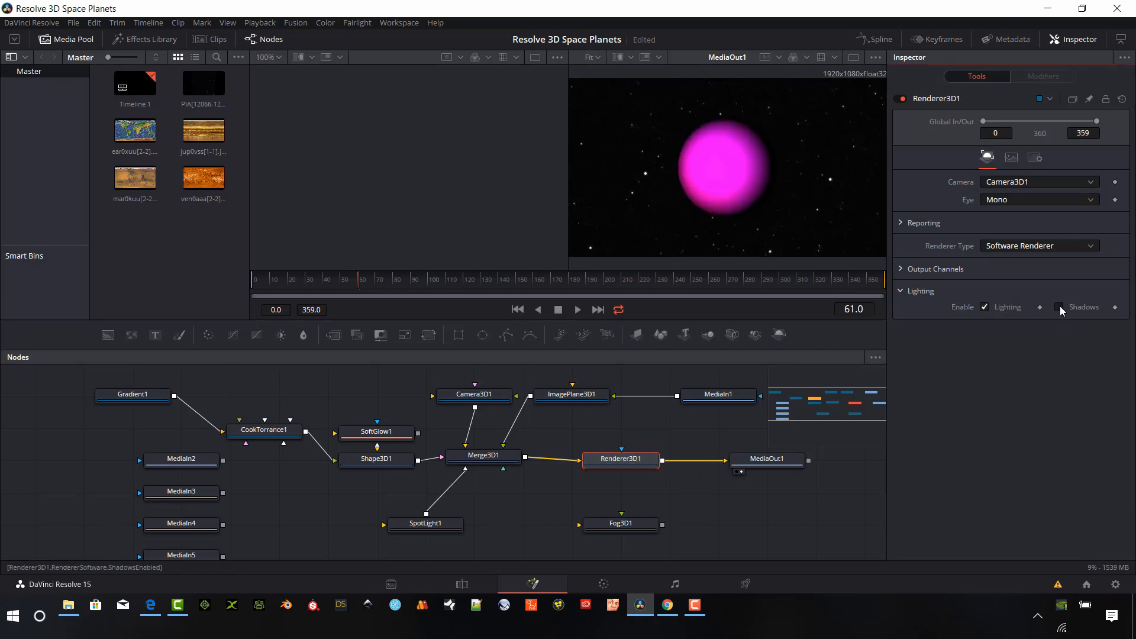
click(1059, 306)
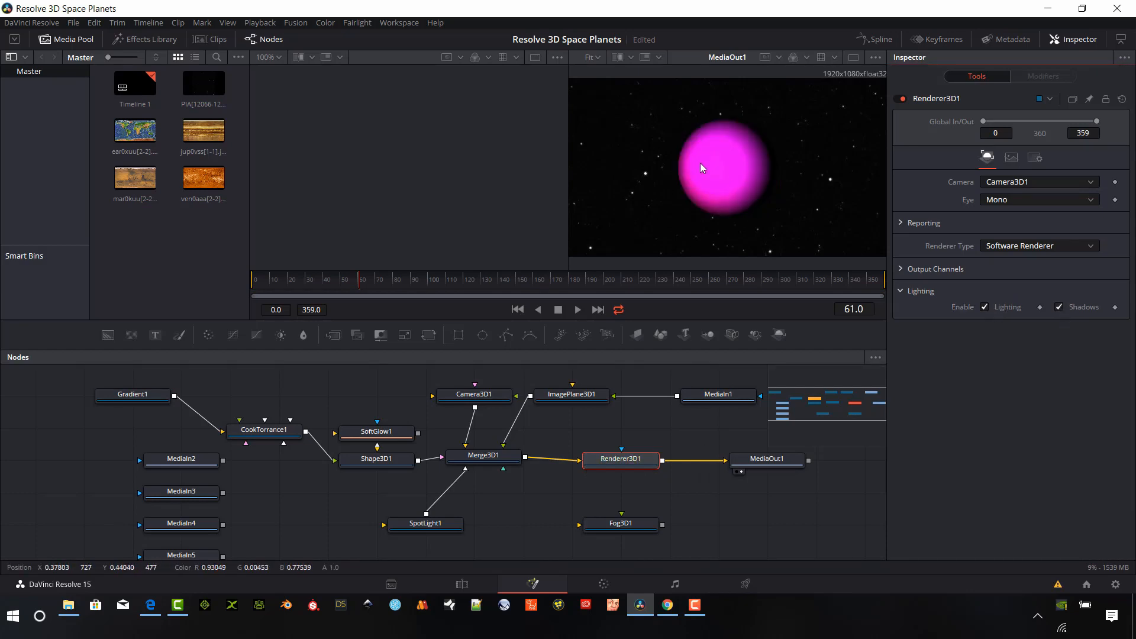
Inspect SpotLight1, show Merge3D1 in the left viewer, and select Gradient1
click(425, 522)
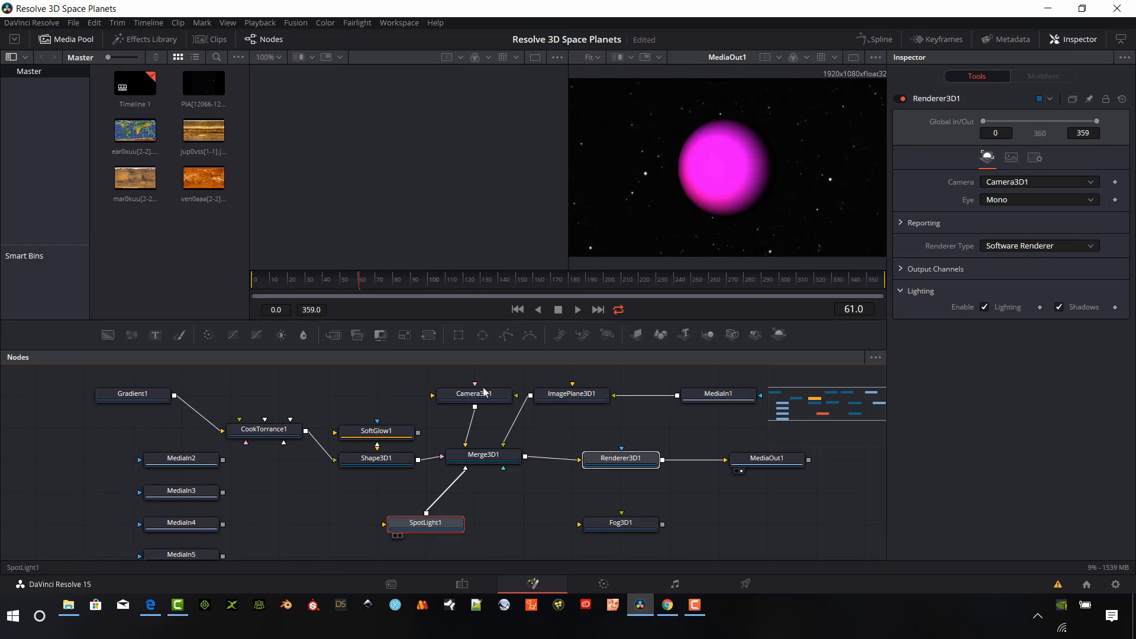
click(425, 523)
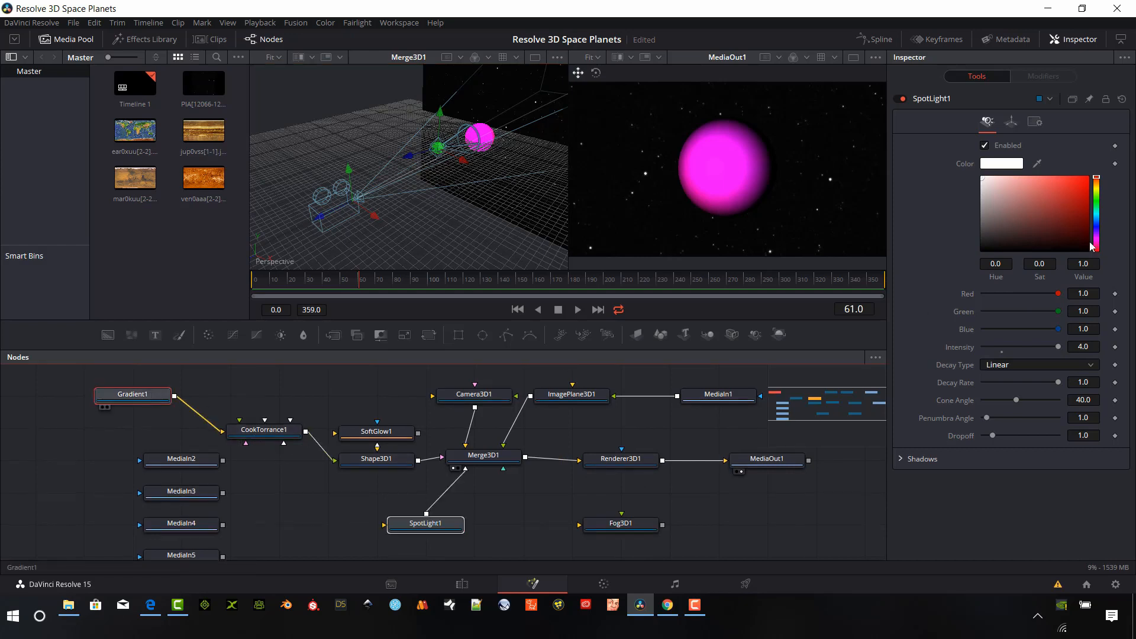
click(133, 394)
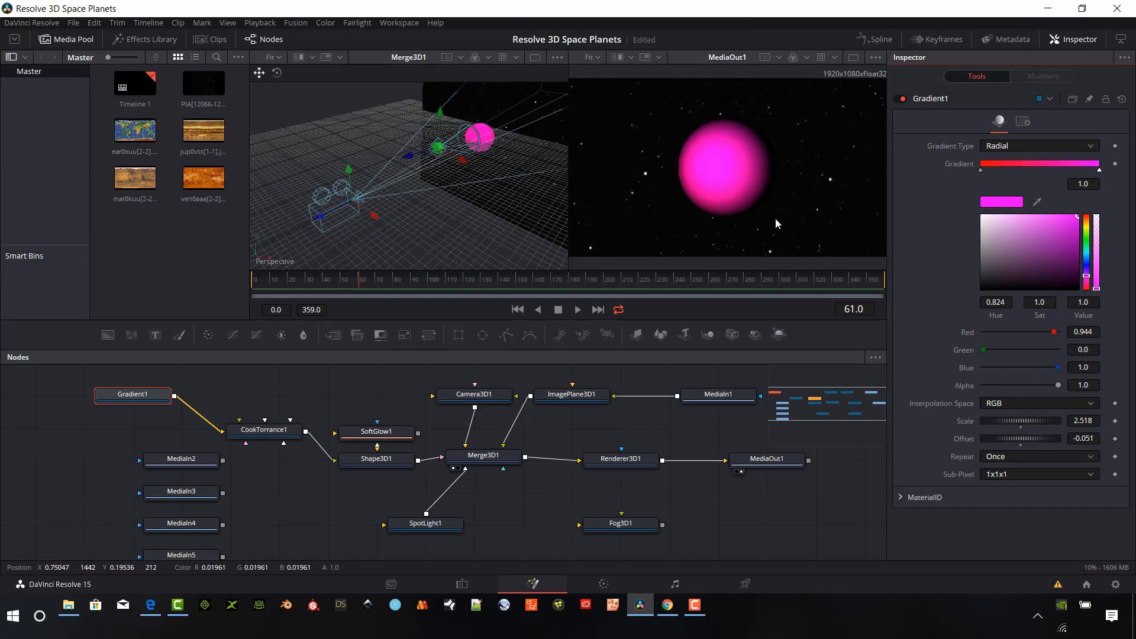
mouse_move(368, 365)
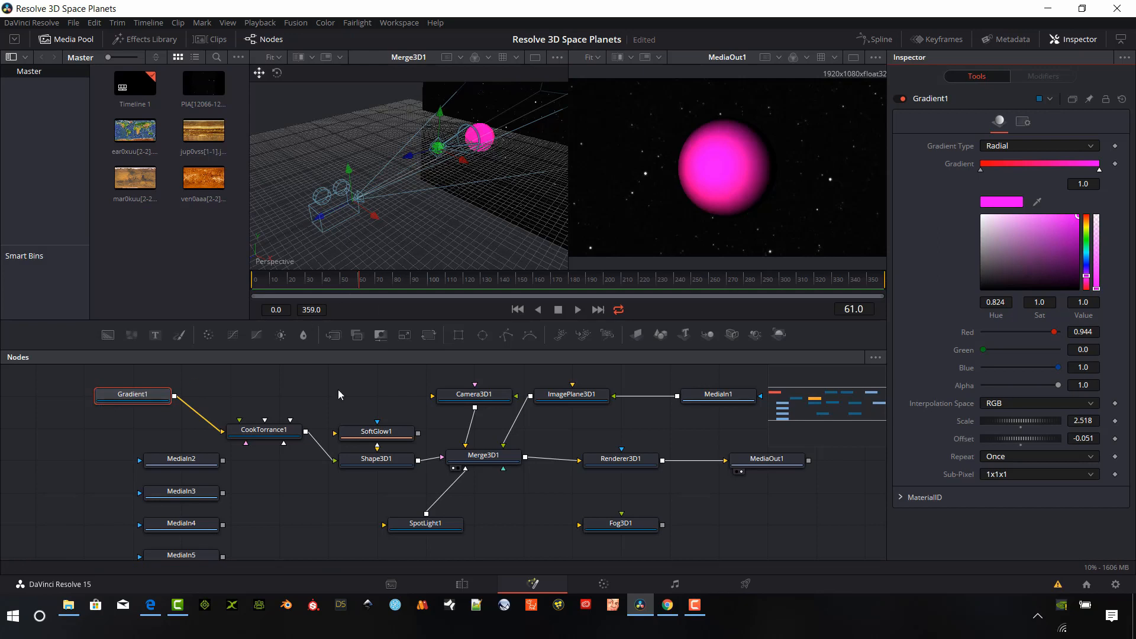
mouse_move(262, 429)
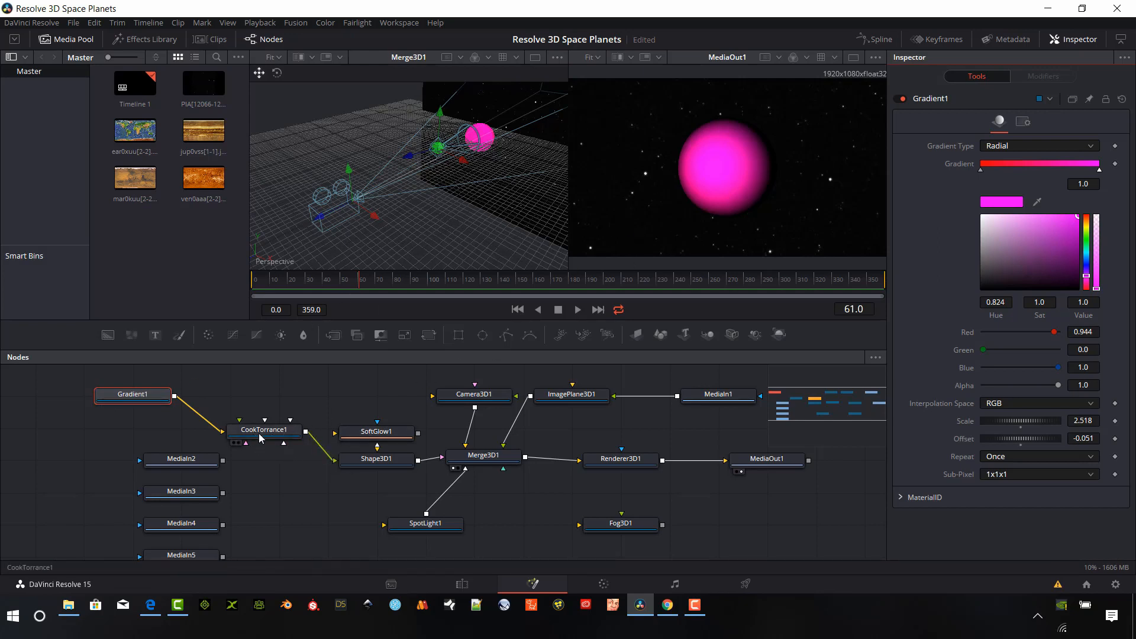
mouse_move(713, 158)
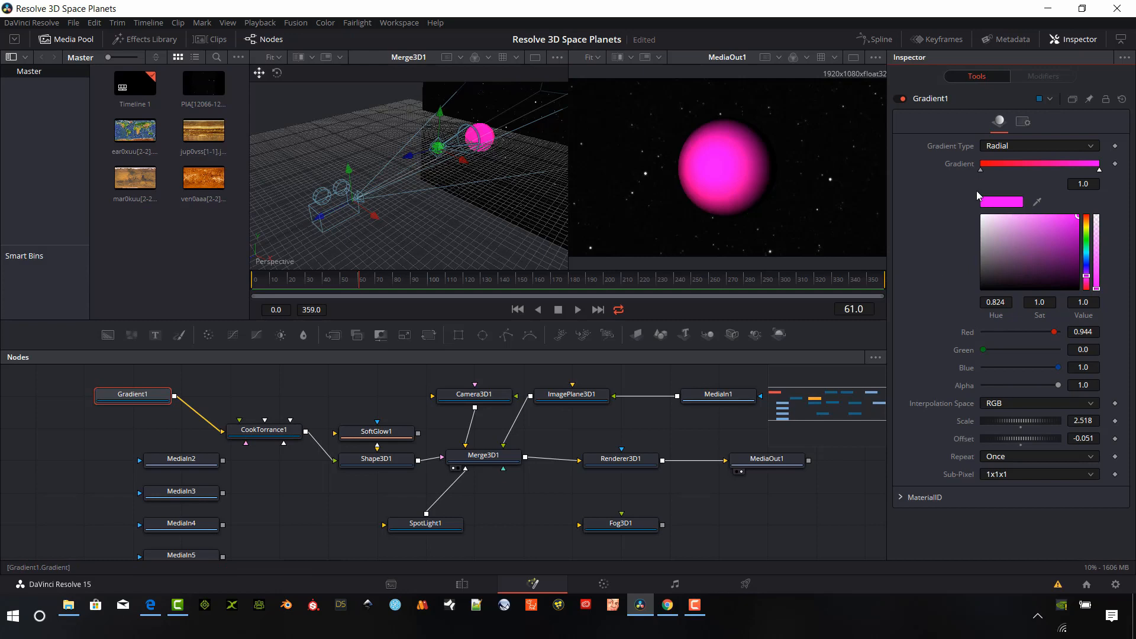
mouse_move(969, 202)
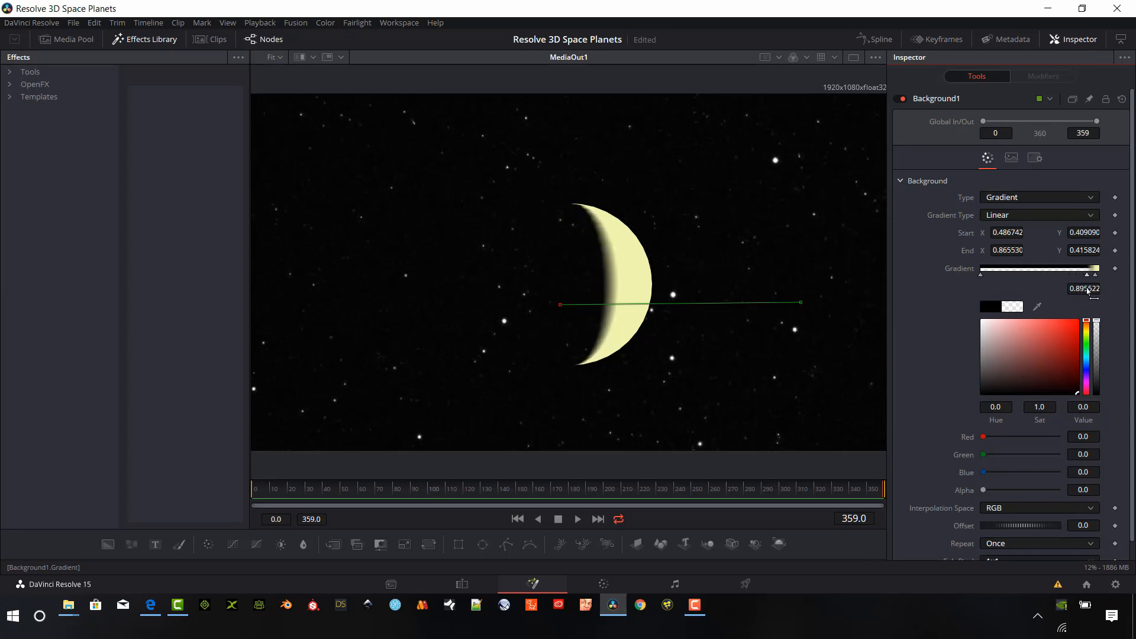
Move Background1's bright gradient colour stop to about 0.92
drag(1085, 274, 1094, 274)
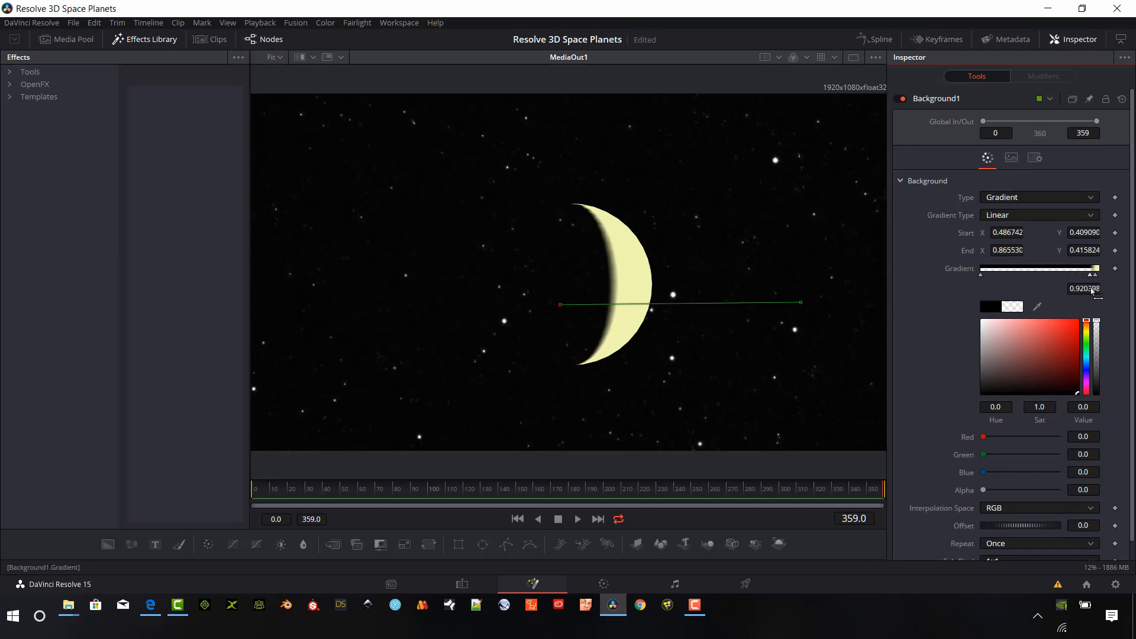